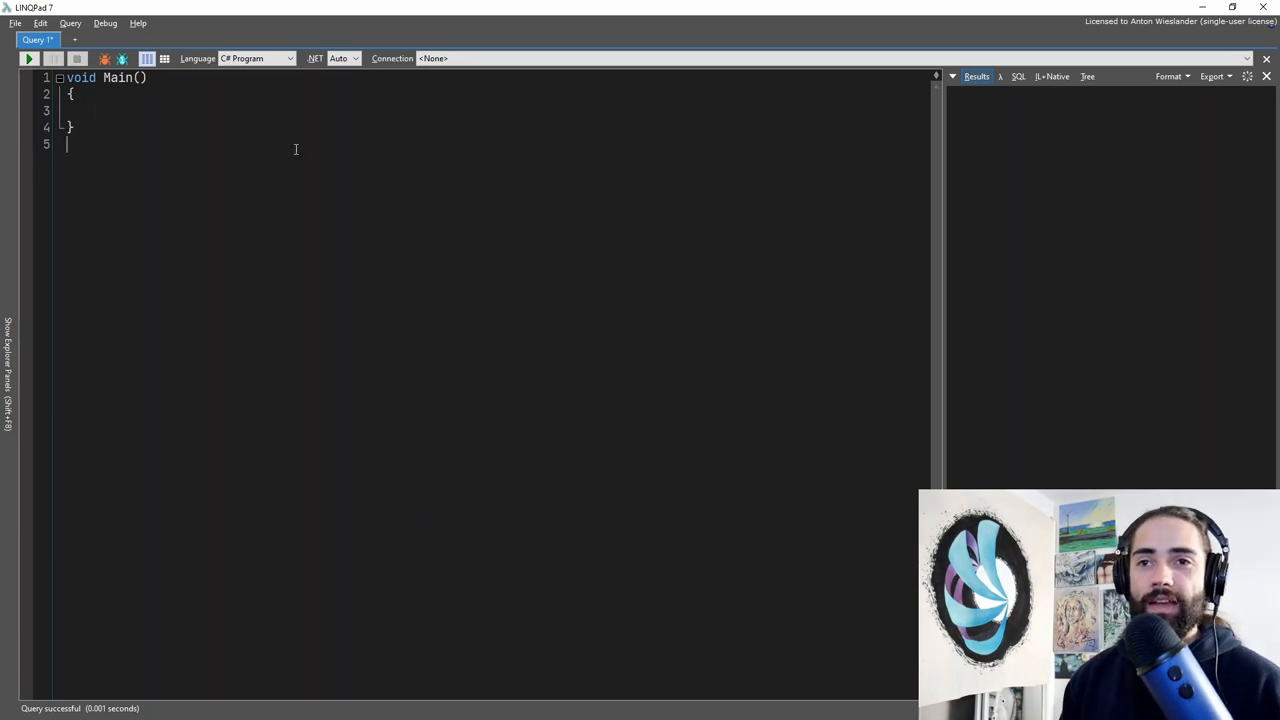
Step: Write public class A with int Id and string Name auto-properties, then duplicate it as class B
type("public class A {")
type("prop")
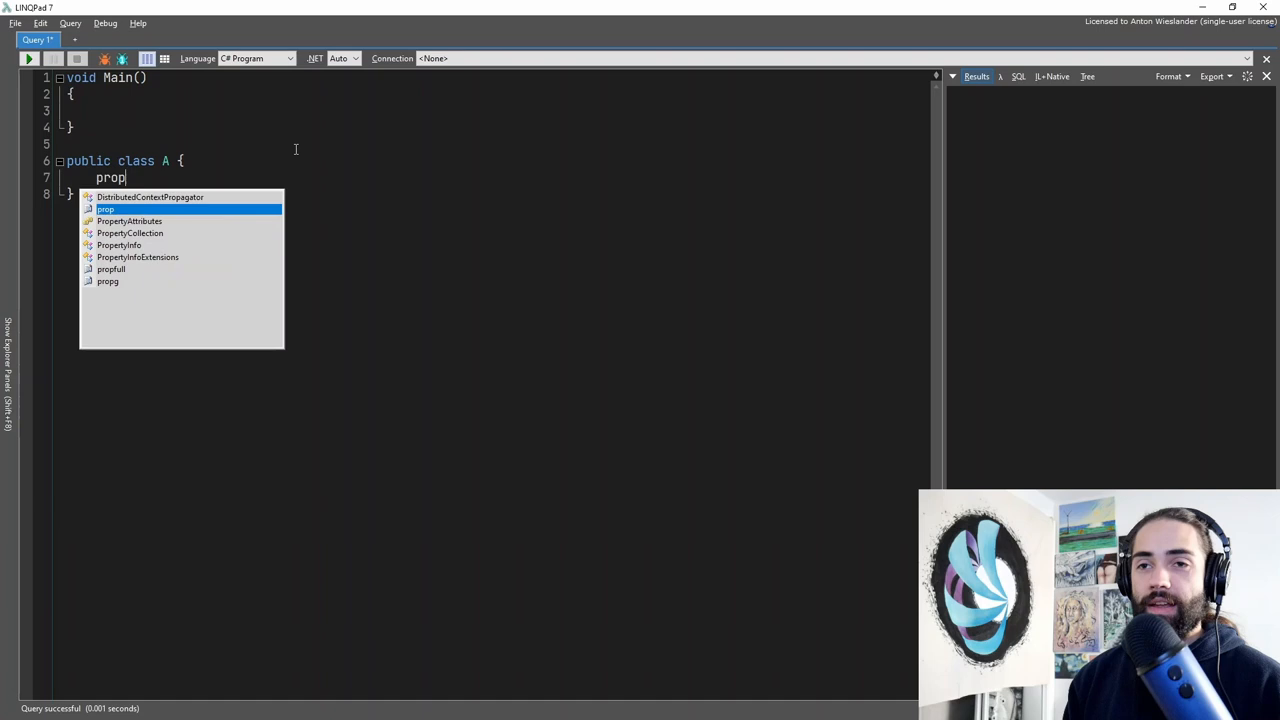
key("Tab")
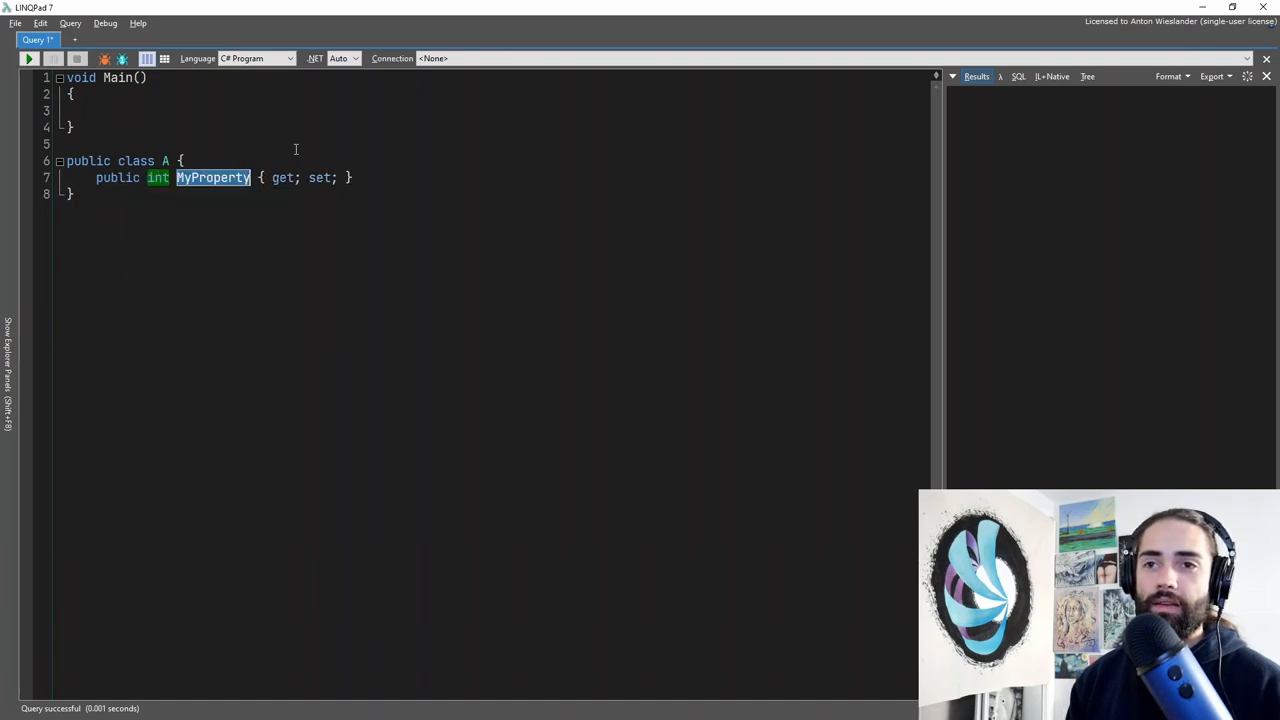
type("Id")
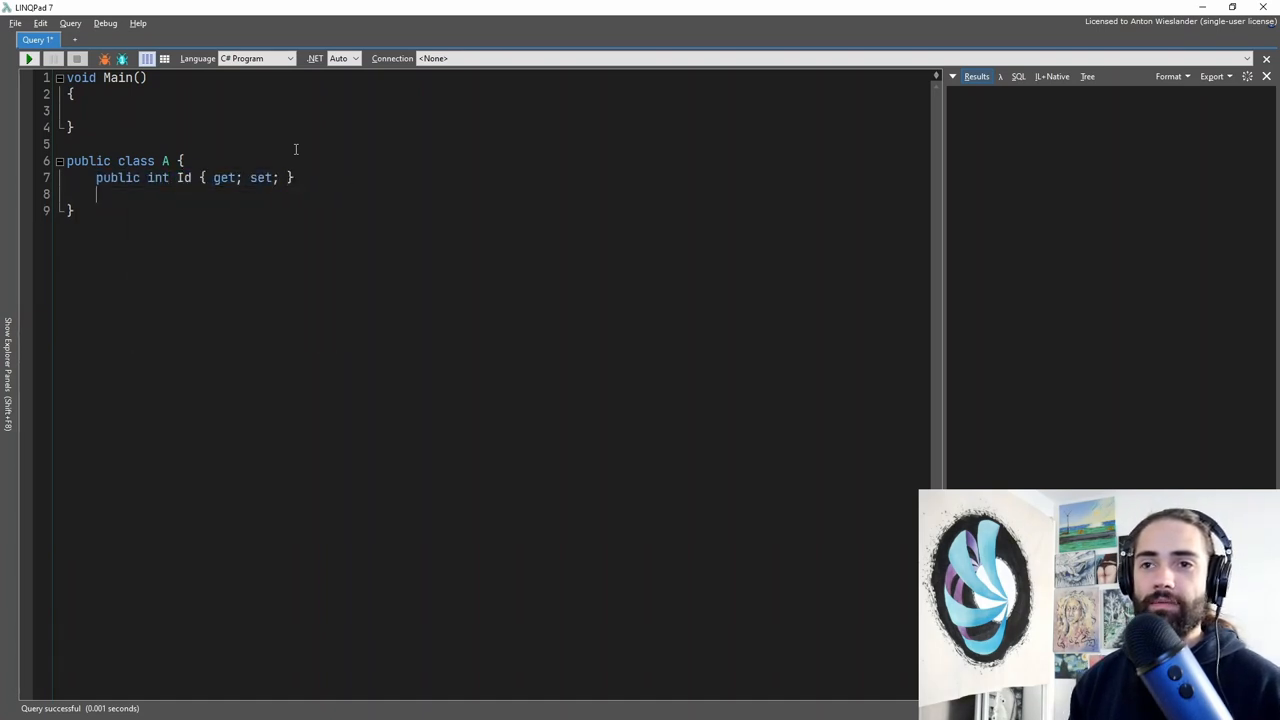
type("public int Id { get; set; }")
type("public string Name { get; set; ")
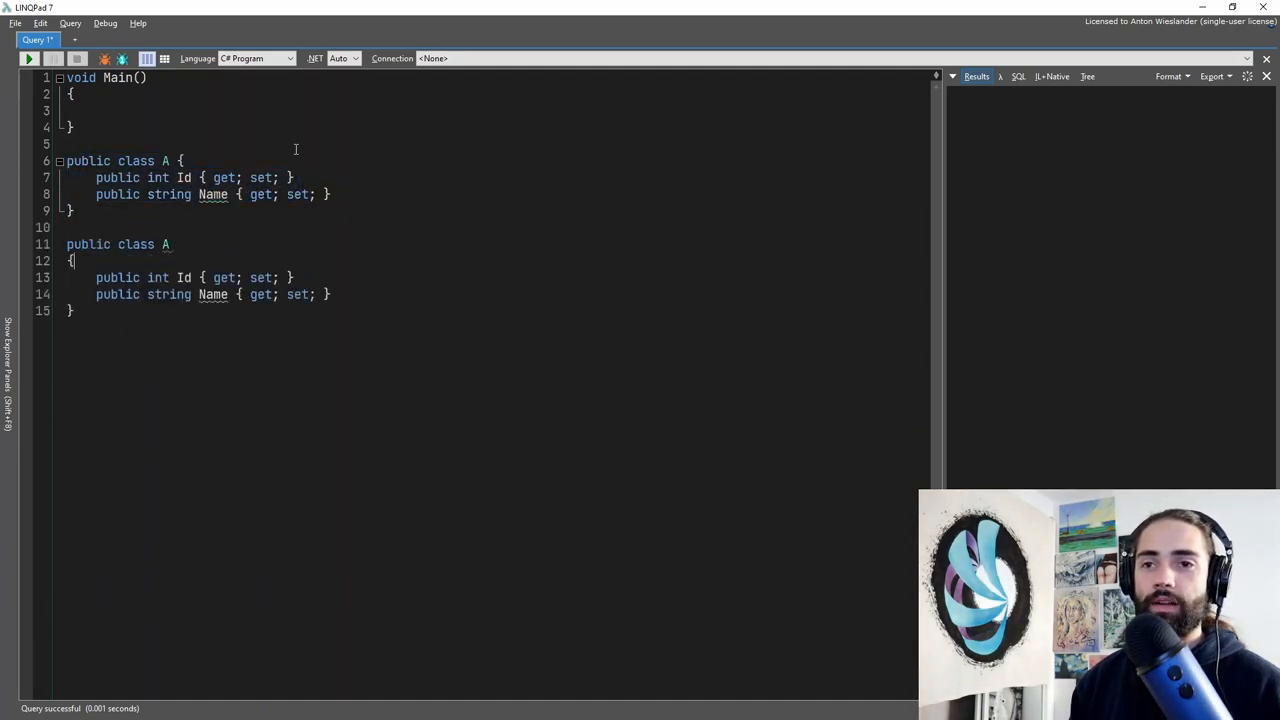
type("B")
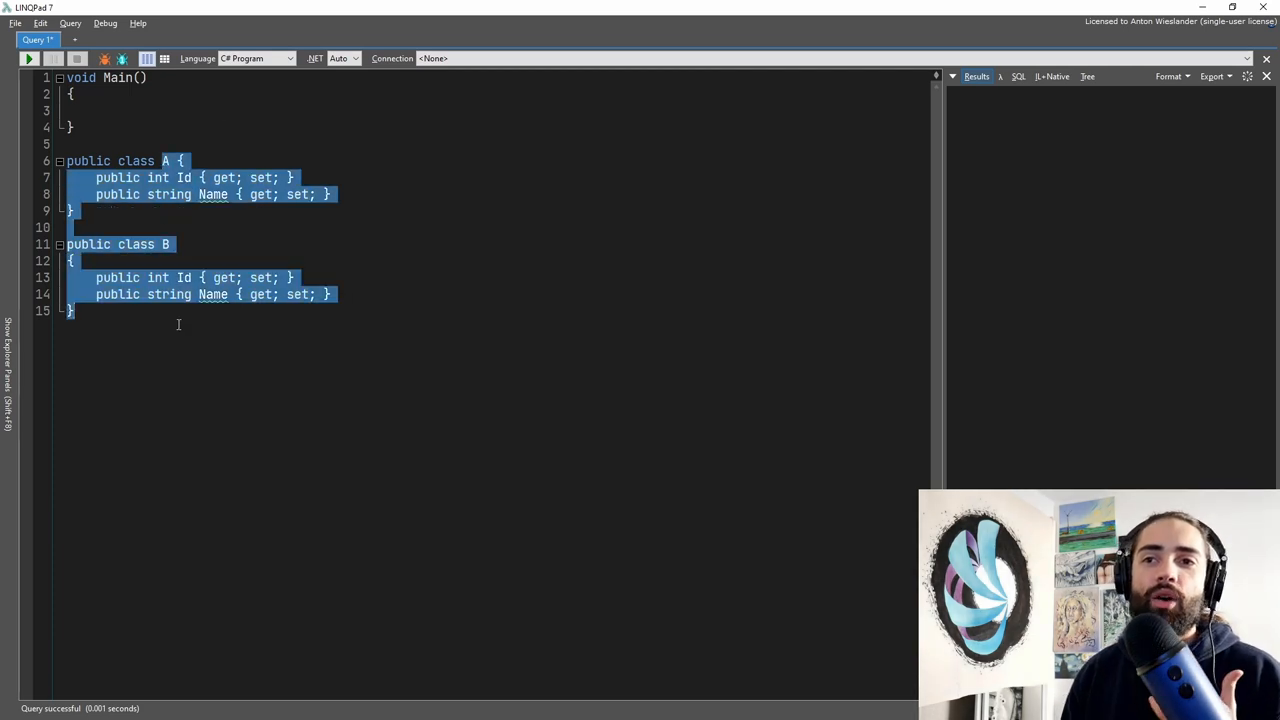
Step: In Main, declare Expression<Func<A,B>> exp = a => new B { Id = a.Id, Name = a.Name } and dump it
left_click(192, 108)
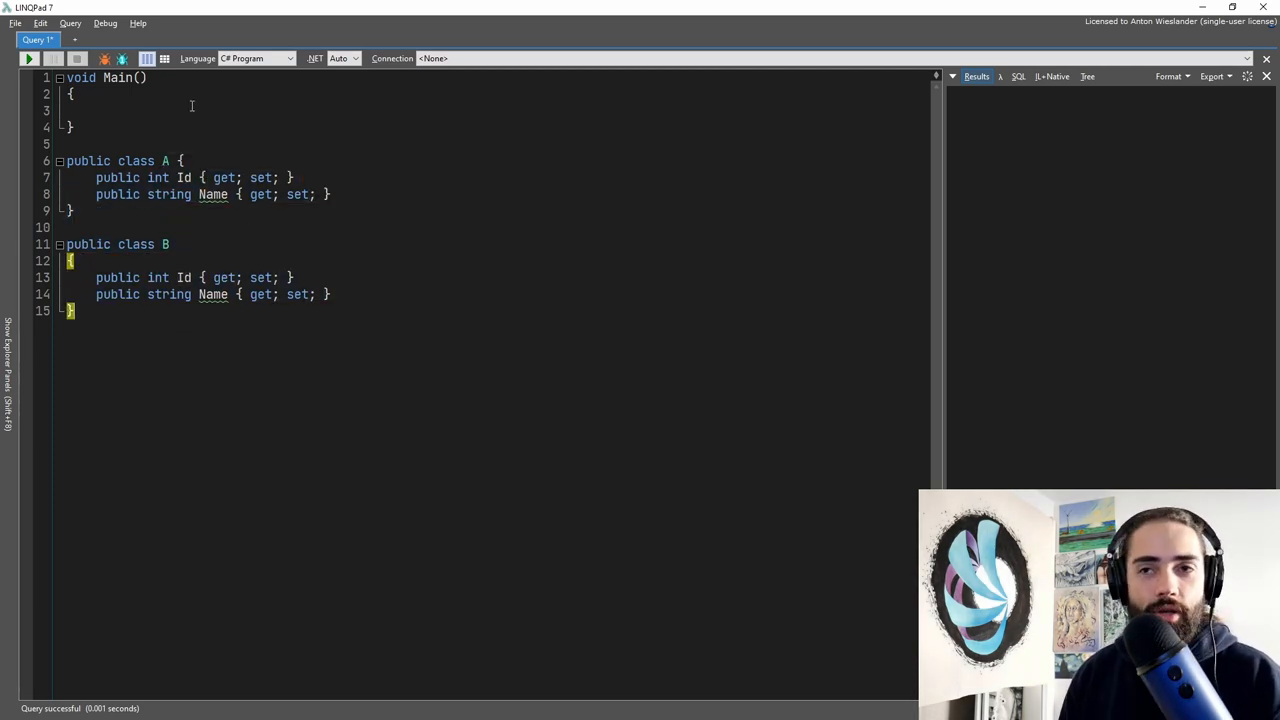
type("Expre")
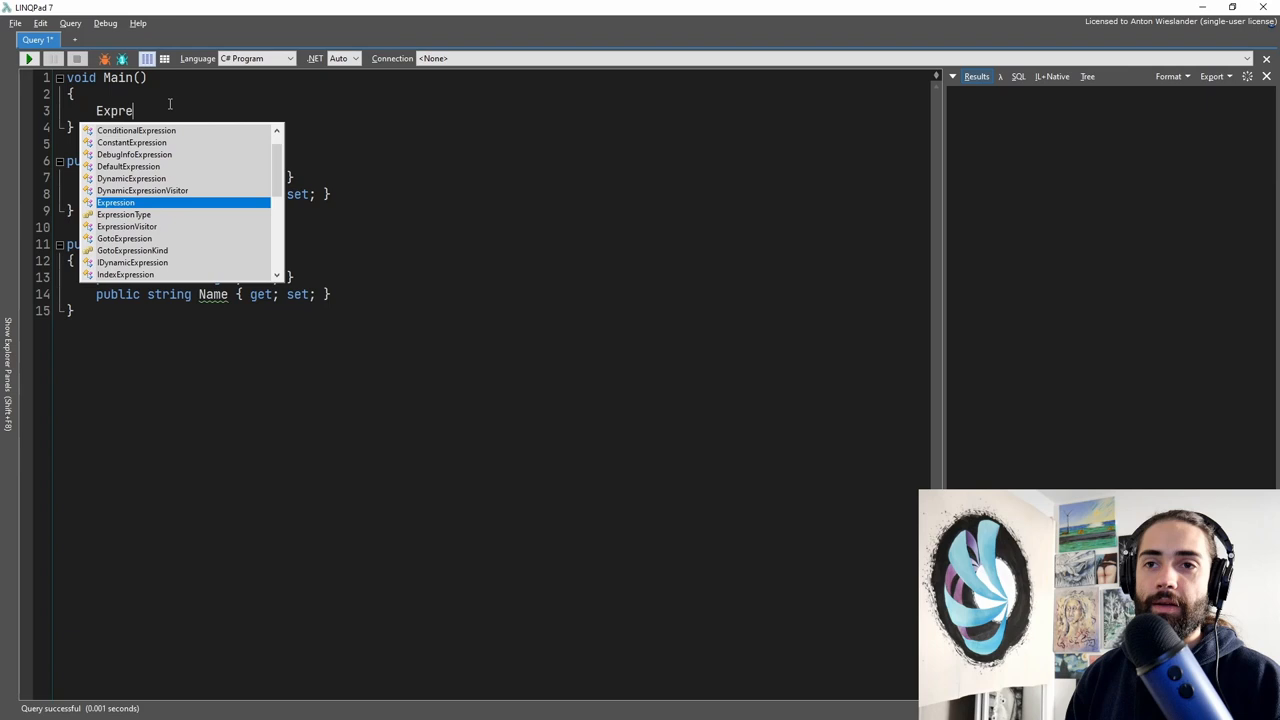
type("ssion<Func<A, B>>")
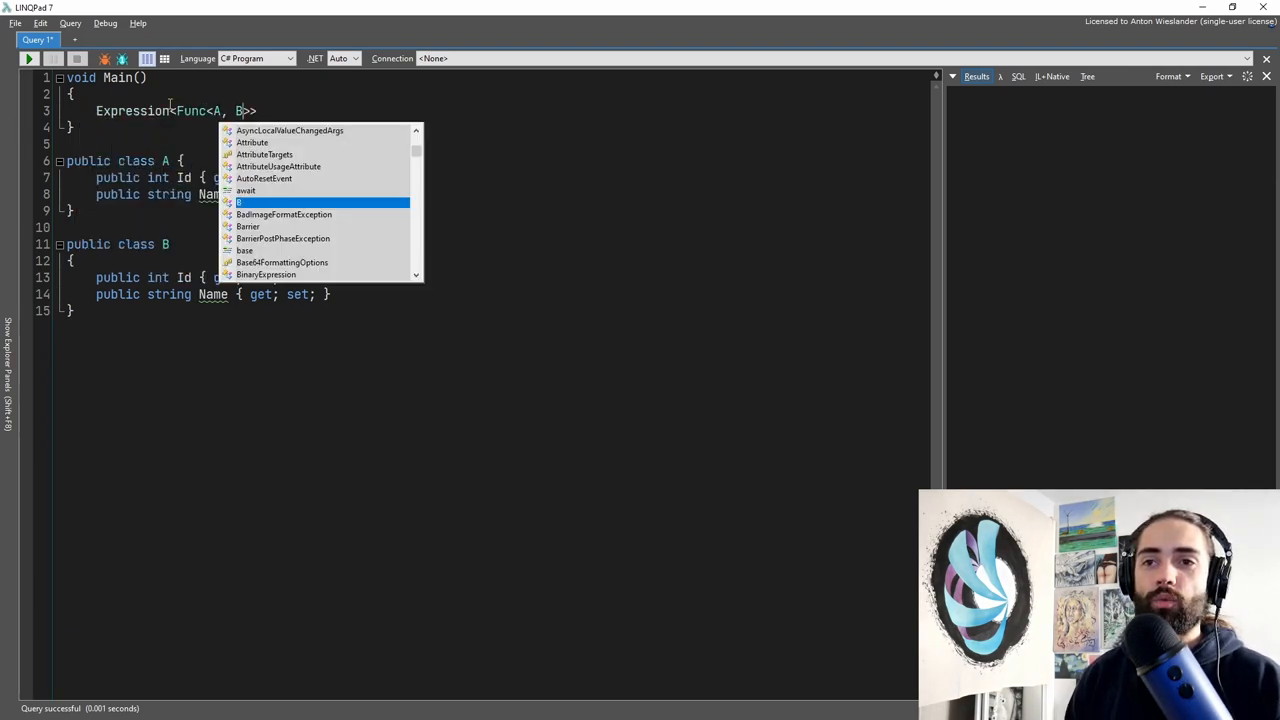
type("fn")
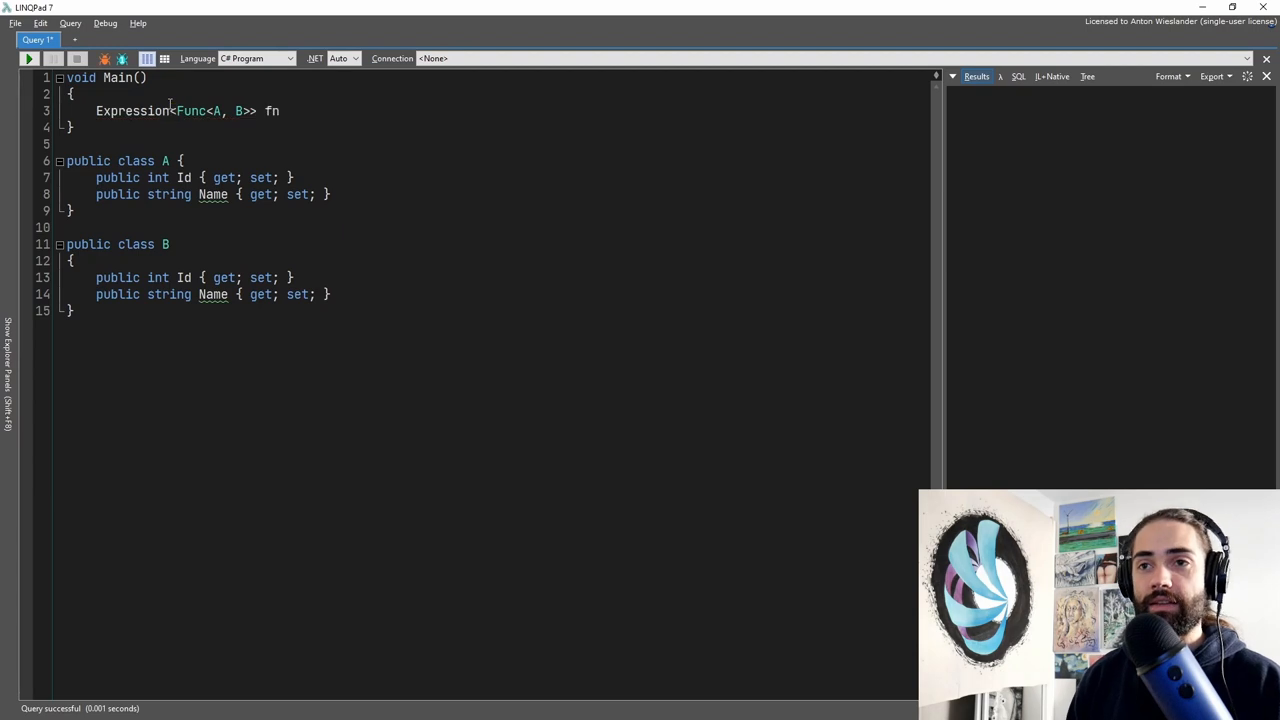
type("exp =")
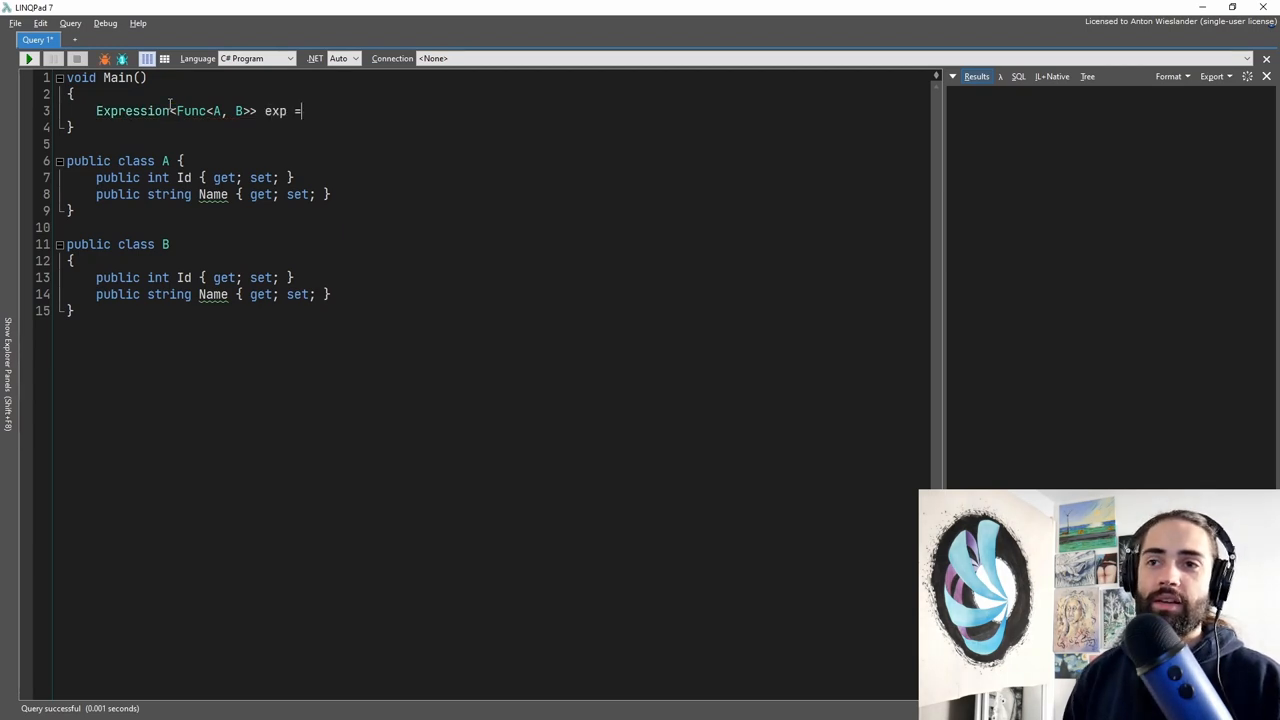
type("a =>")
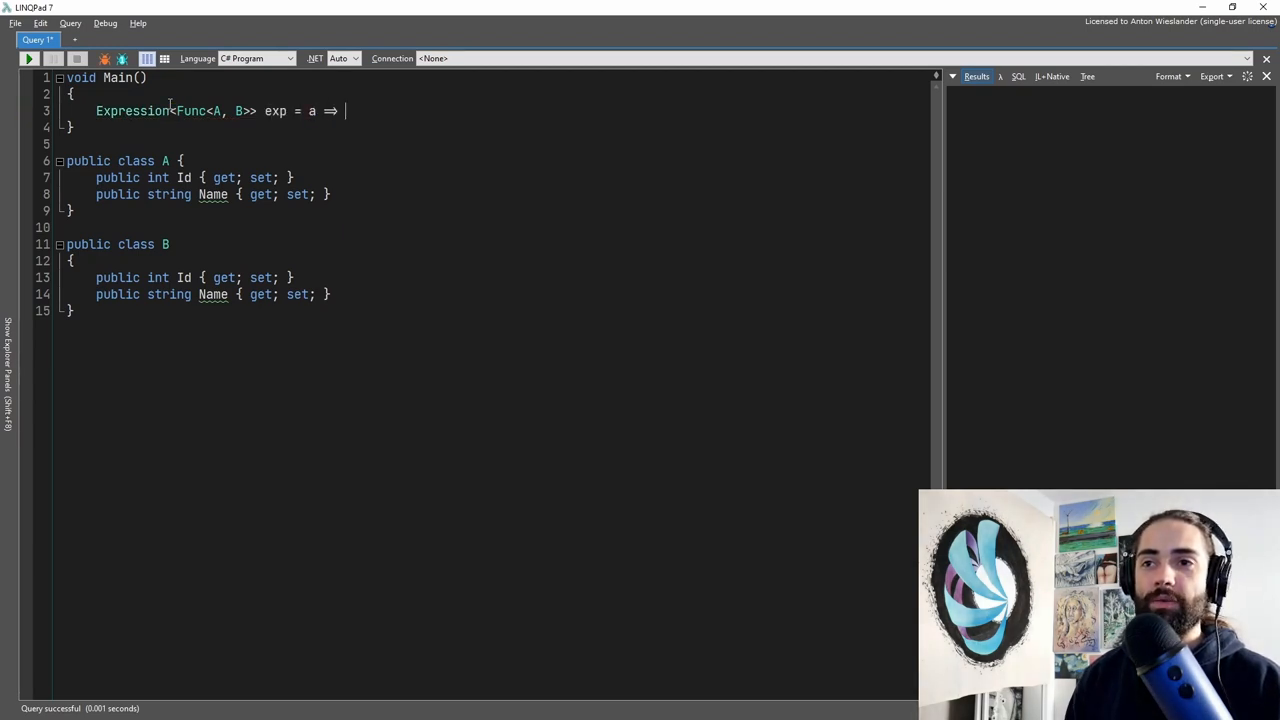
type("new B {}")
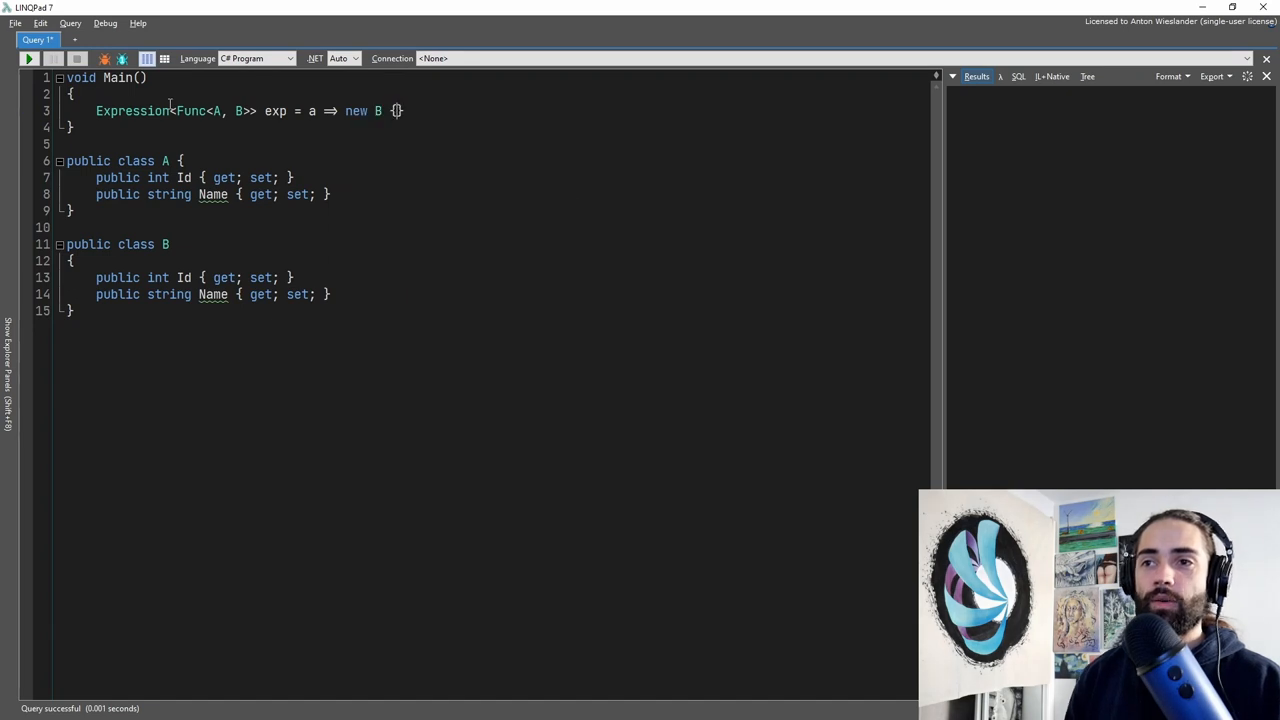
type("Id = a")
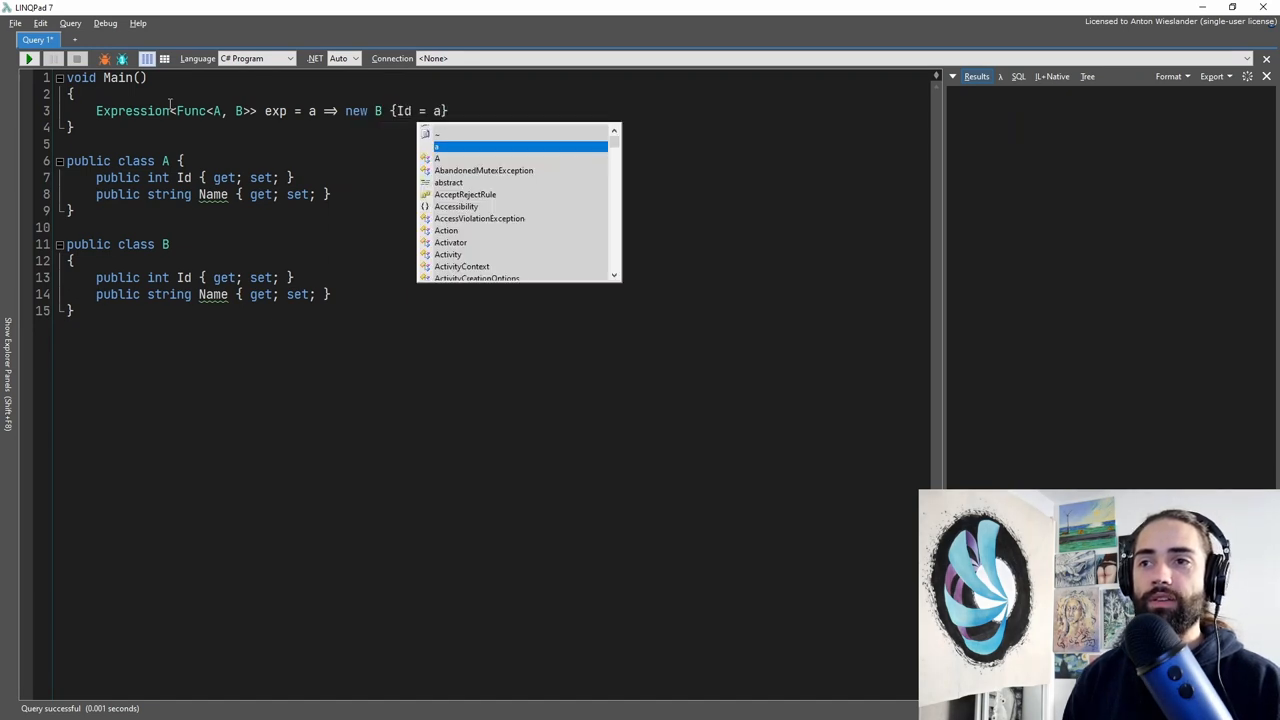
type(".Id,")
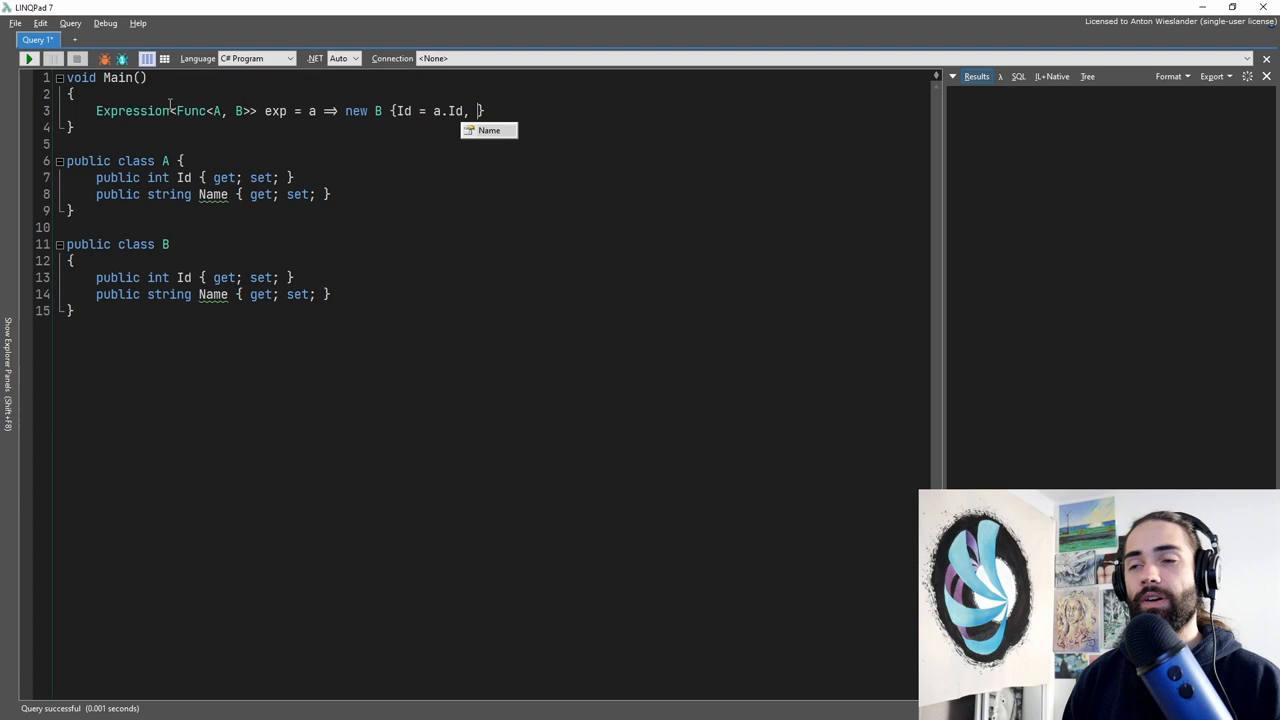
type("Name = a.Name")
type("exp.Dump();")
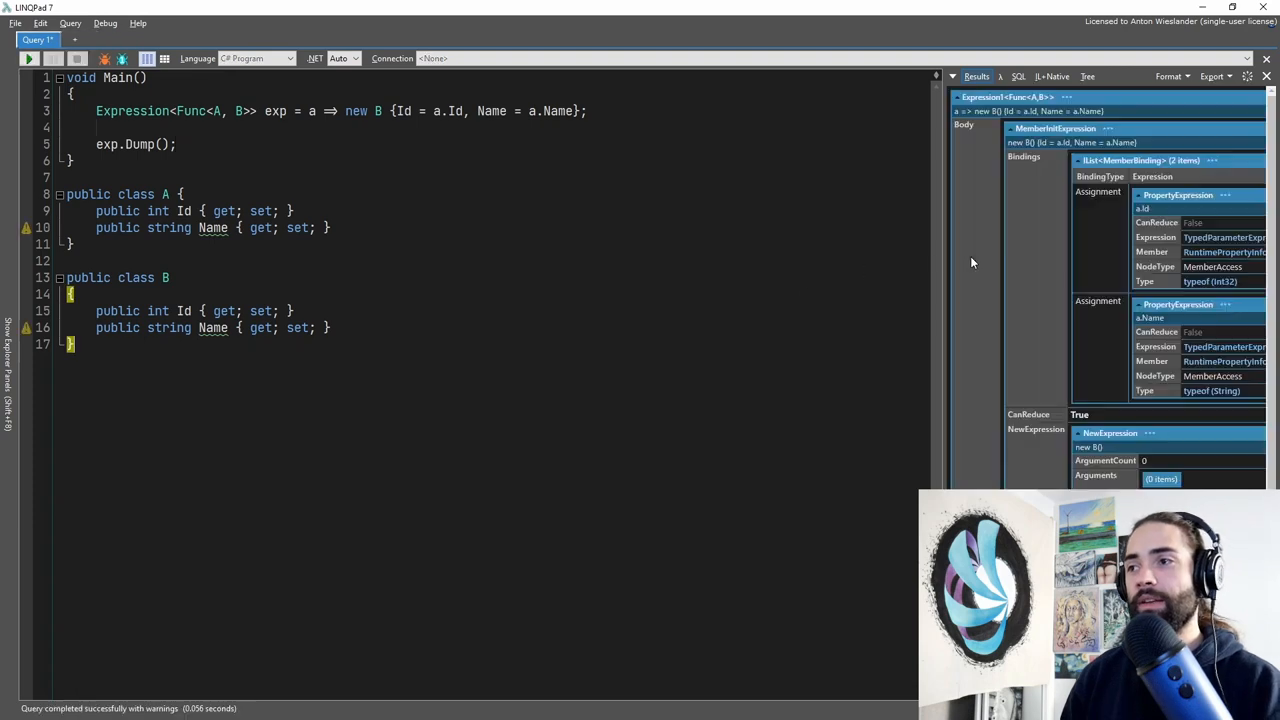
Step: Drag the results splitter left and scroll to read the MemberInit body, bindings, parameter and return type B
left_click_drag(940, 300, 476, 300)
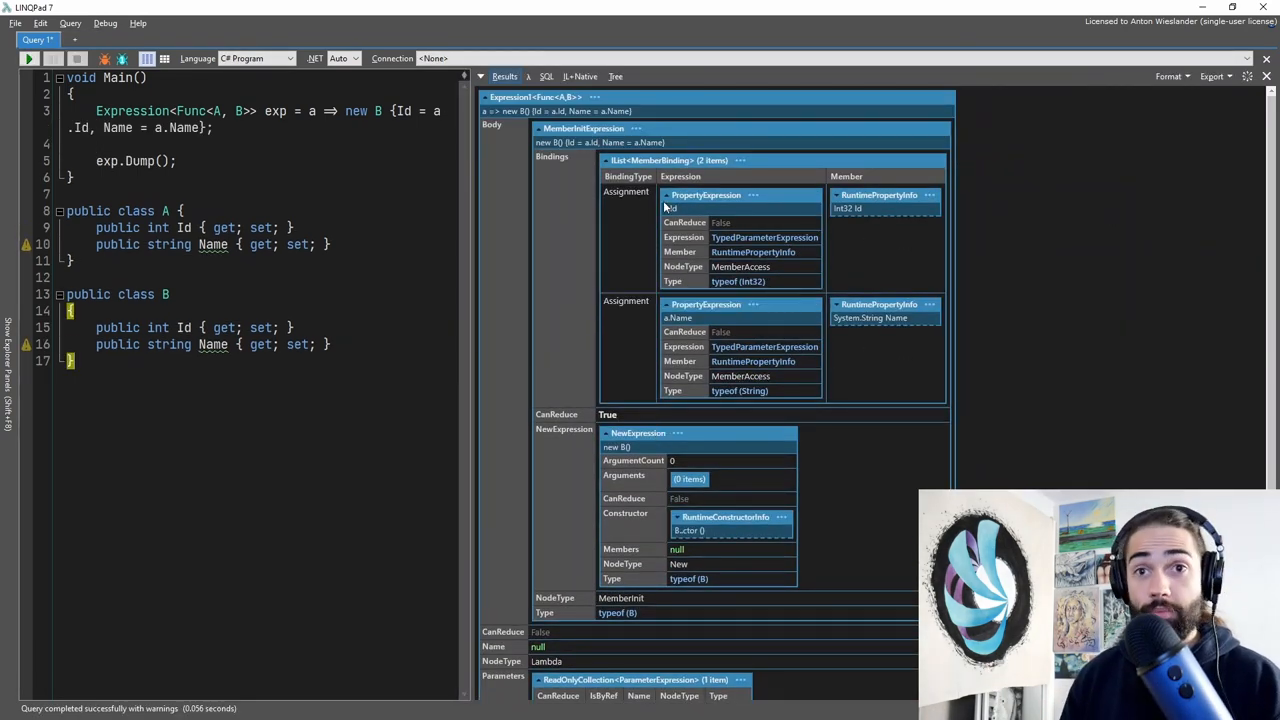
scroll("down", 3)
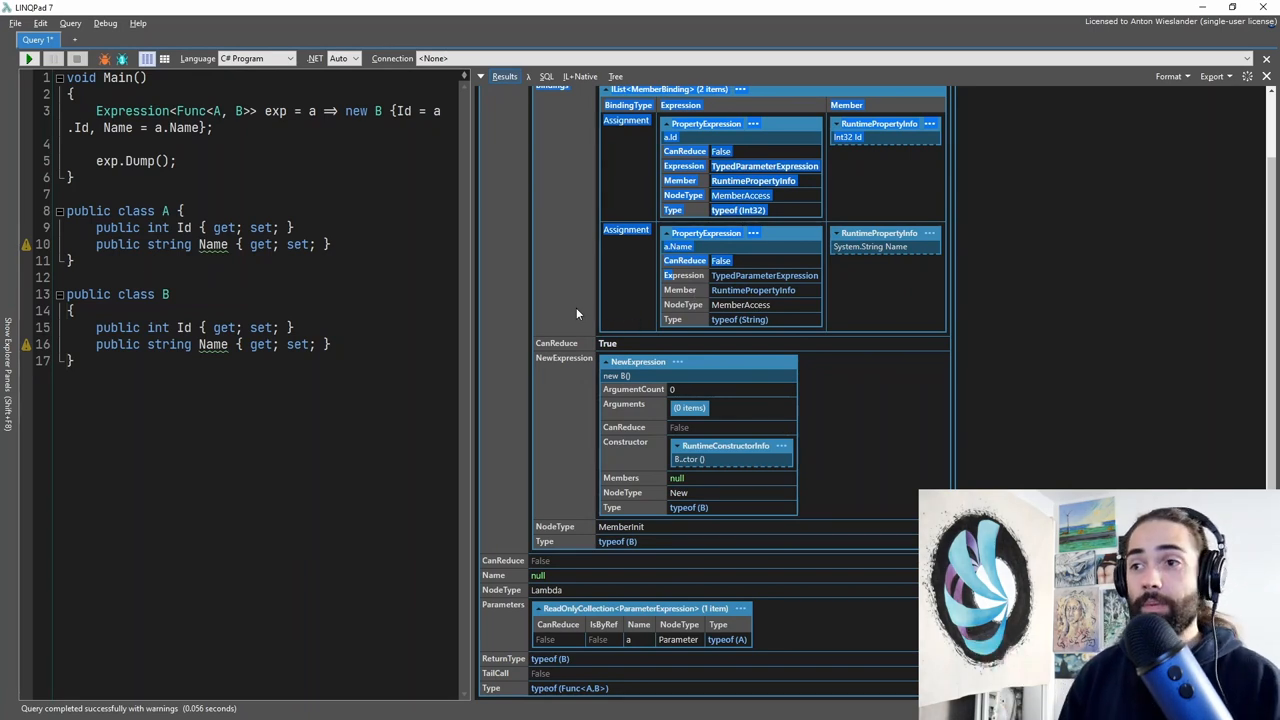
left_click_drag(96, 112, 212, 128)
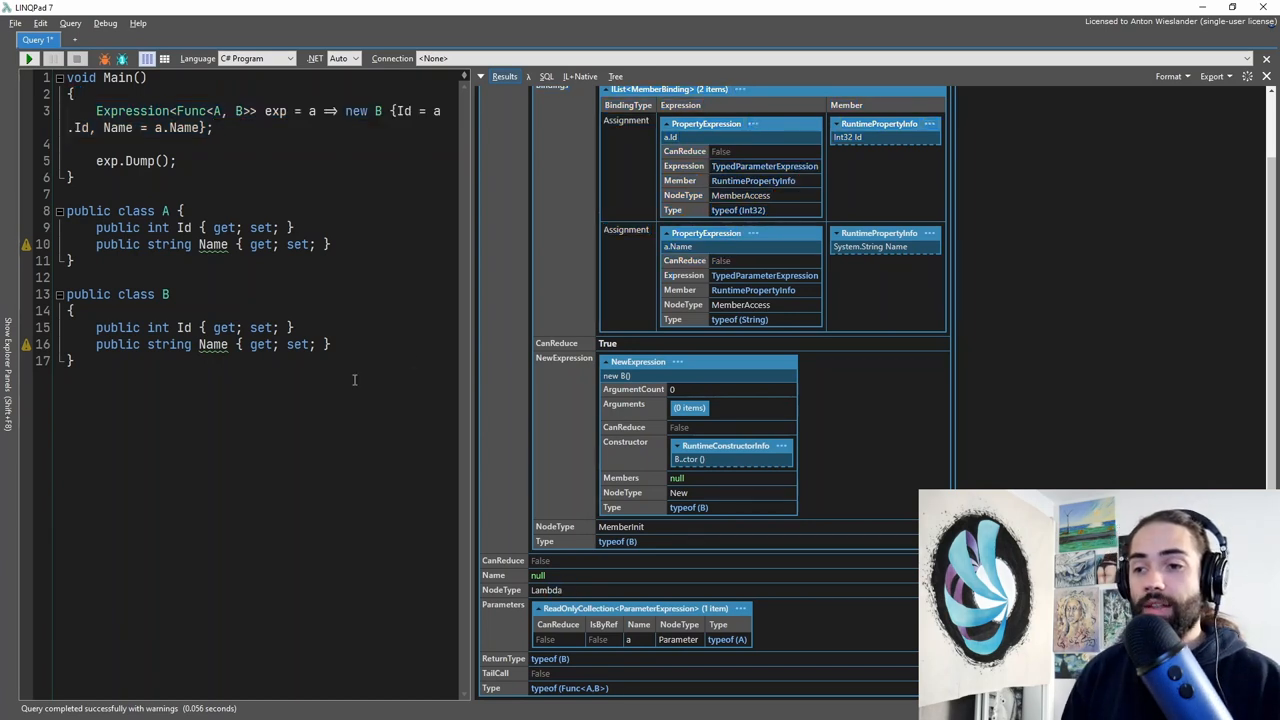
Step: Before the dump, add Expression.Lambda(body, false, p1); using IntelliSense for Lambda
key("enter")
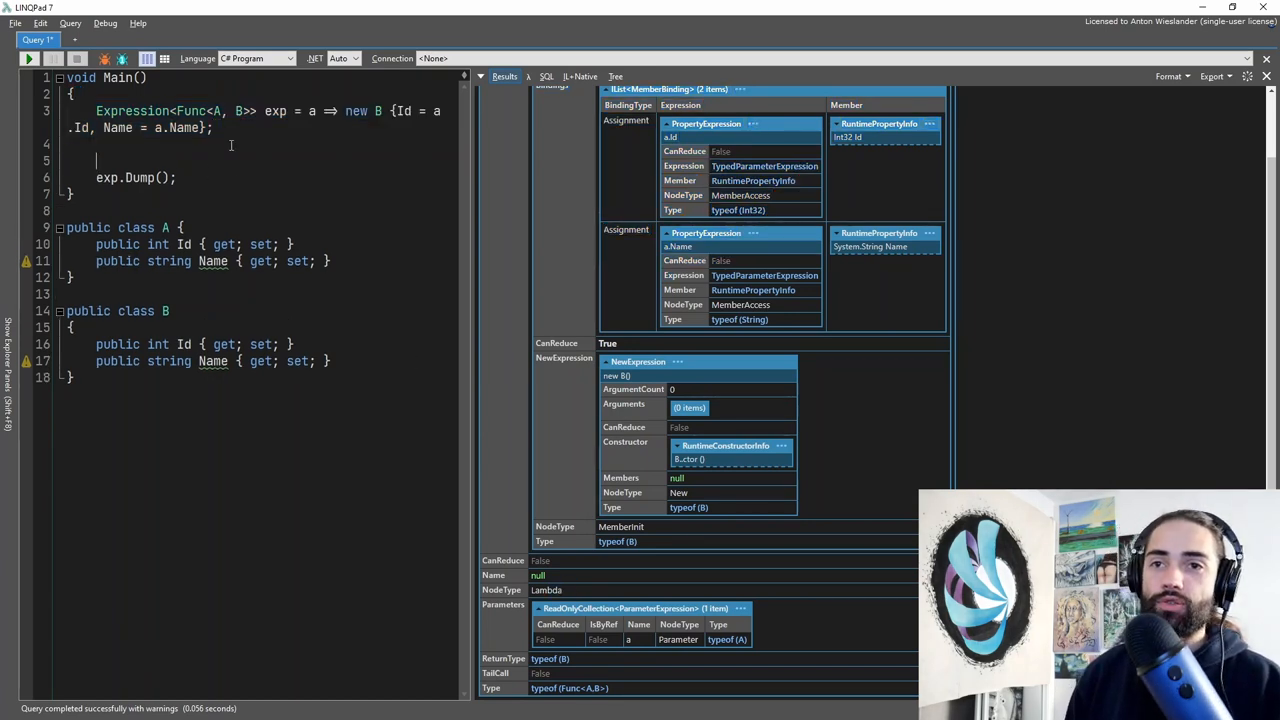
type("Expression.Lam")
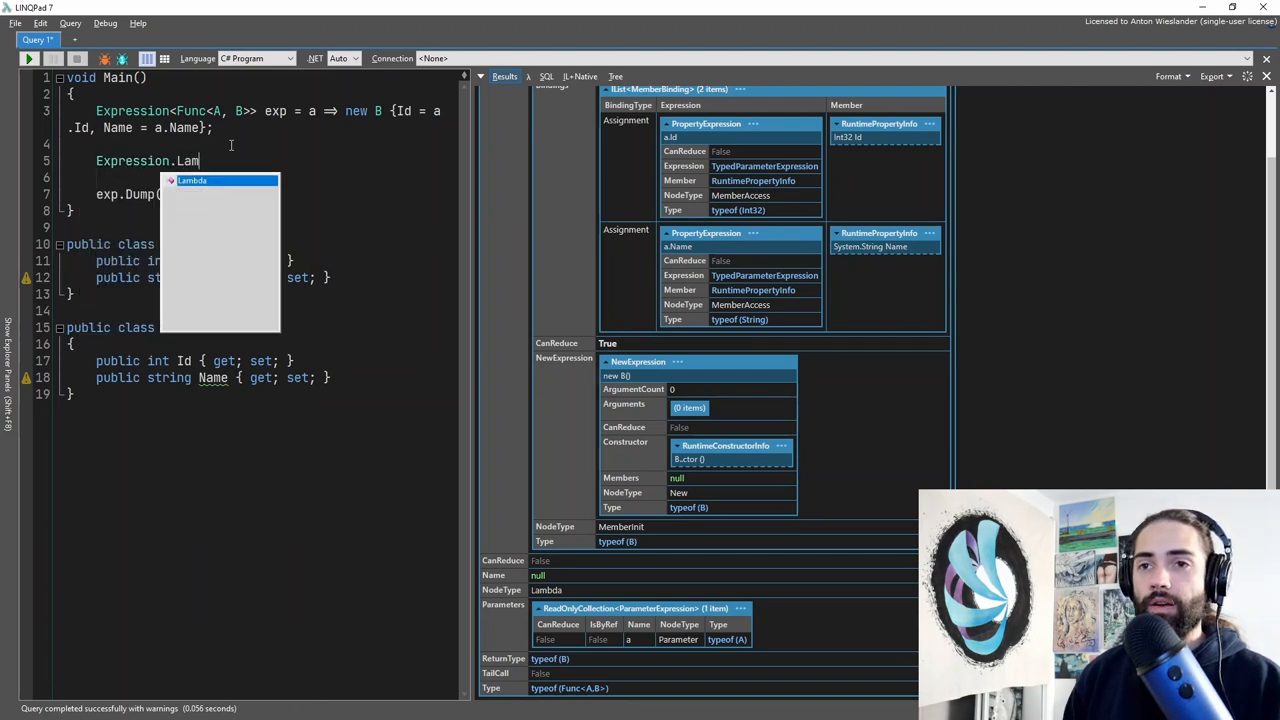
key("Tab")
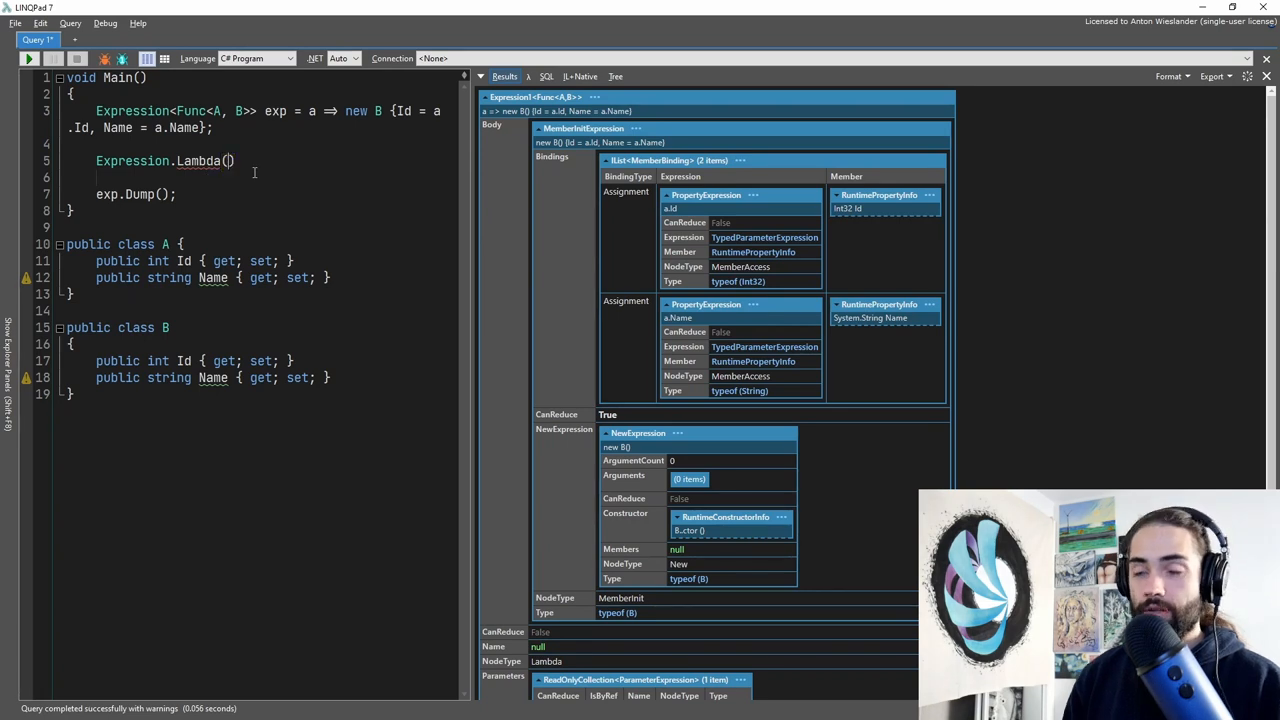
type("body, false,")
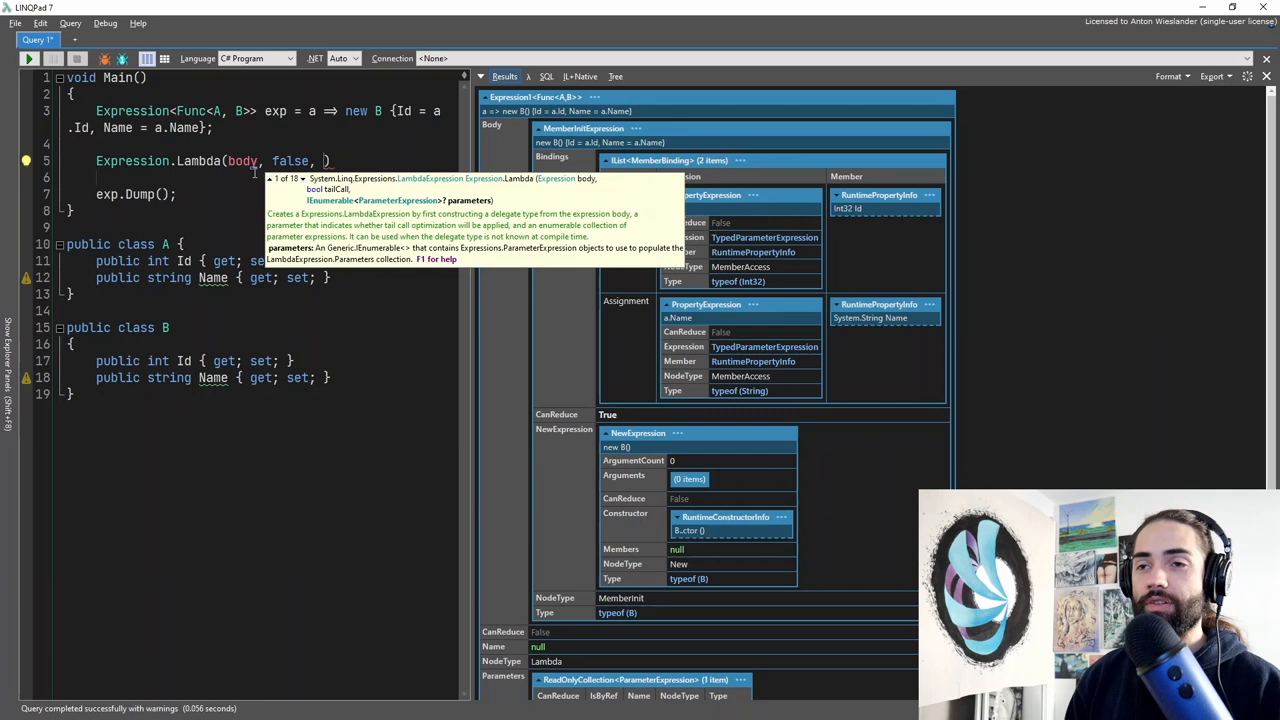
type("p1);")
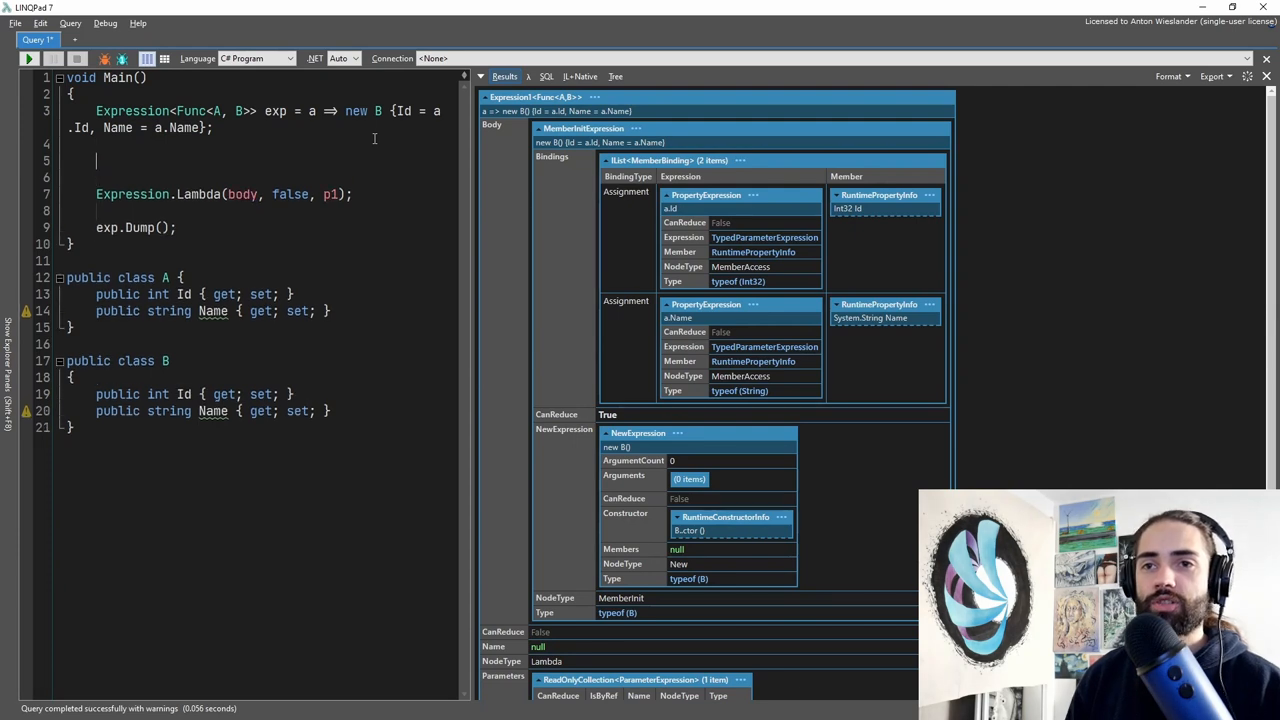
Step: Above it, declare var p1 = Expression.Parameter(typeof(A));
scroll("down", 3)
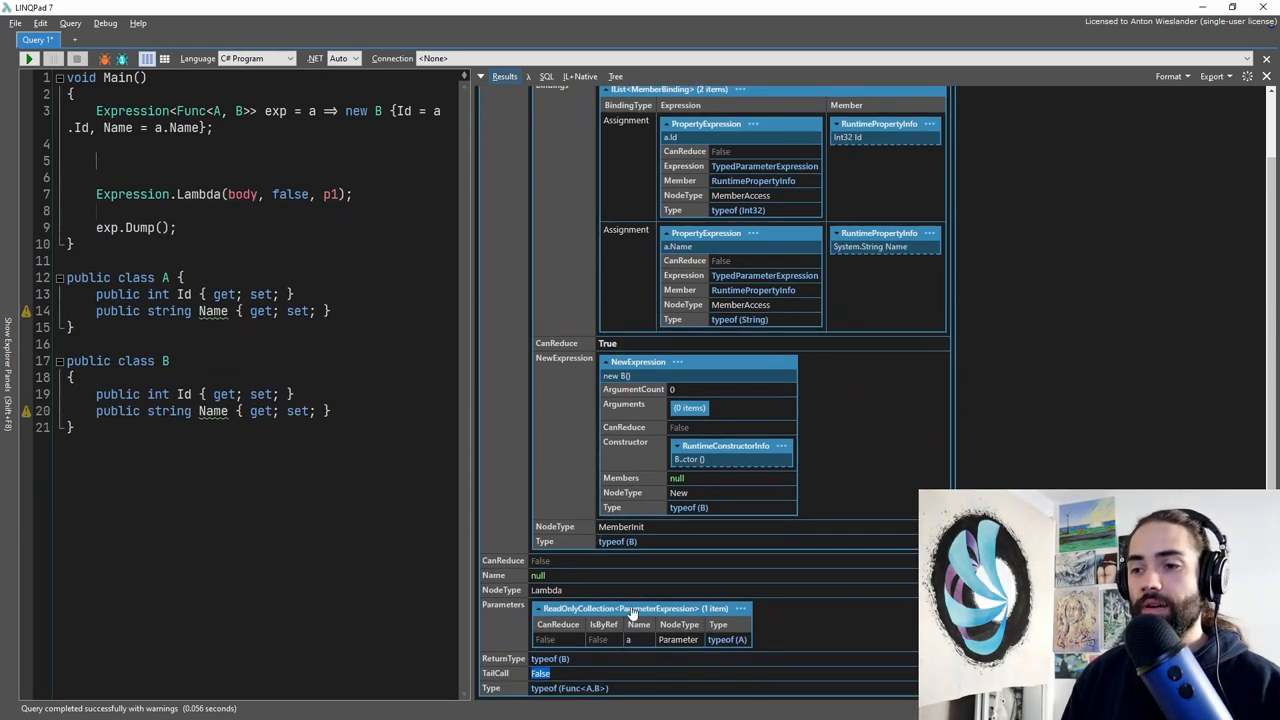
type("Exp")
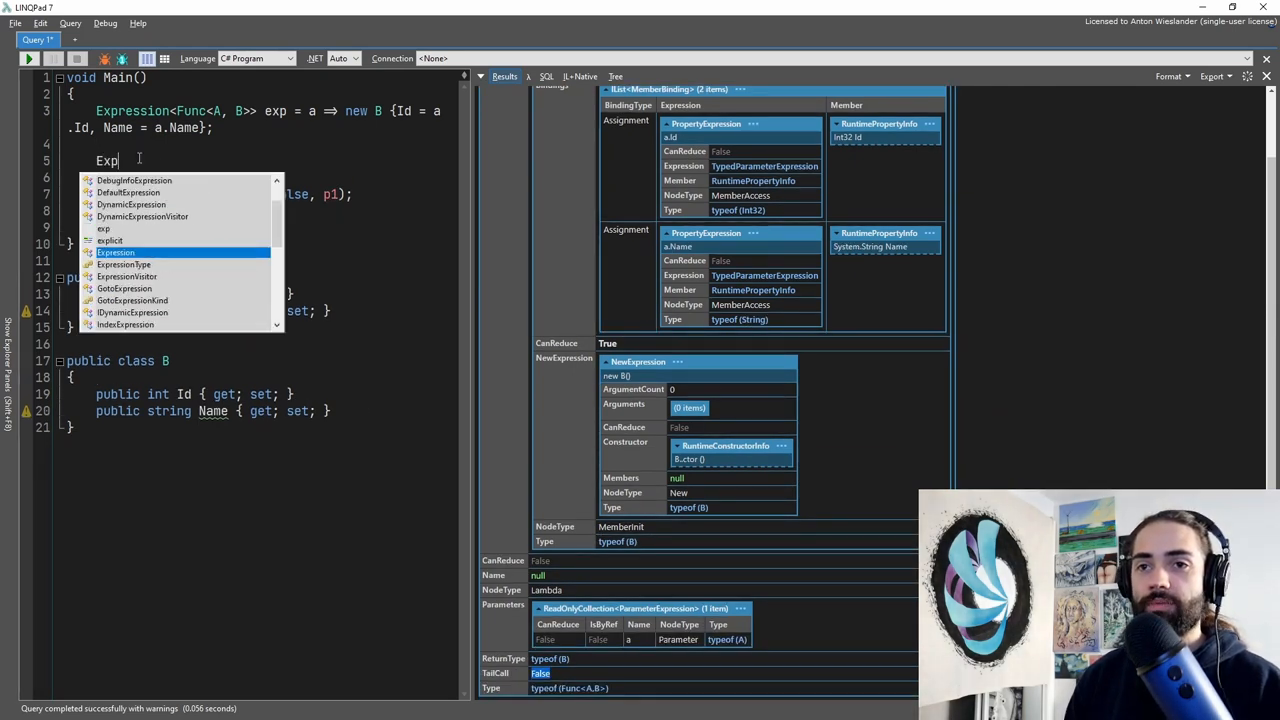
type("ression.Parameter(")
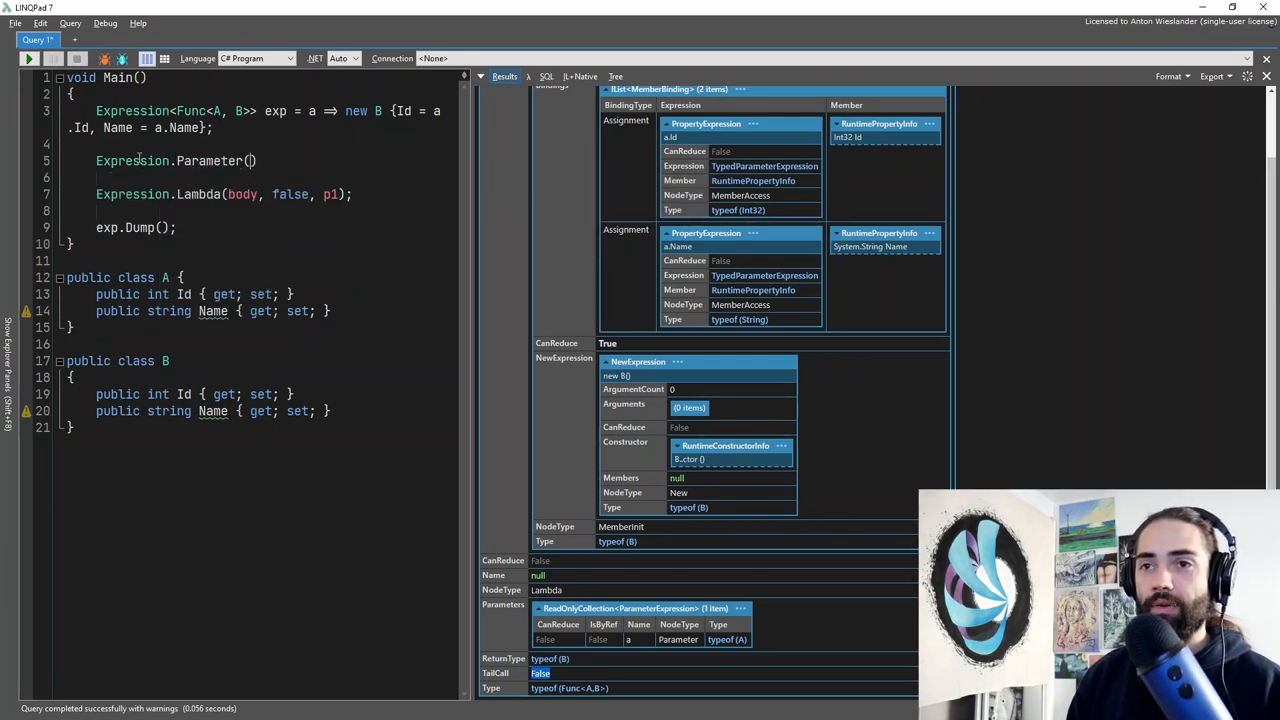
type("type")
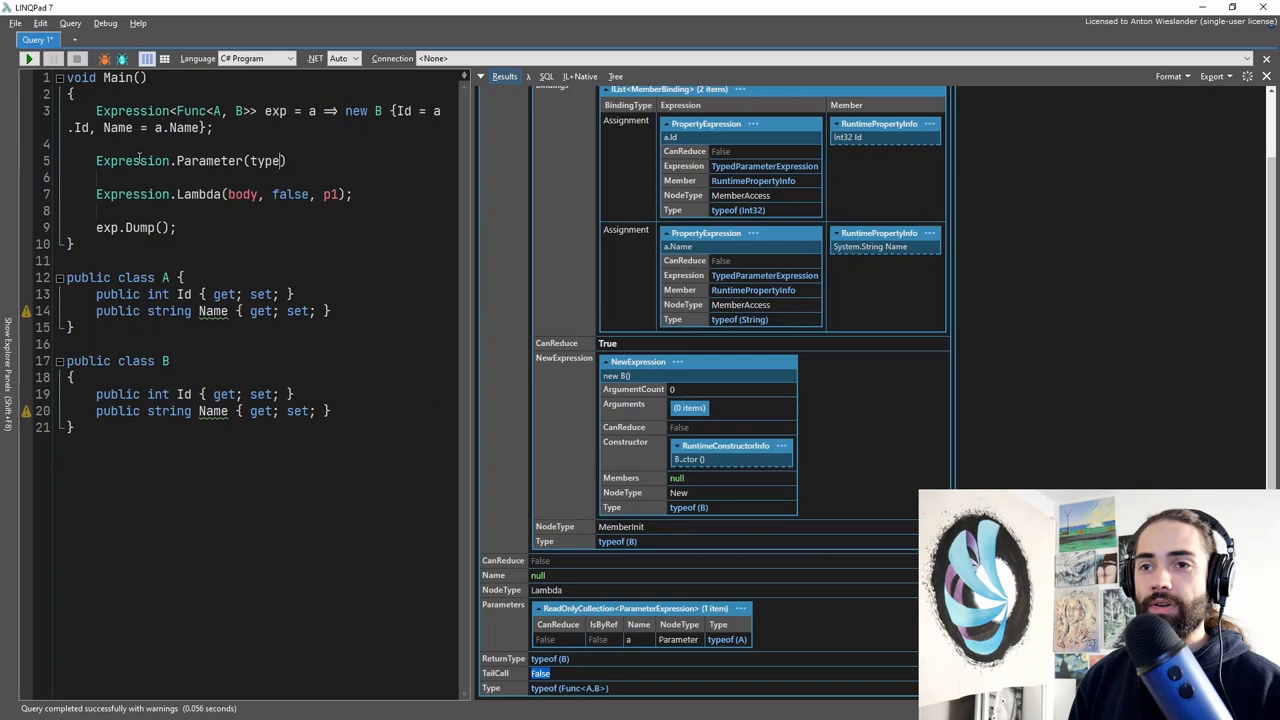
type("(A));")
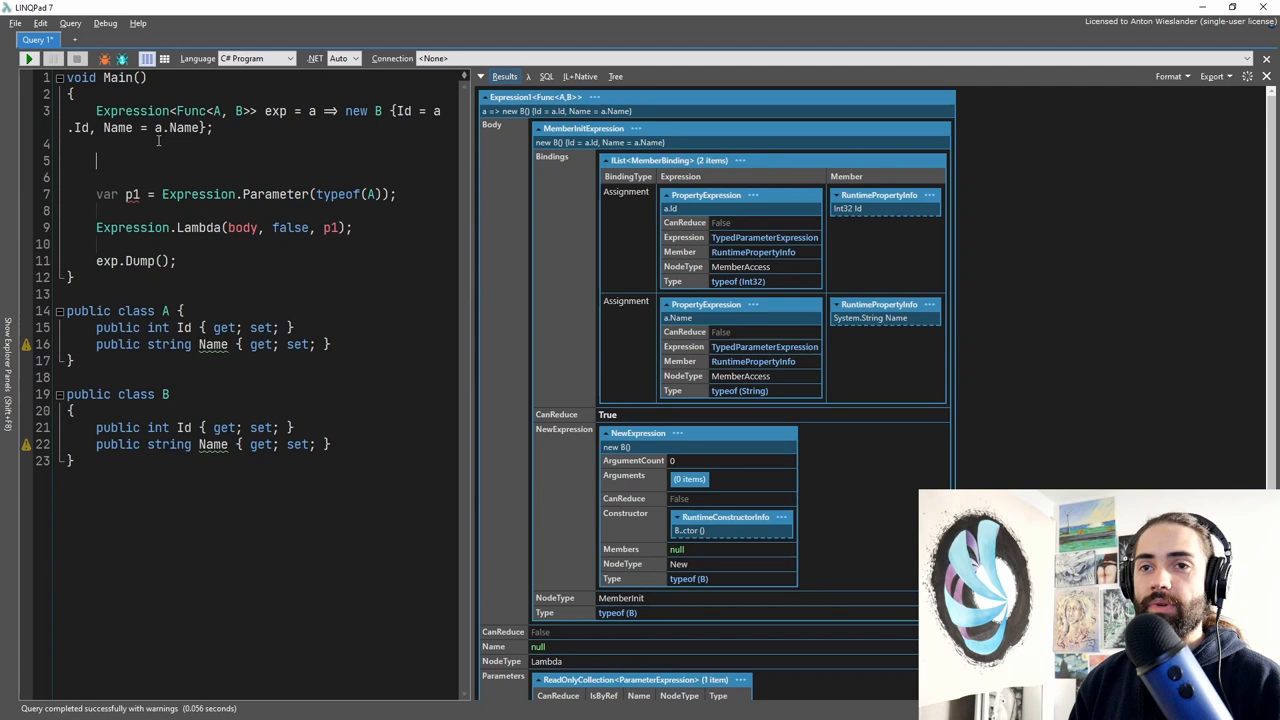
Step: Declare var body = Expression.MemberInit(newExpression, bindings); above the p1 line
type("expression.Ini")
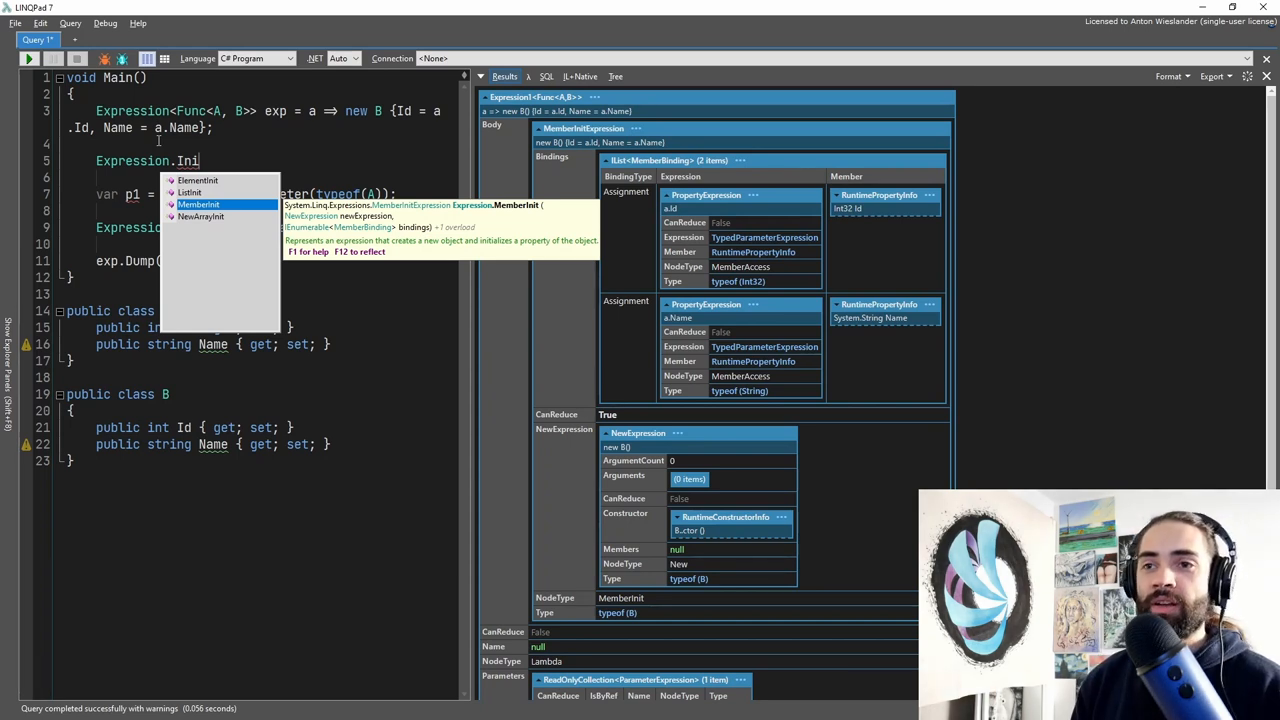
mouse_move(370, 224)
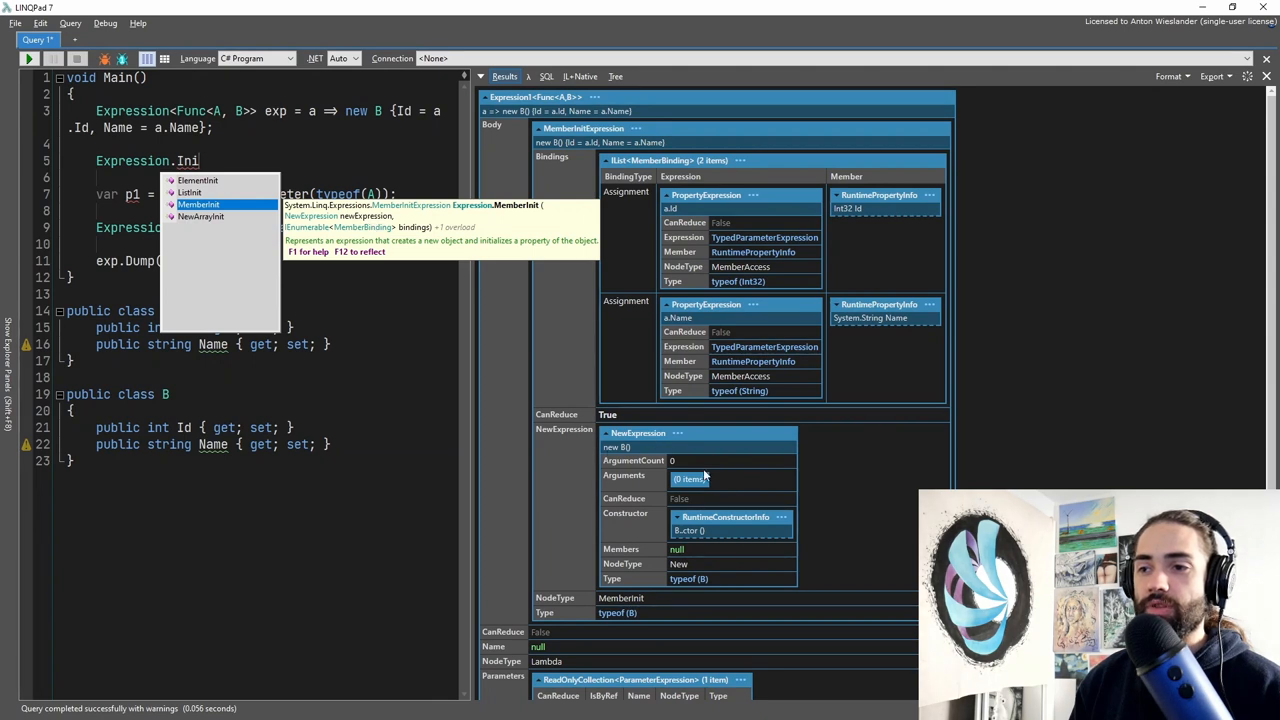
mouse_move(704, 476)
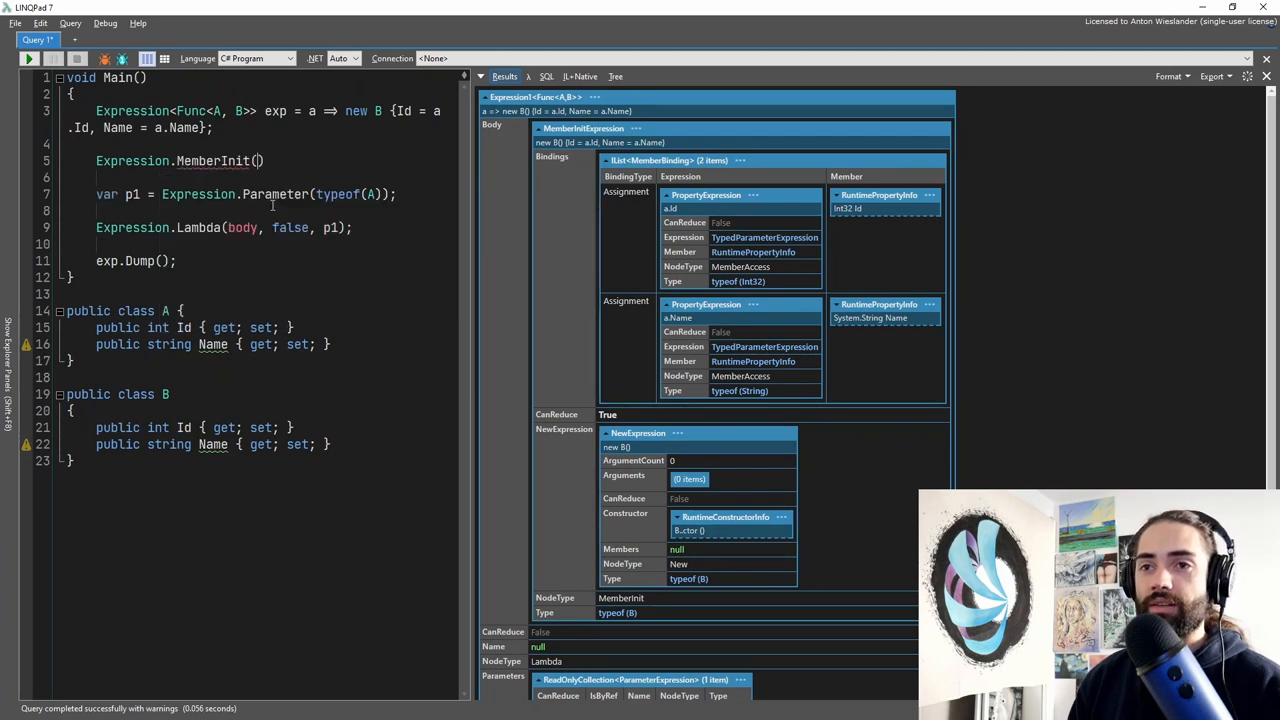
type("newExpression,")
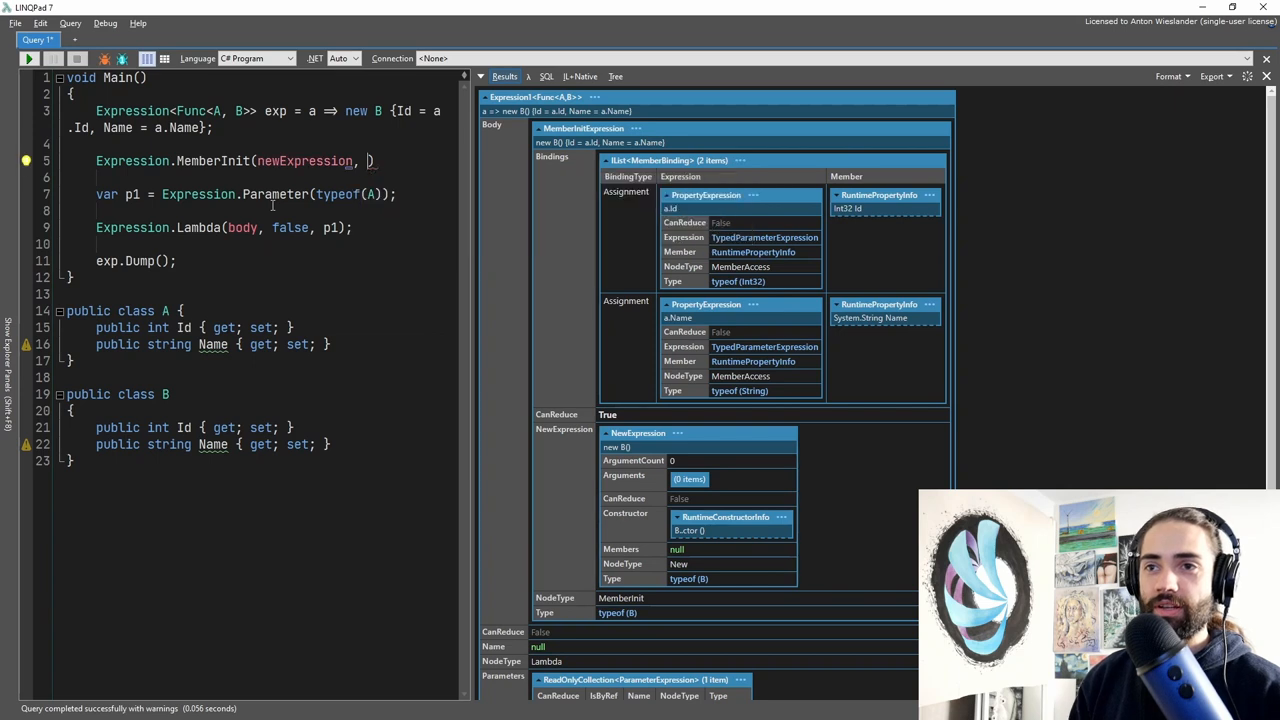
type("bindings")
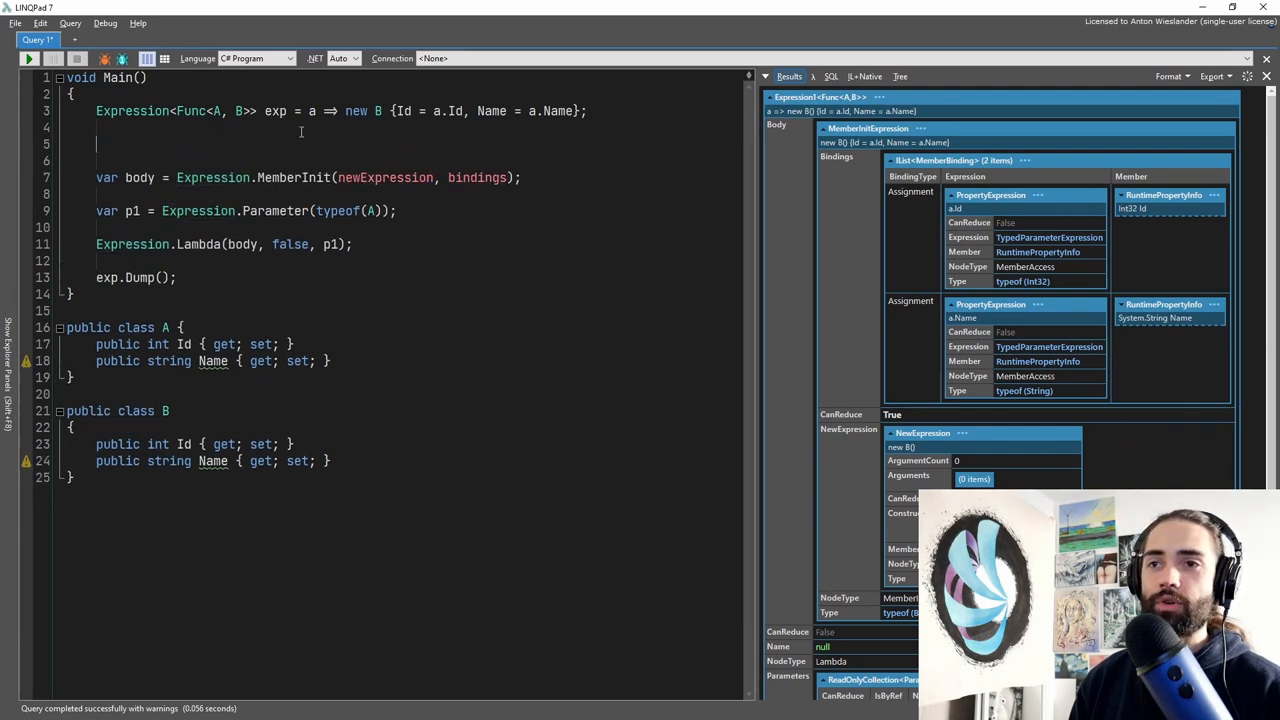
Step: Declare var tb = typeof(B); and var newExpression = Expression.New(tb.GetConstructor(Type.EmptyTypes));
type("Exp")
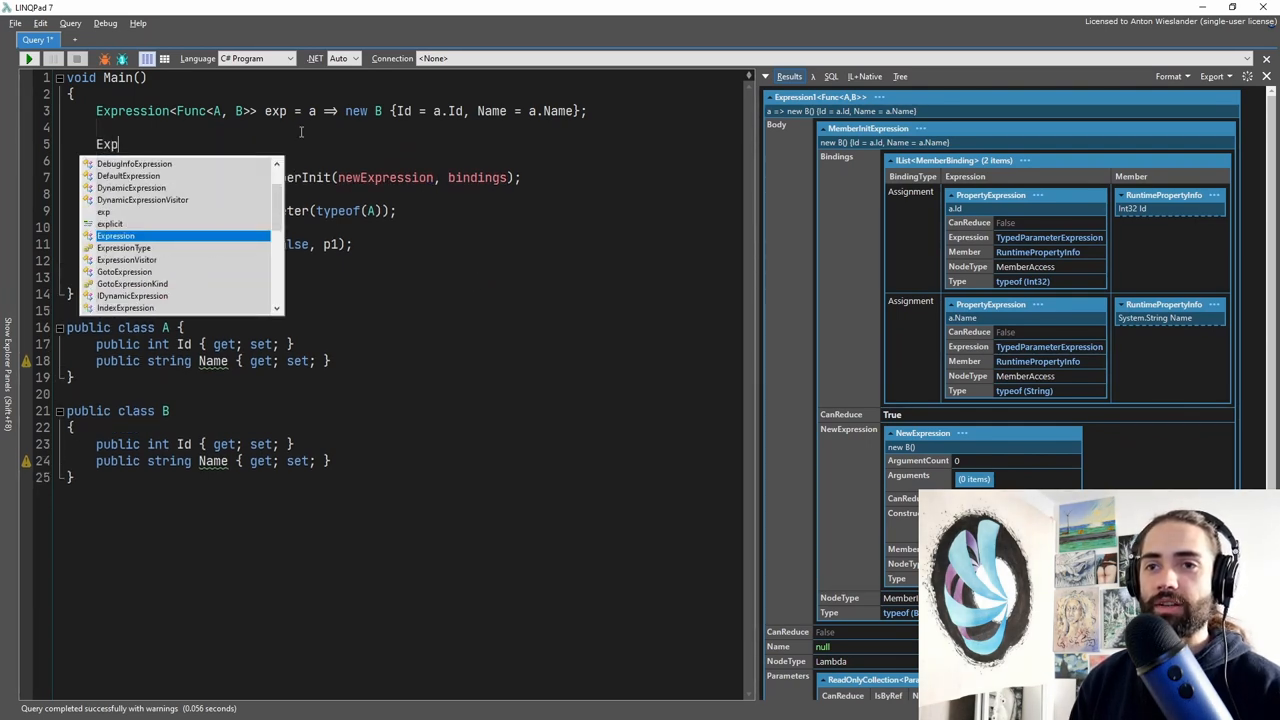
type("ression.New(")
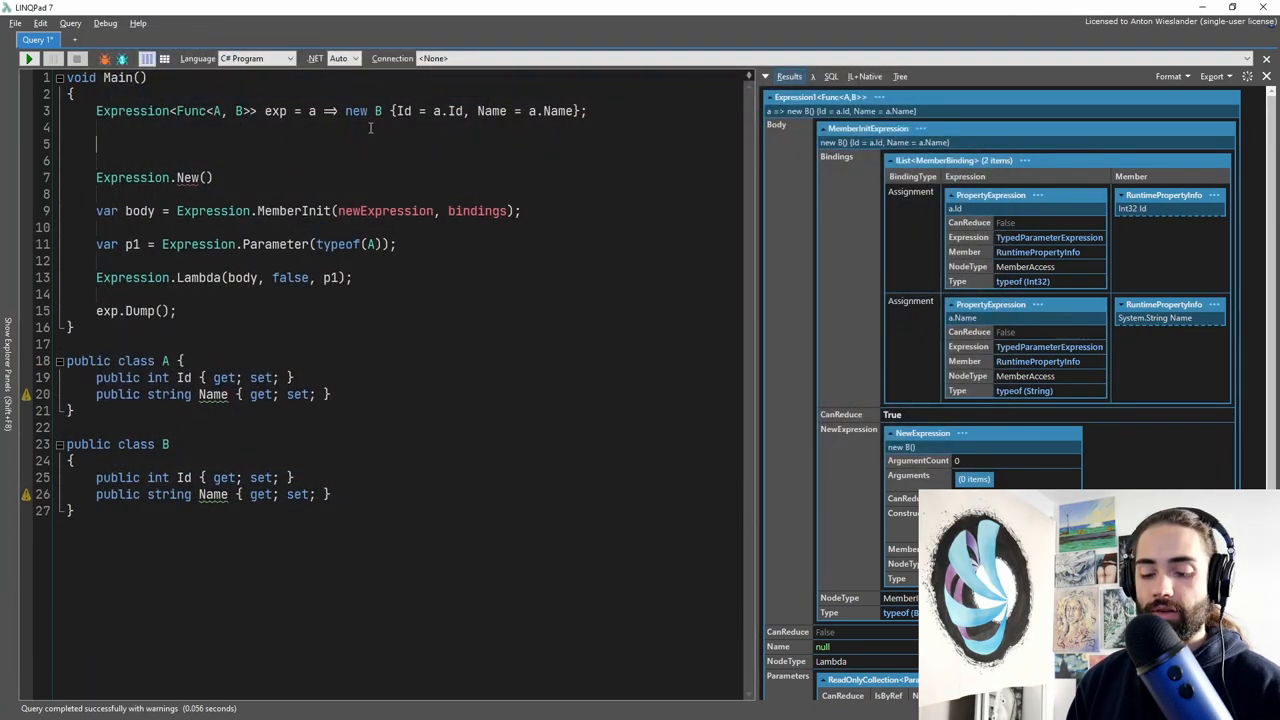
type("var tb = t")
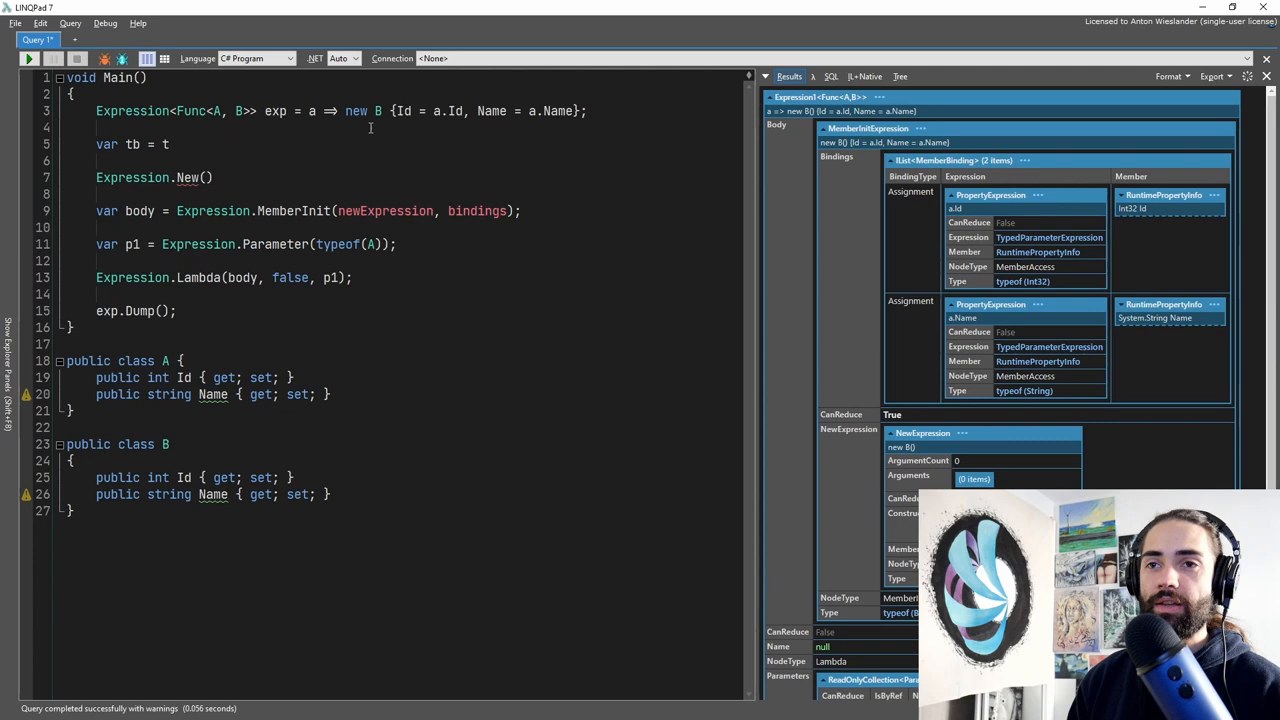
type("typeof(B);")
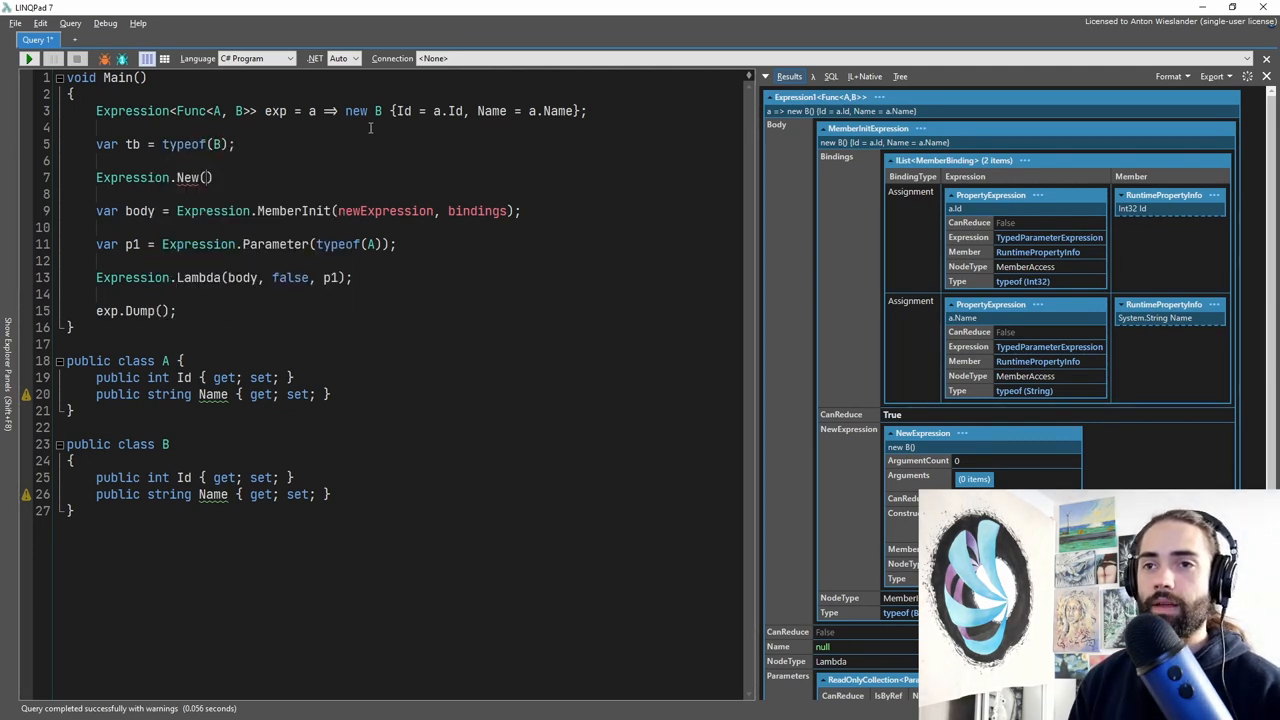
type("tb.GetConstructor(Type.")
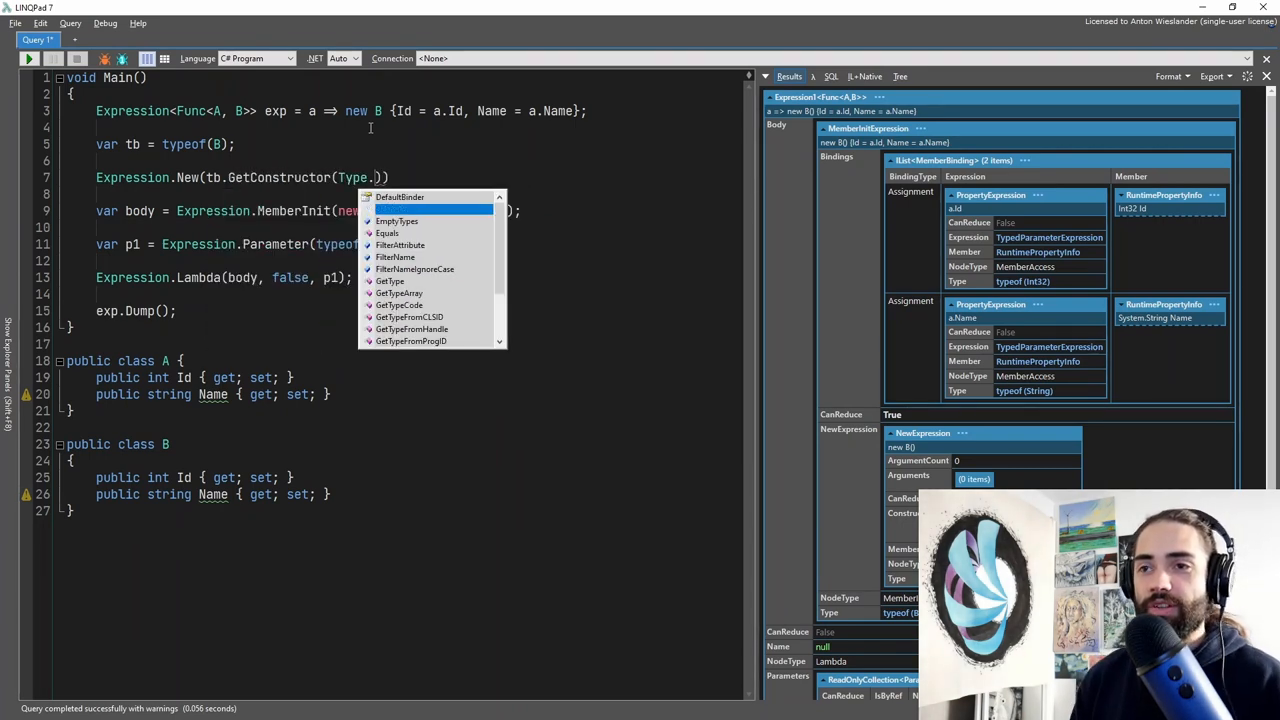
type("EmptyTypes")
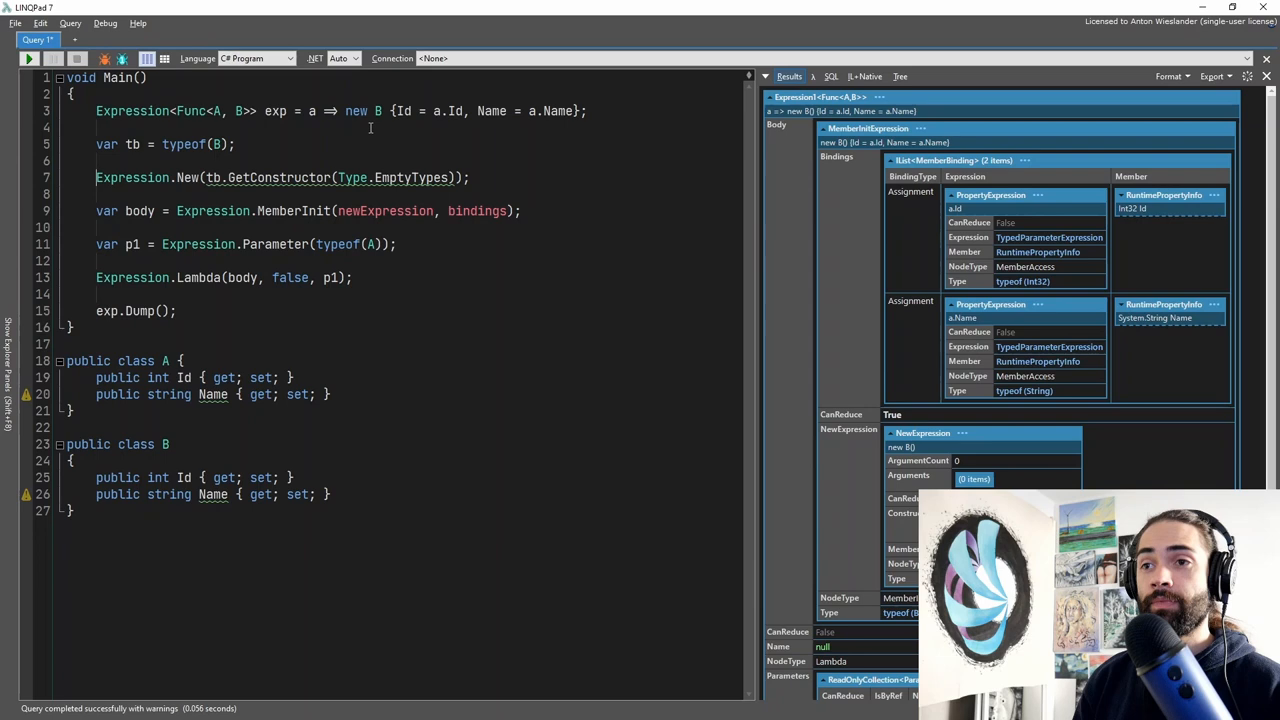
type("var")
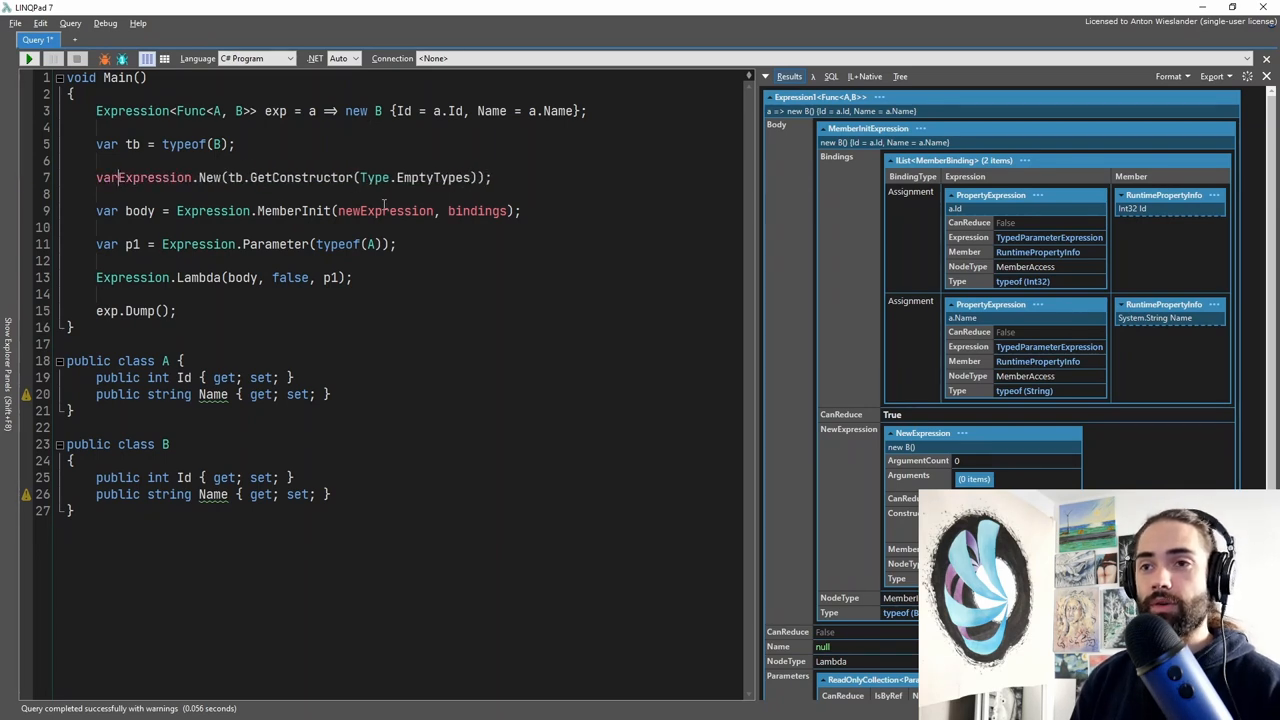
type("newExpression =")
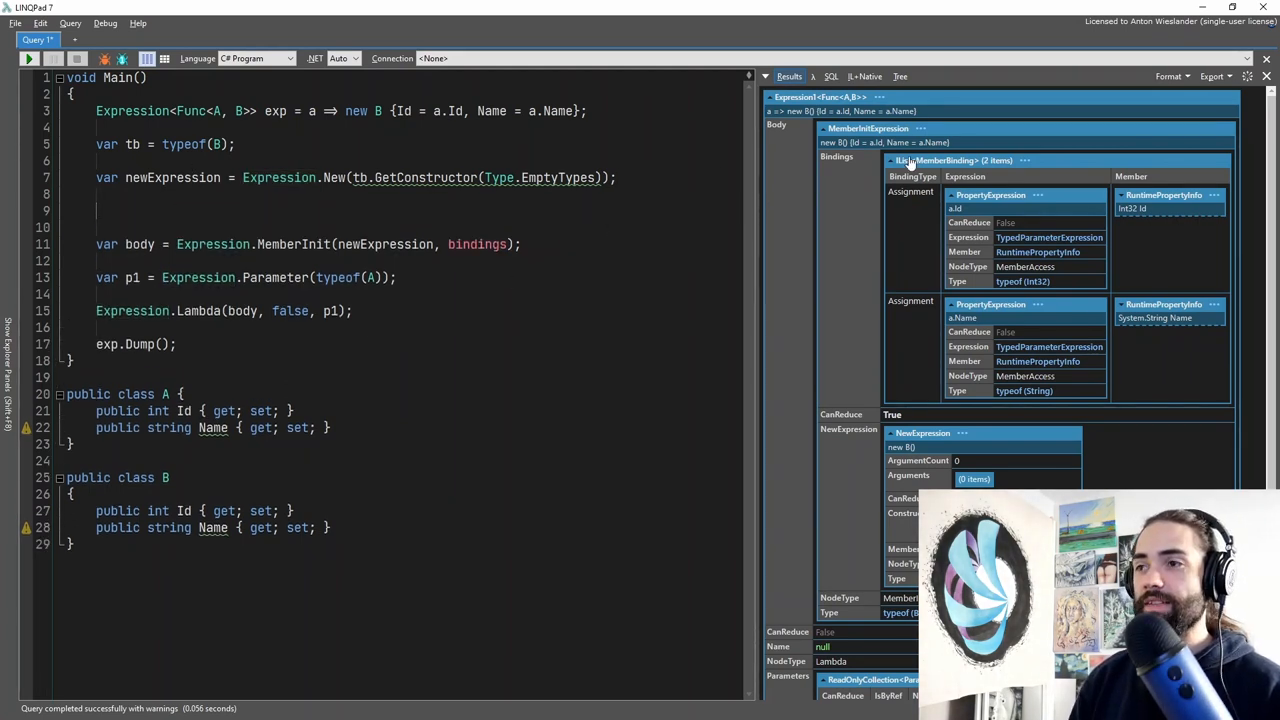
Step: Declare List<MemberBinding> bindings = new (); between newExpression and body
type("L")
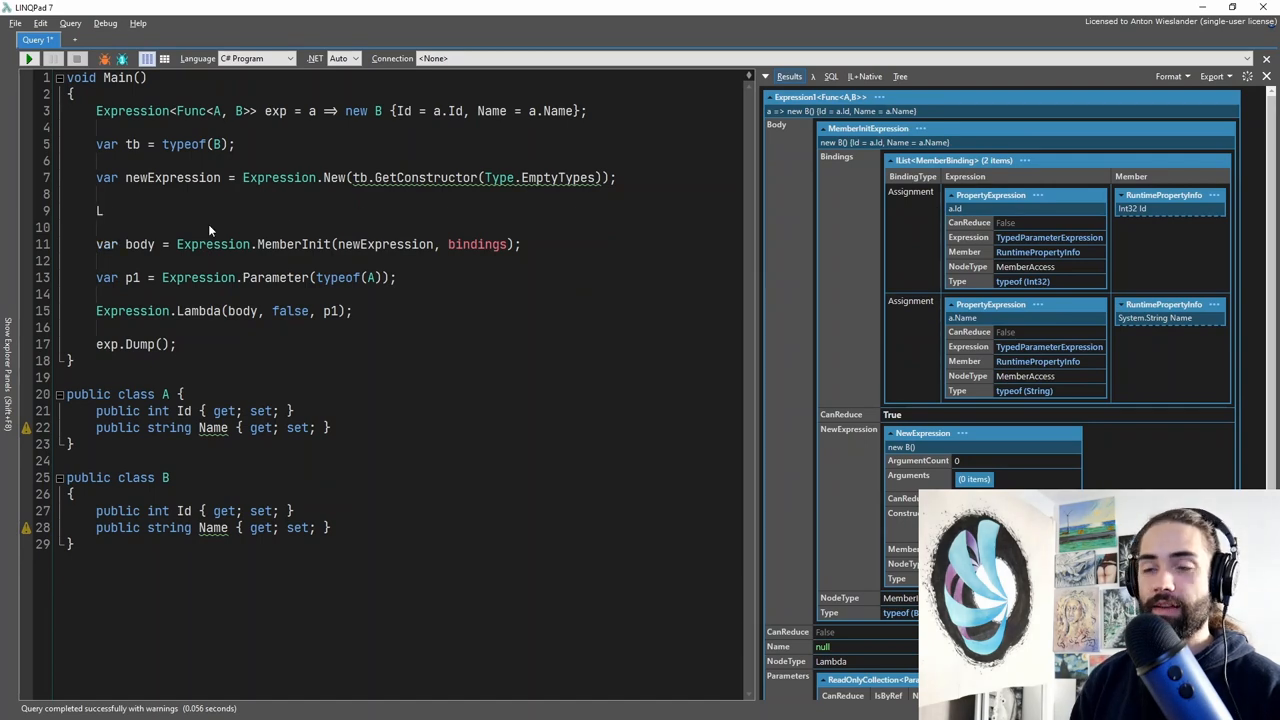
type("ist<MemberBinding> bi")
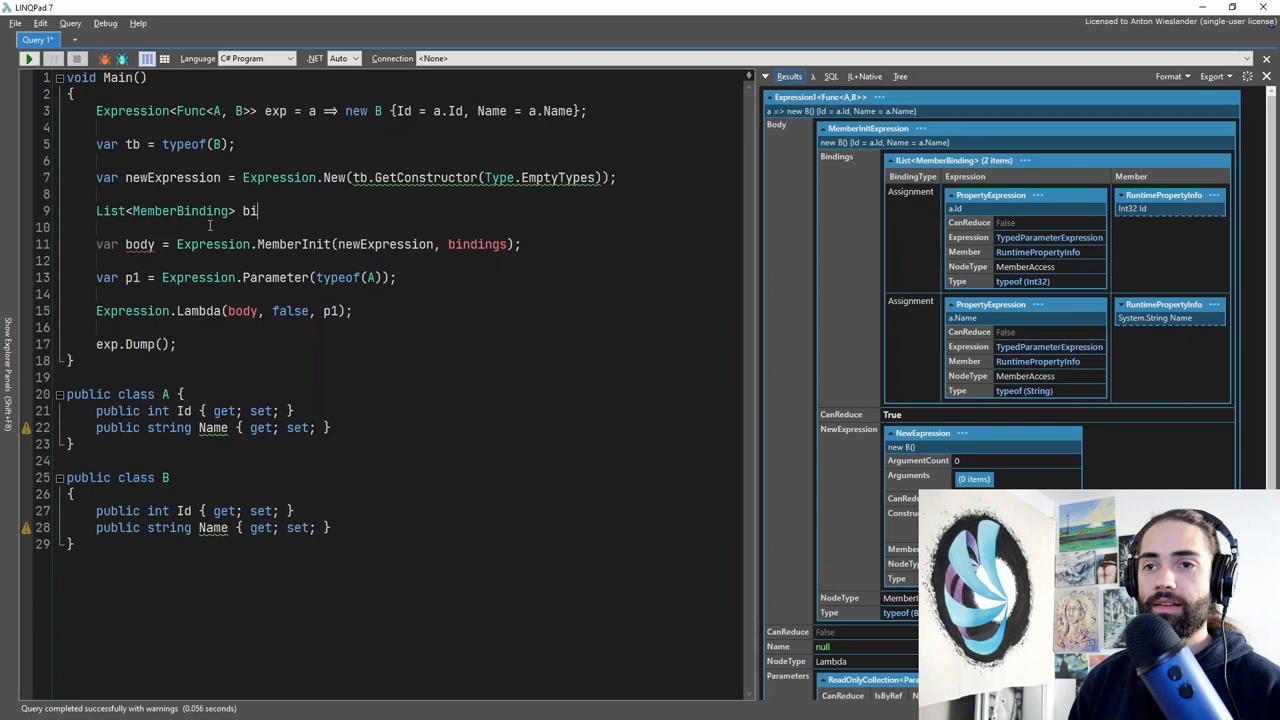
type("ndings = n")
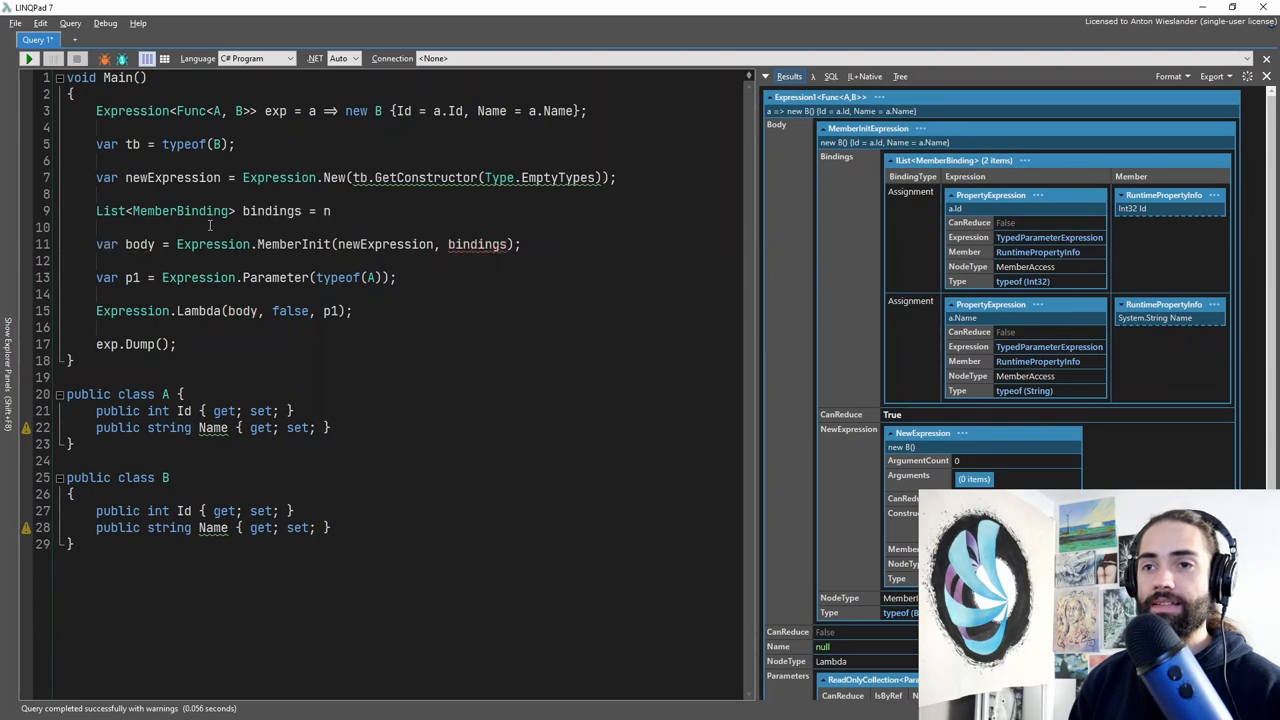
type("ew List<")
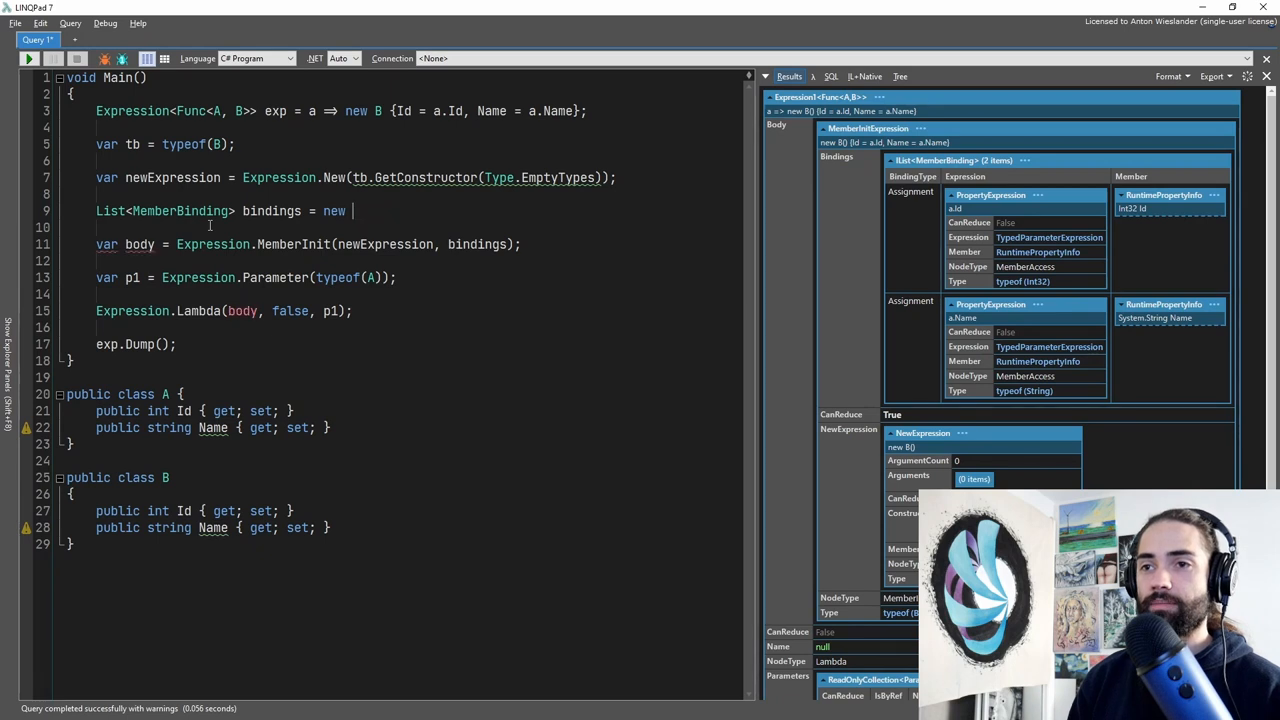
type("();")
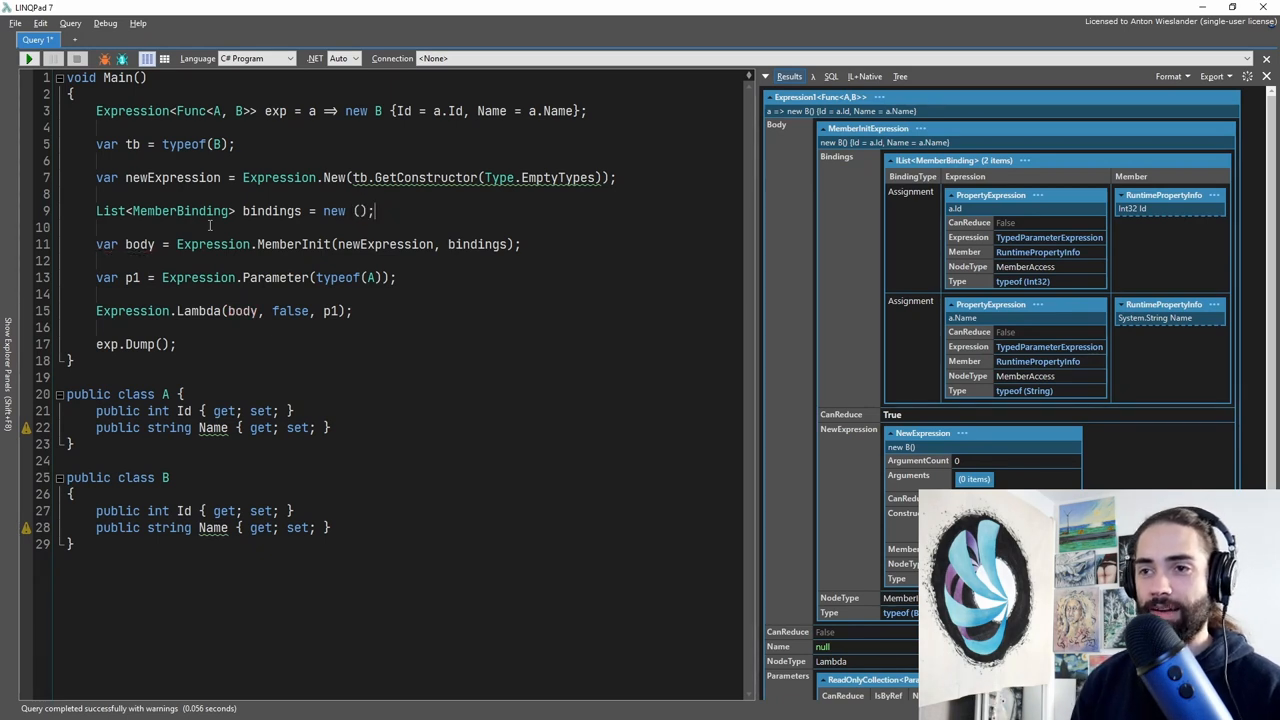
mouse_move(886, 232)
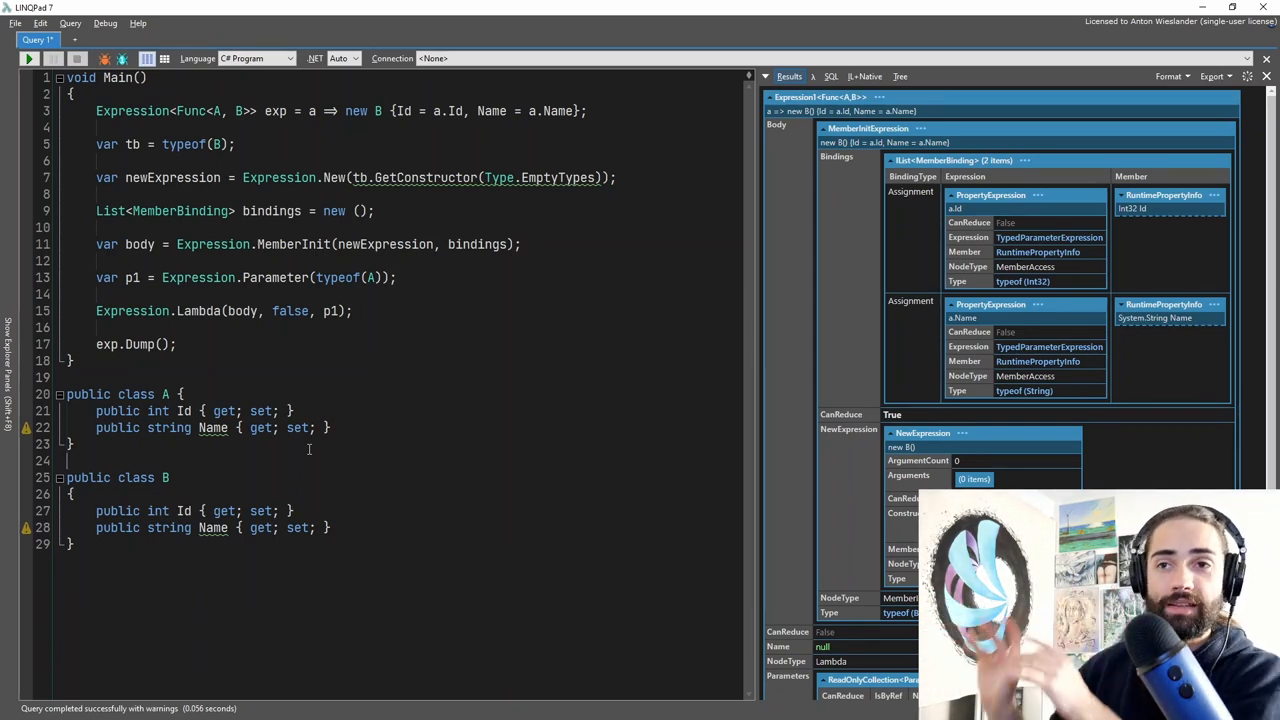
Step: Add var ta = typeof(A), pass ta to Parameter, and start foreach (var prop in ta.GetProperties()) { }
double_click(346, 276)
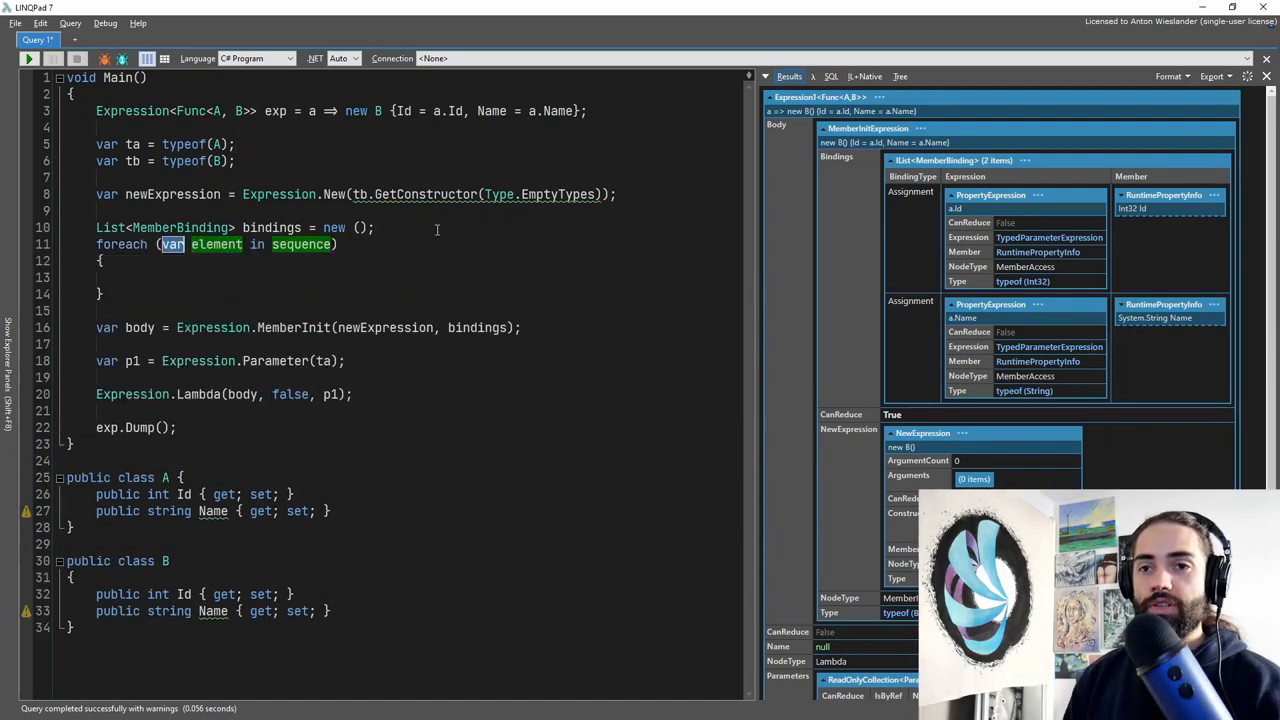
type("p")
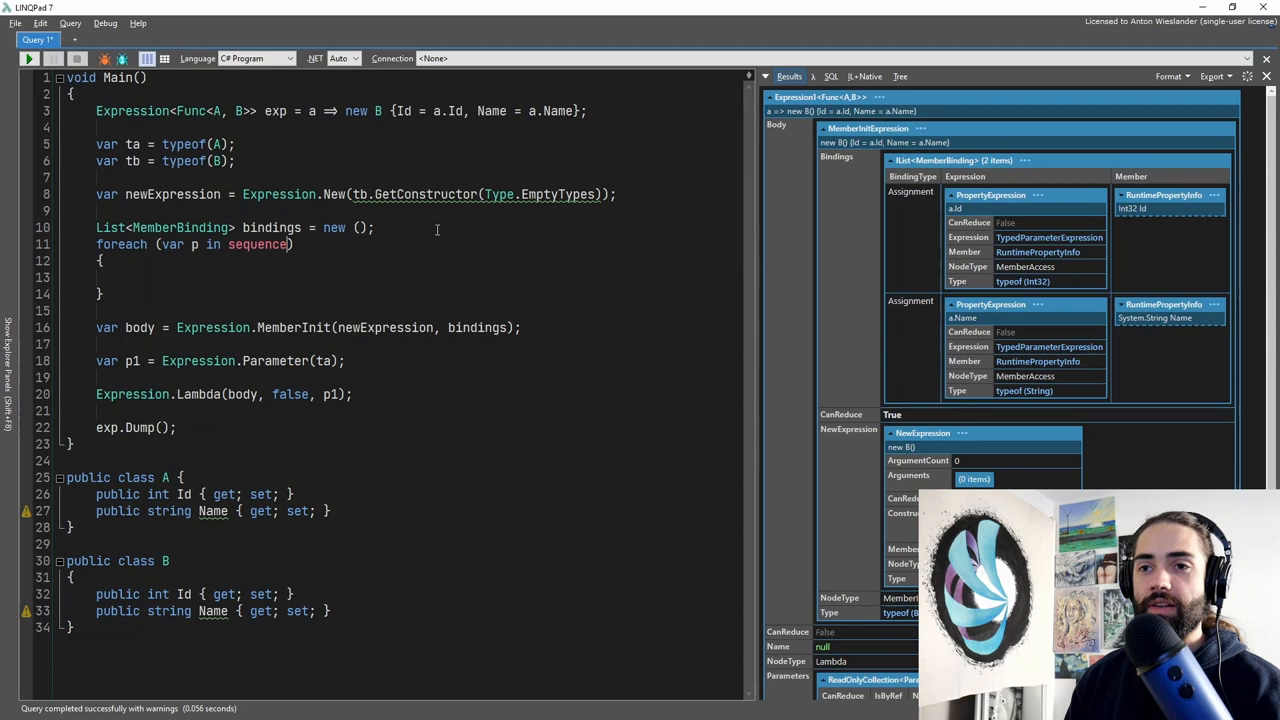
type("rop")
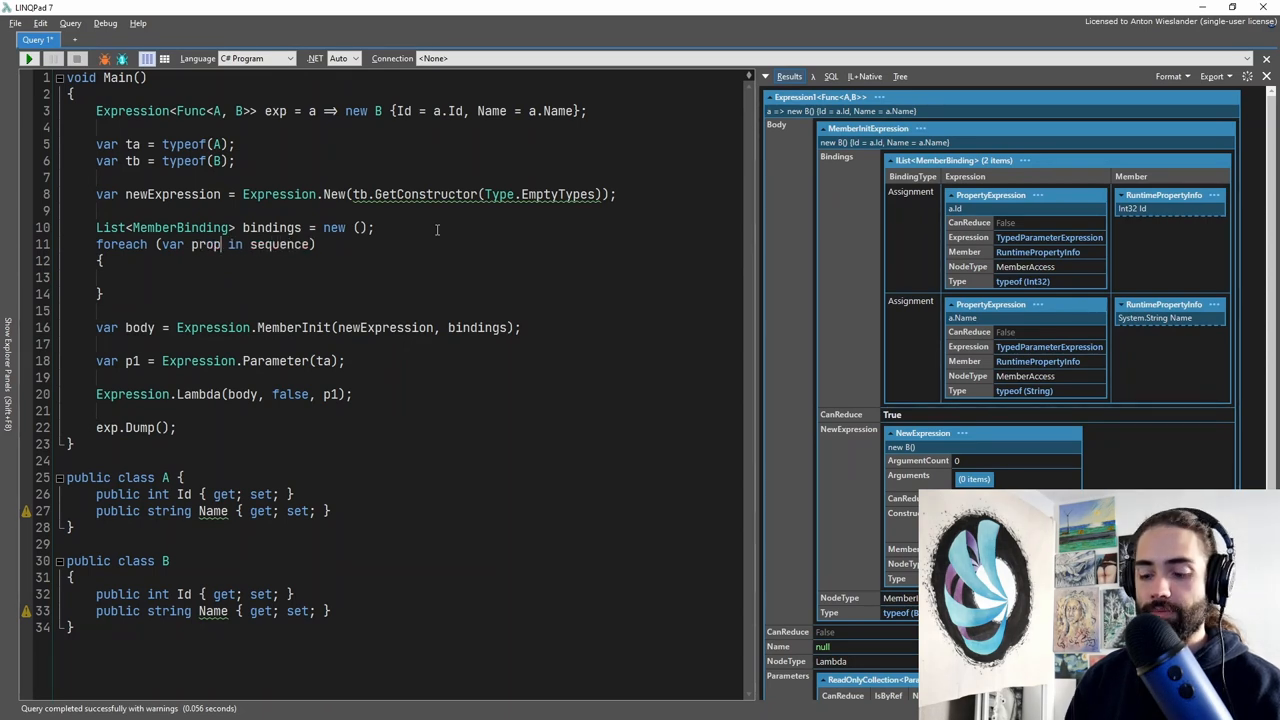
type("ta.GetProperties(")
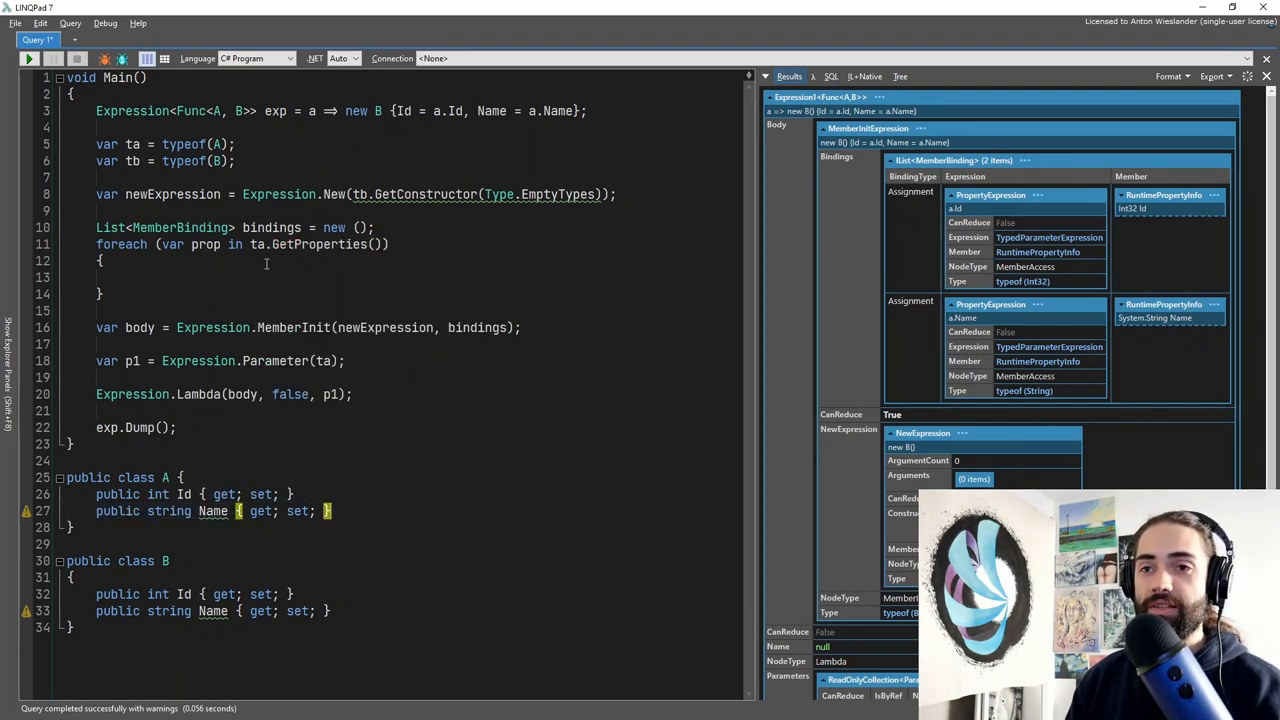
key("Enter")
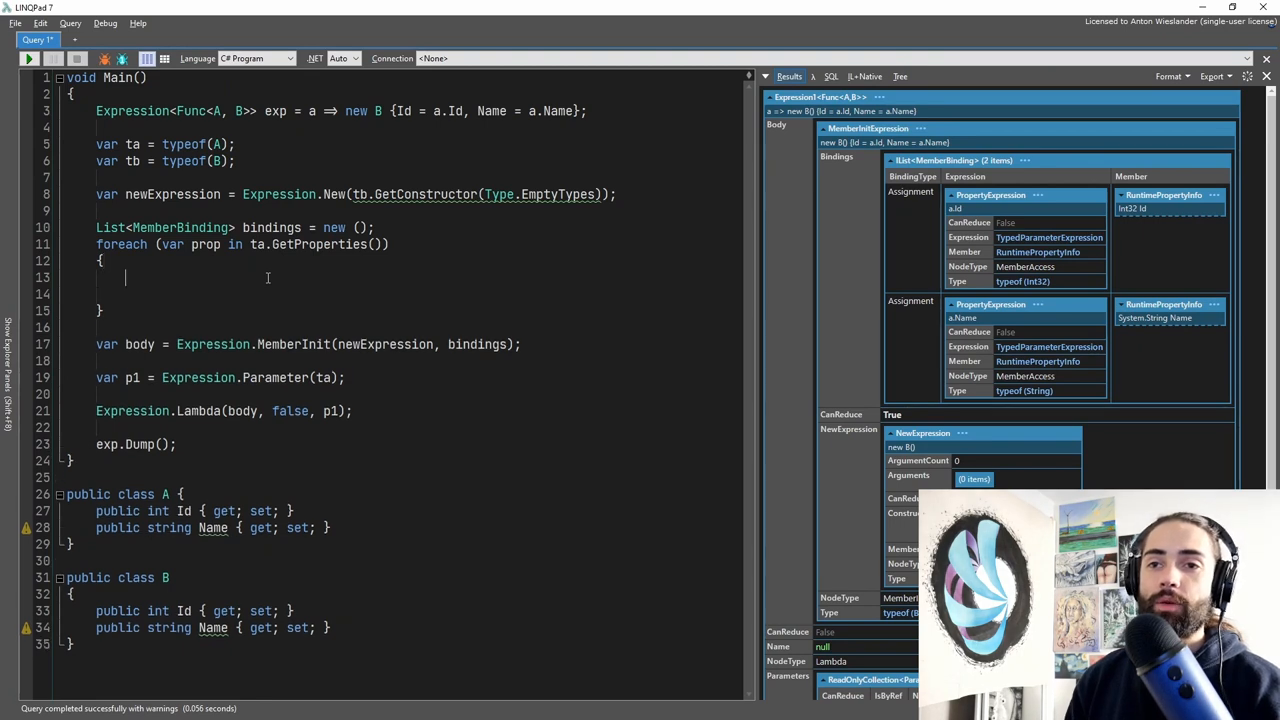
Step: Inside the loop, write Expression.Bind(tbm, pma; choosing Bind from IntelliSense, with var tbm = tb. above
type("Expression.")
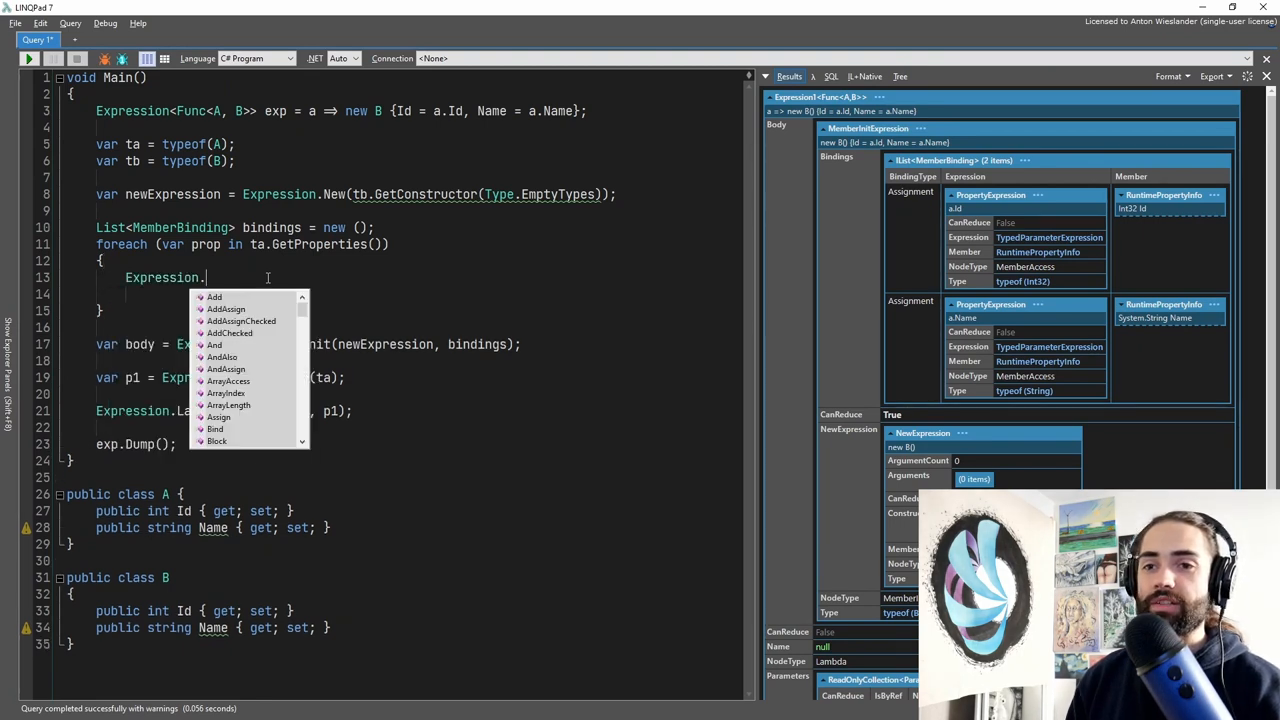
scroll("down", 3)
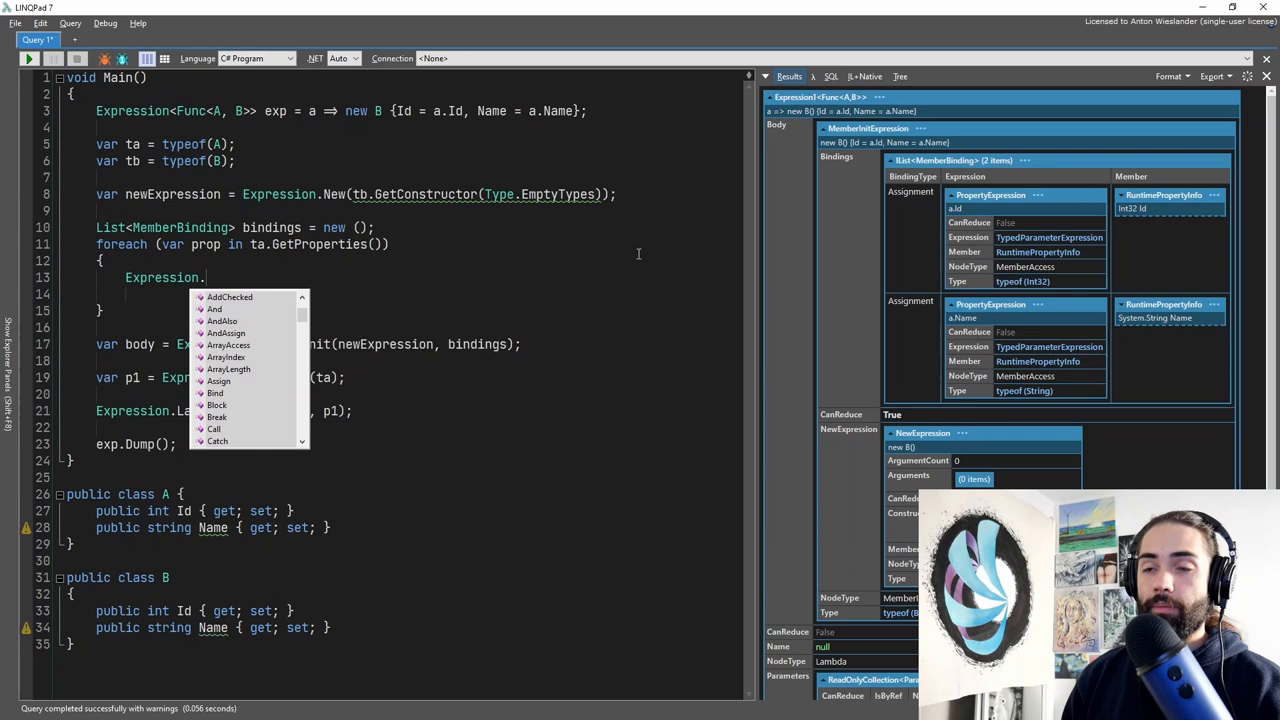
type("Bind(")
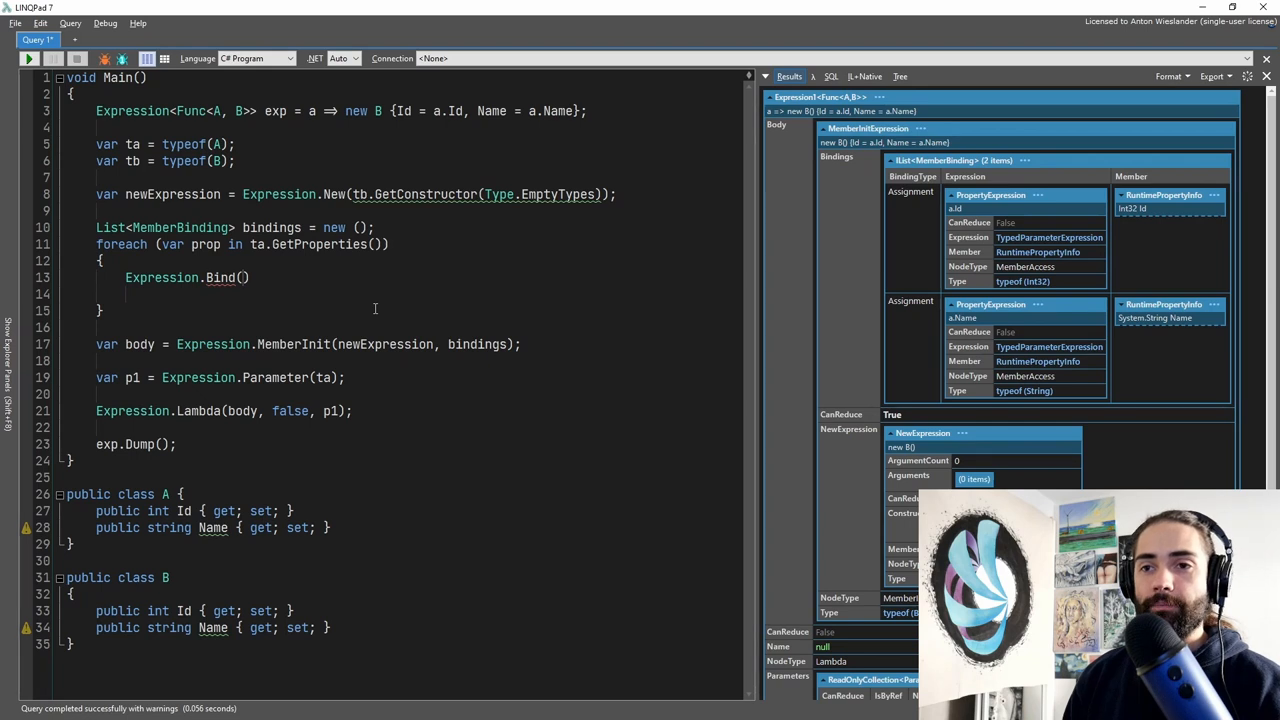
type("tbm,")
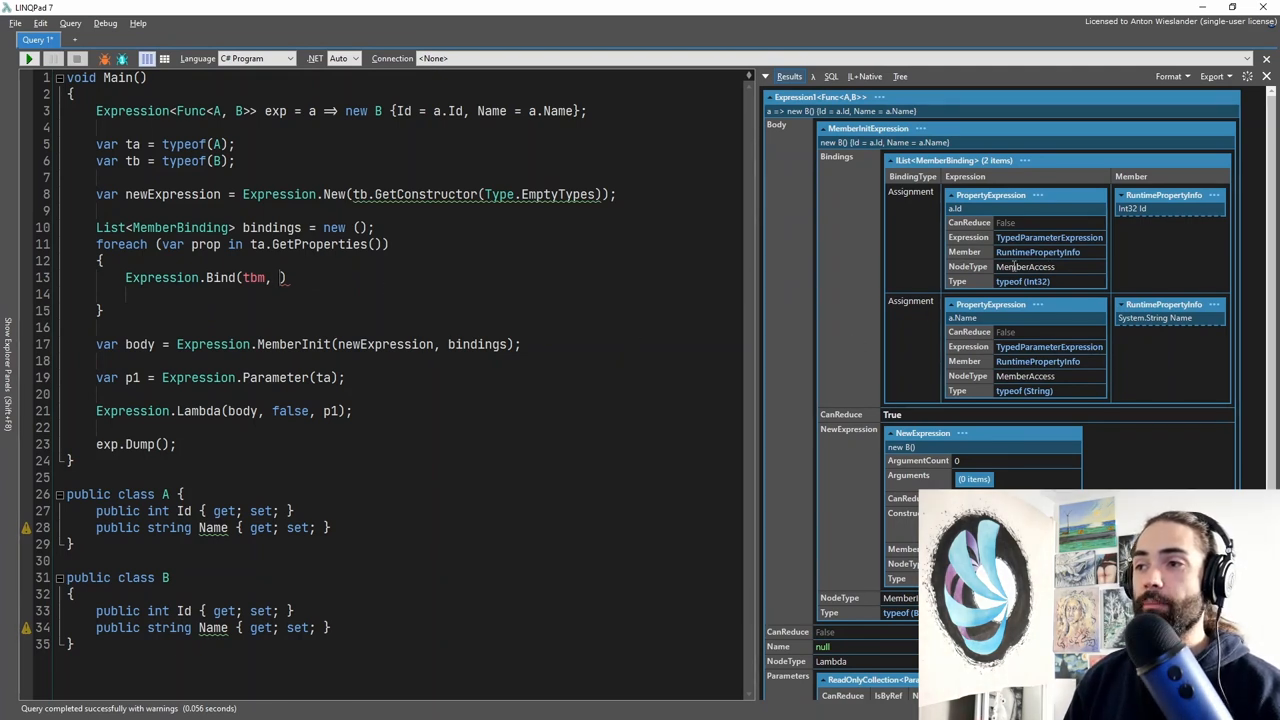
type("pm")
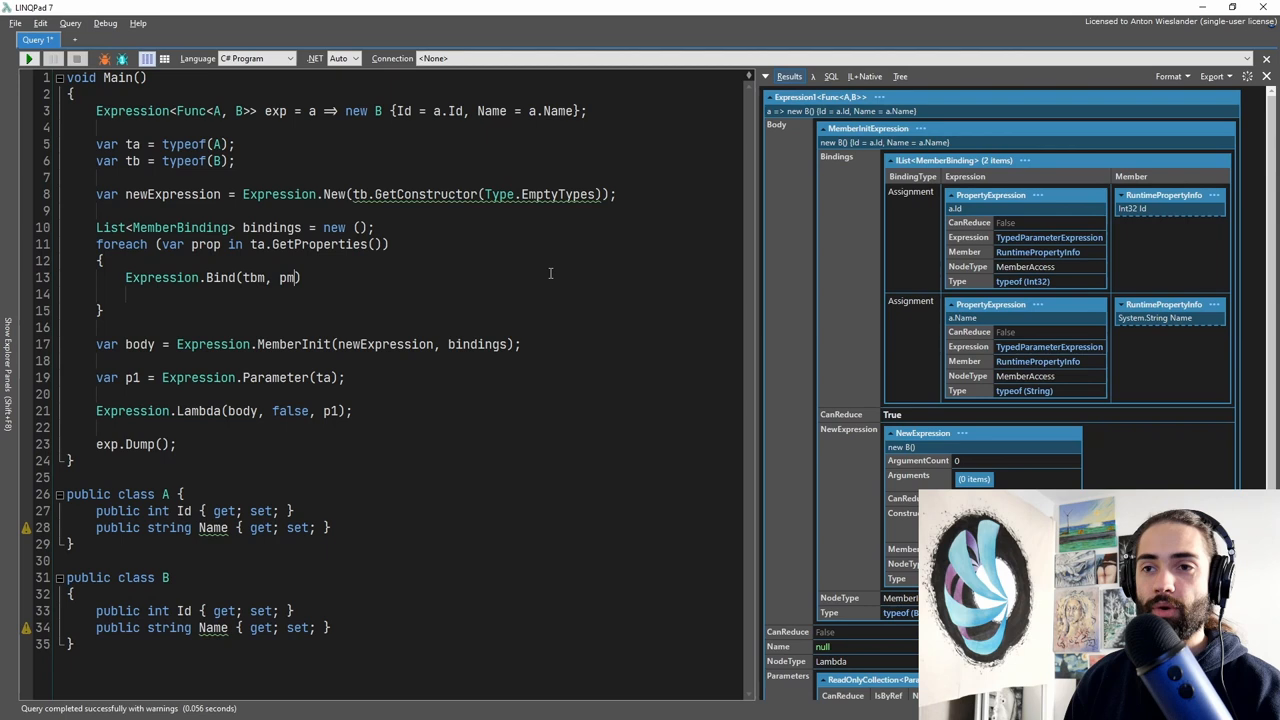
type("a")
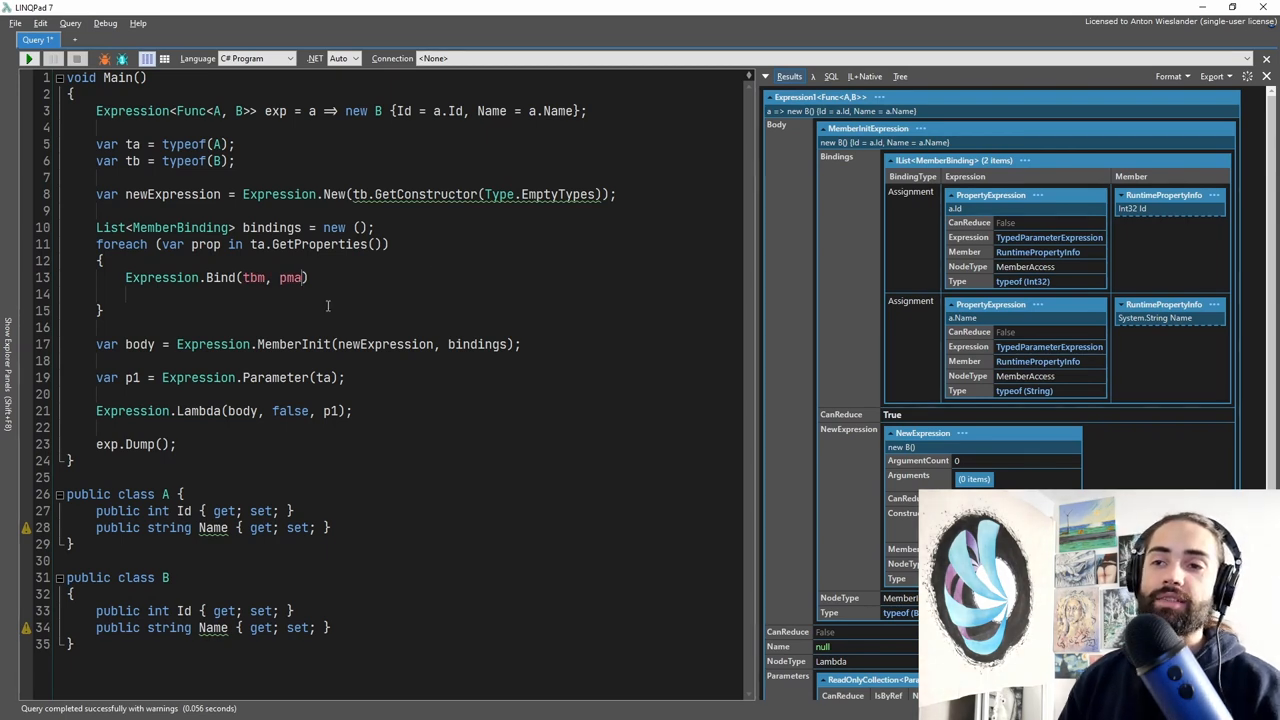
type(";")
type("var tbm = tb.")
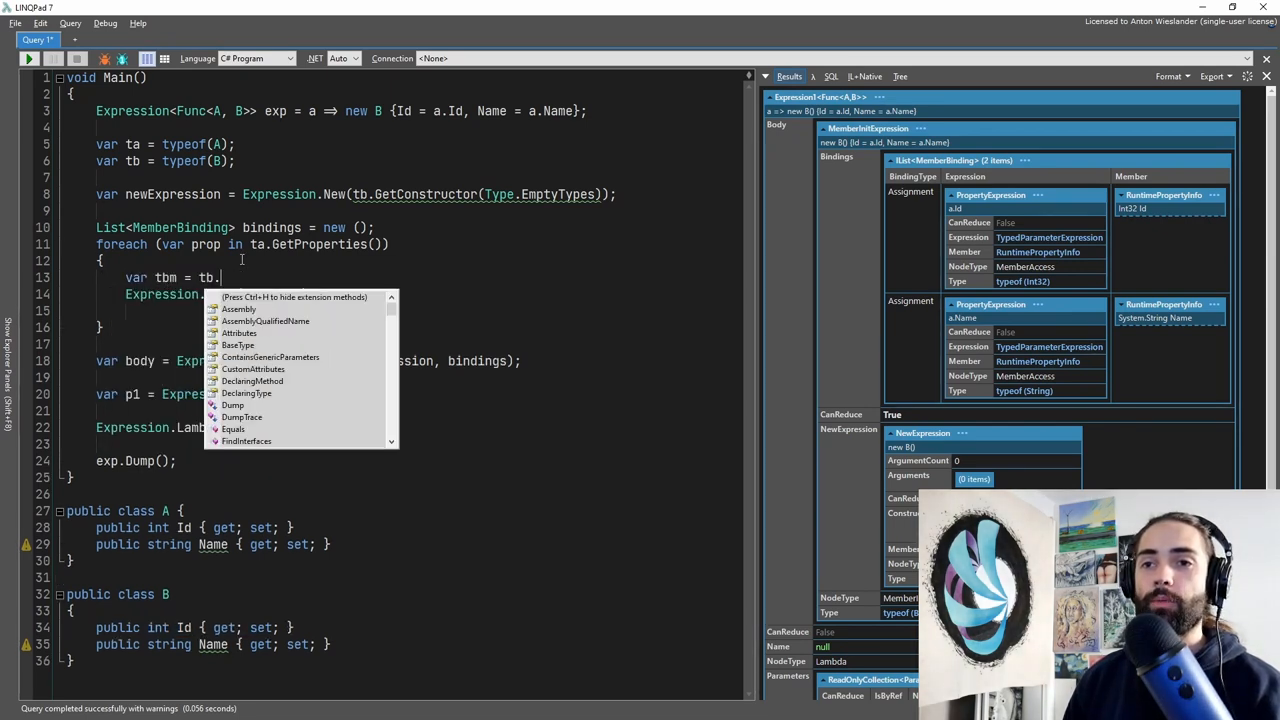
Step: Set tbm = tb.GetProperty(prop.Name) and add if (tbm == null) { continue; } before the Bind call
type("GetProperty")
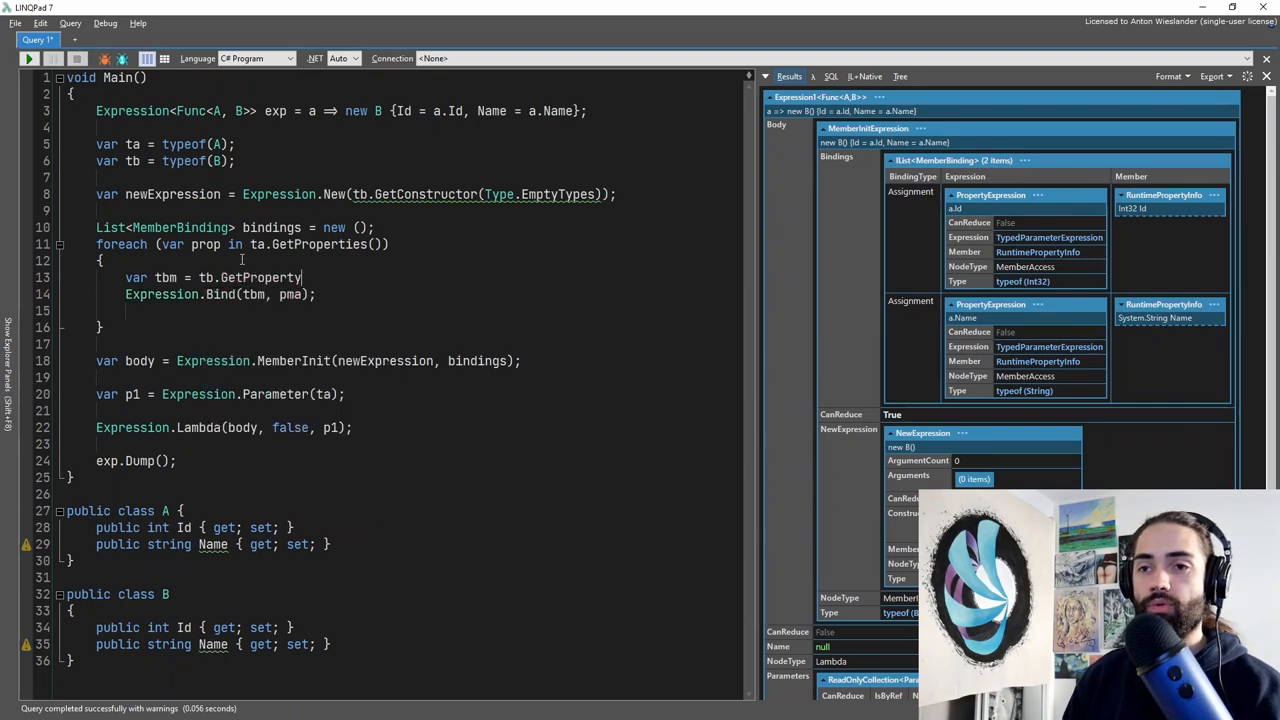
type("(prop.Name);")
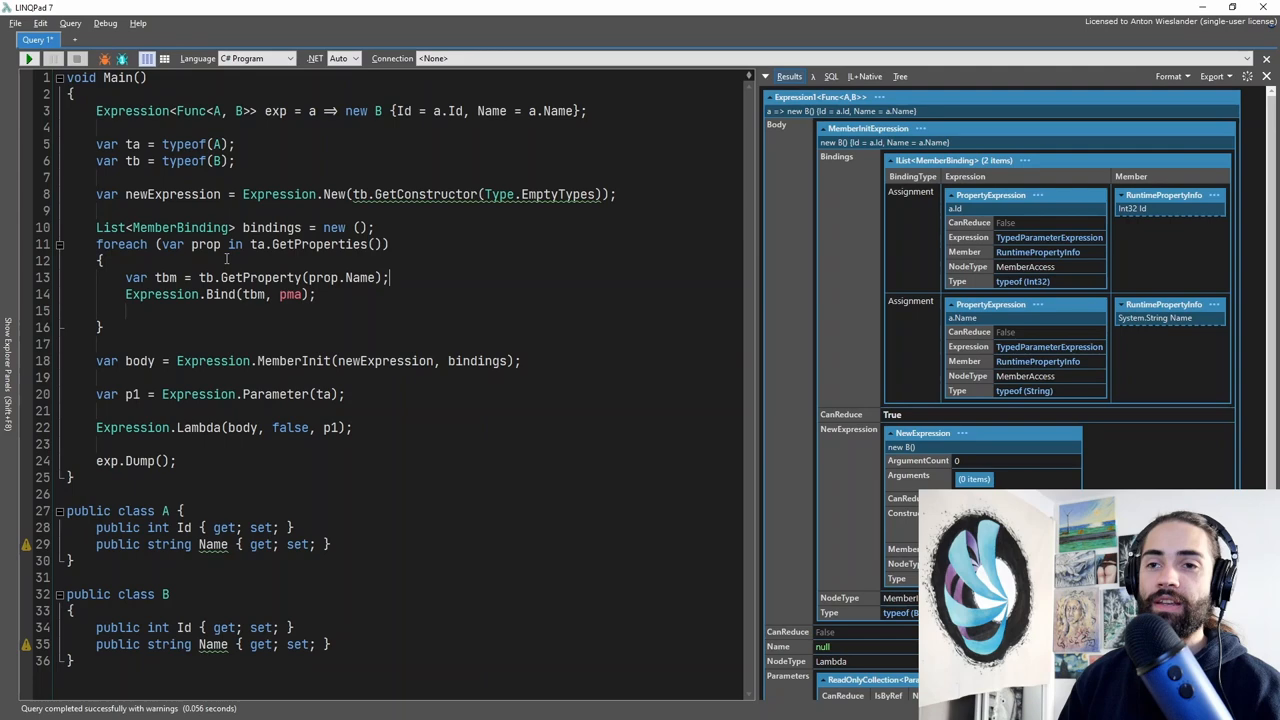
type("if(tbm == null")
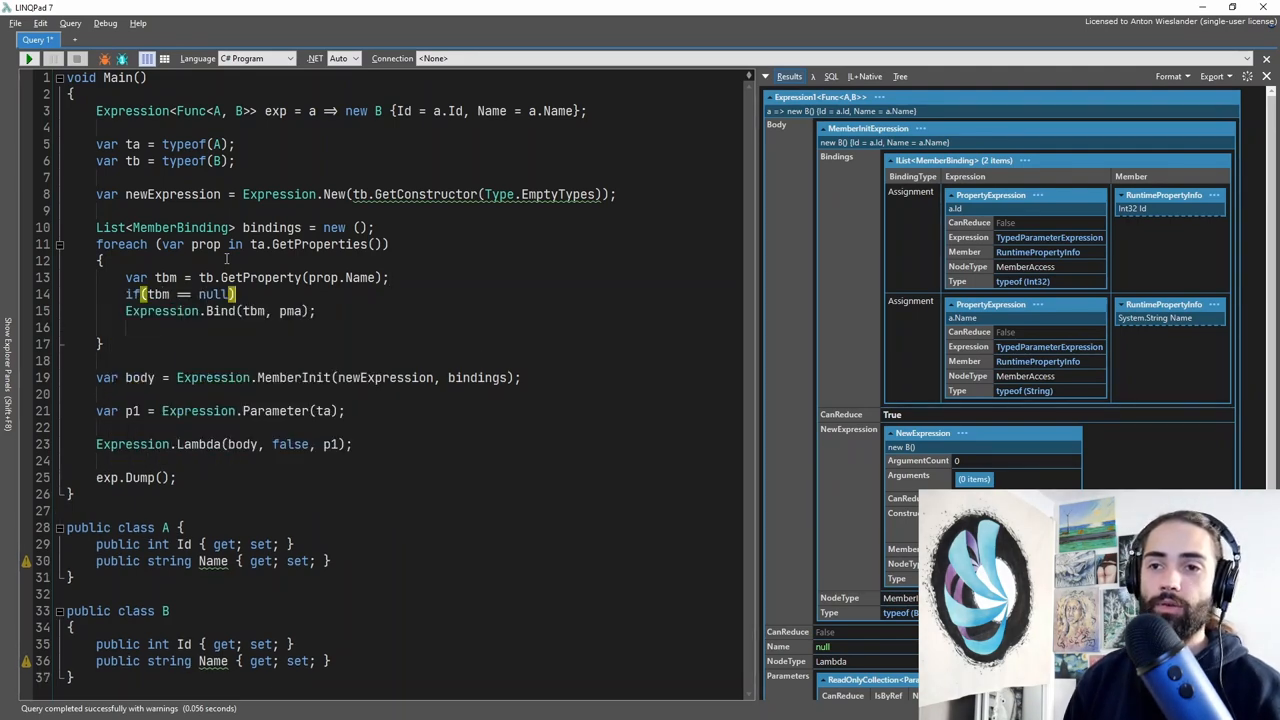
type("continue;")
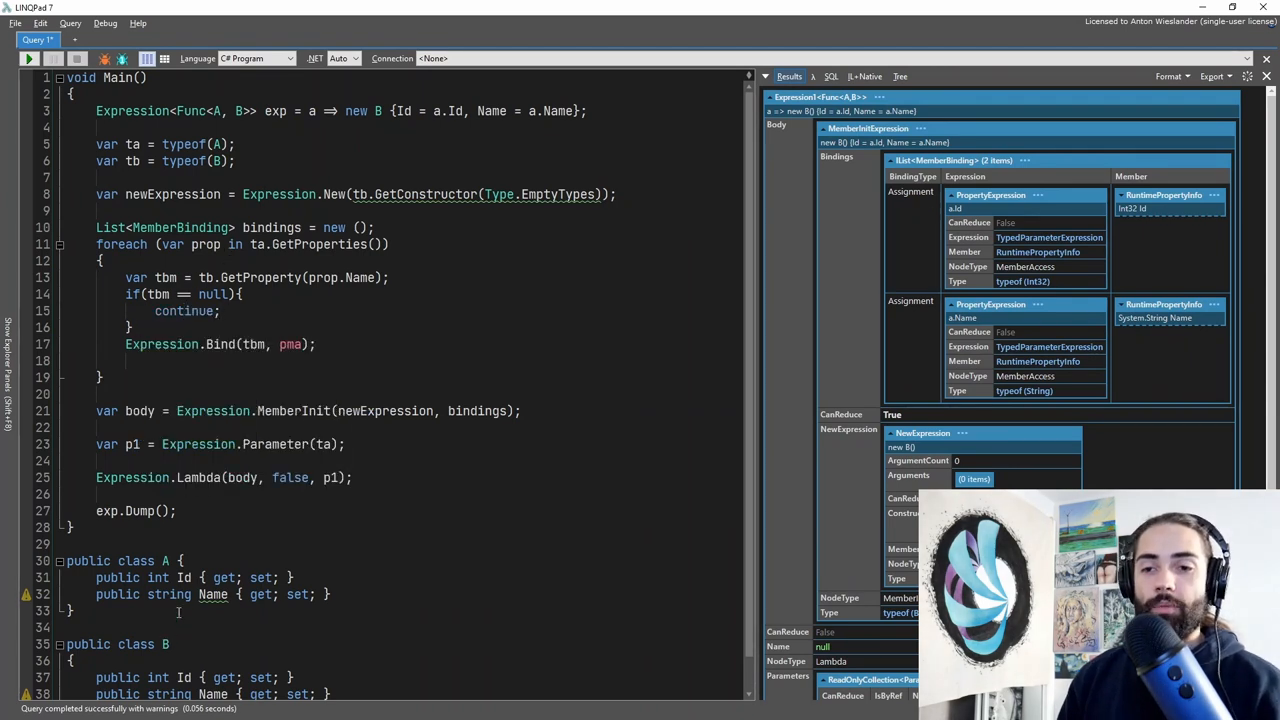
left_click_drag(128, 294, 136, 328)
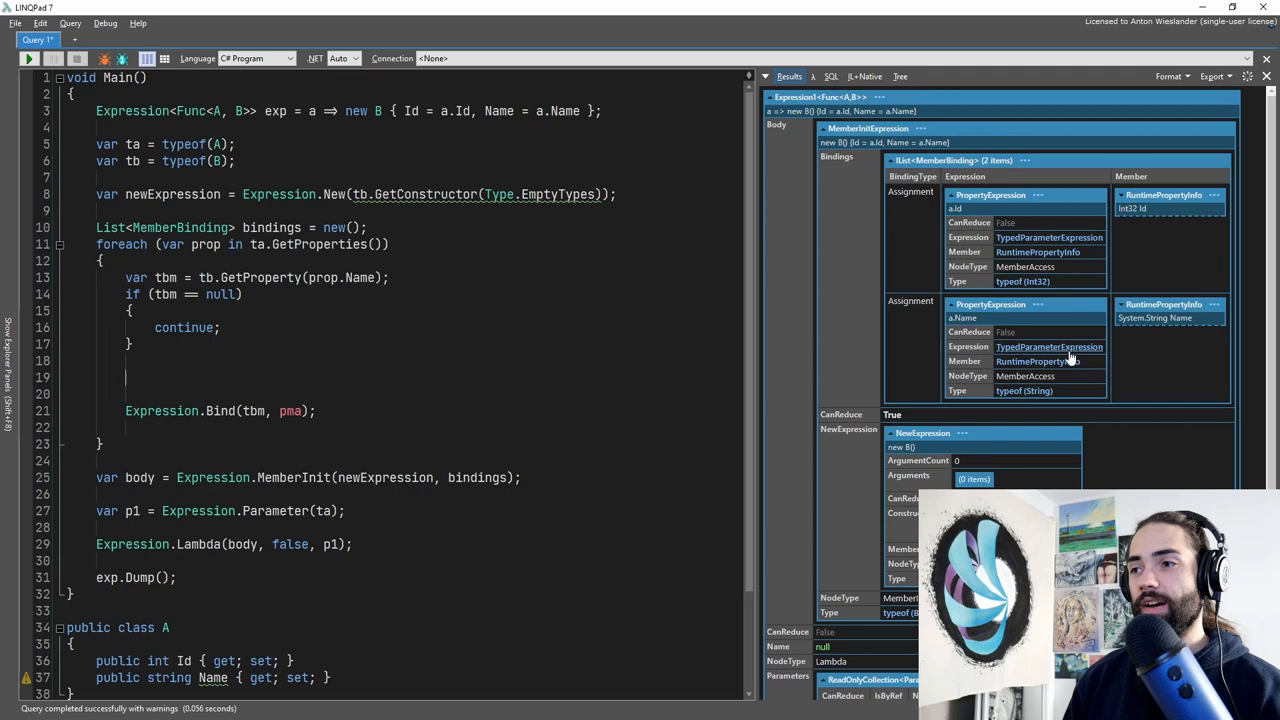
Step: Begin a new Expression.Mem… member-access call on the line after the null check
type("Expression.")
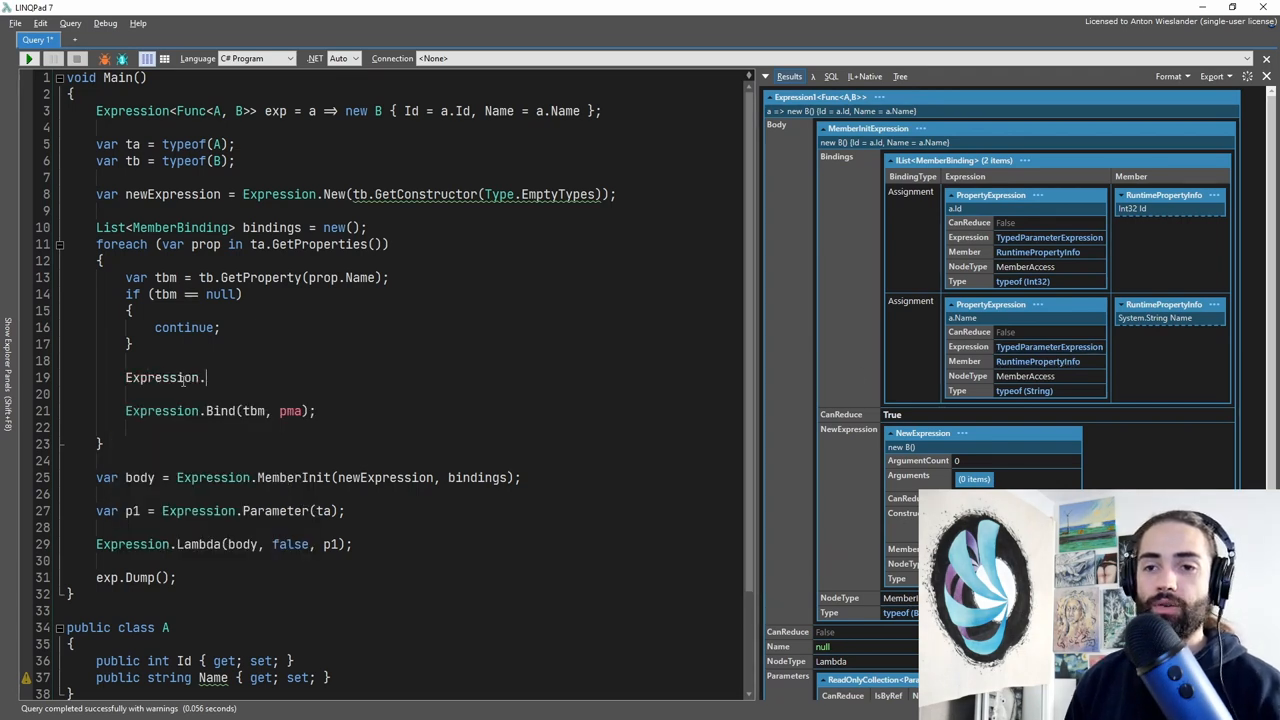
type("Mem")
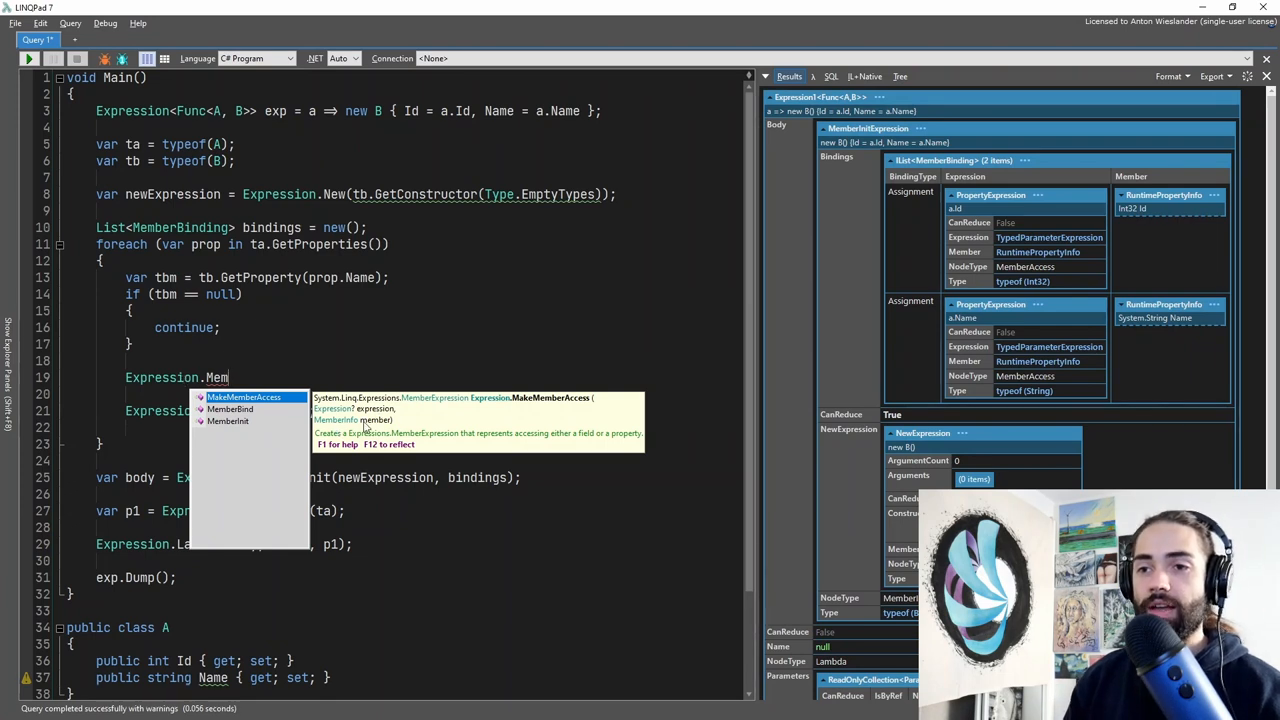
mouse_move(390, 428)
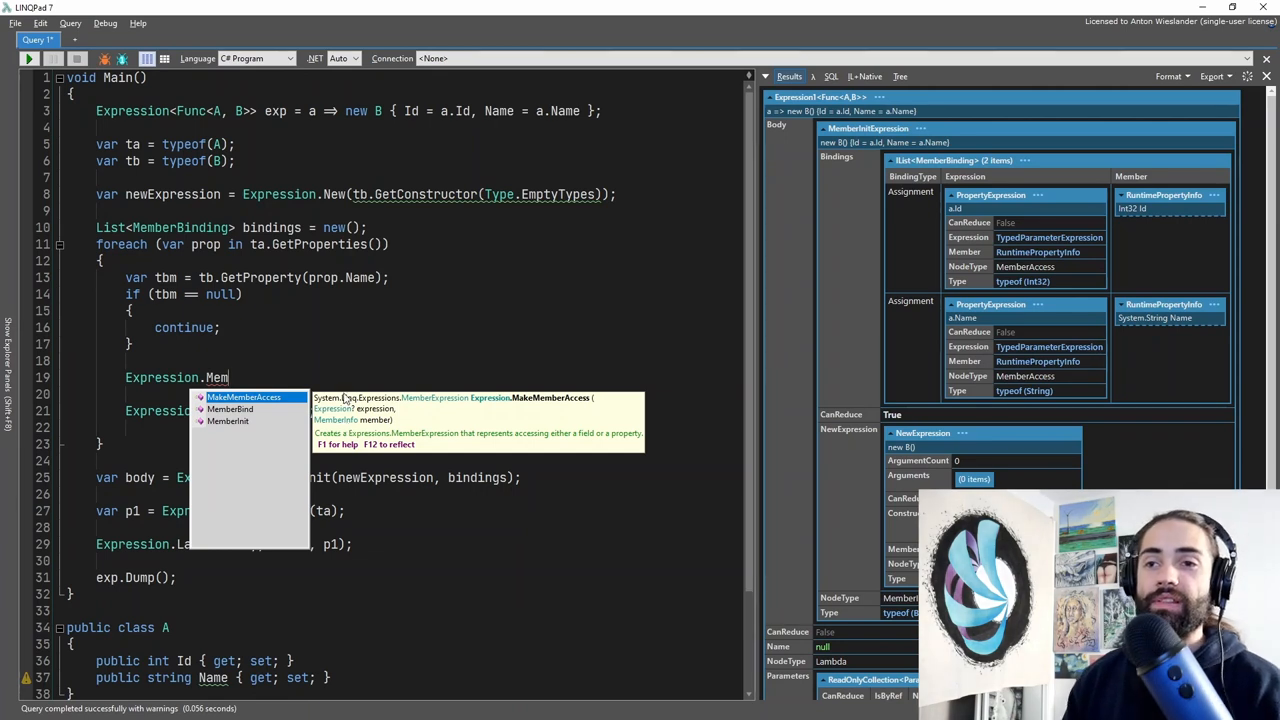
mouse_move(392, 400)
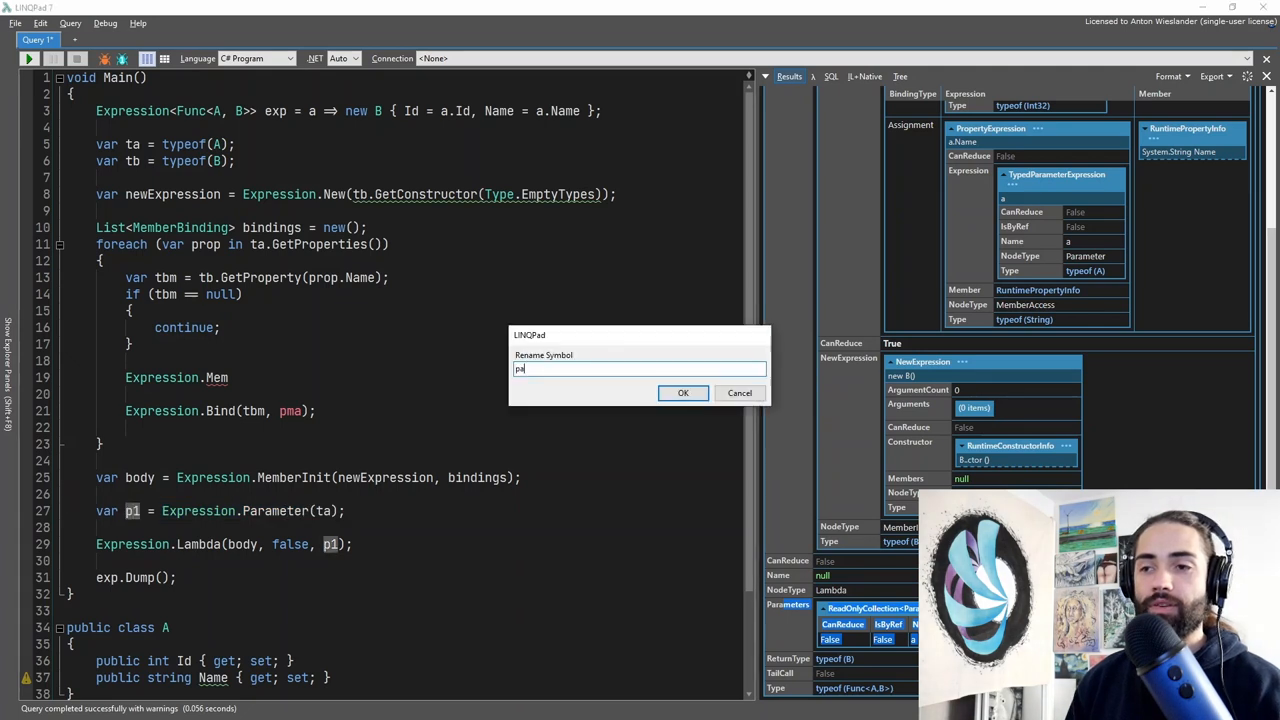
Step: Confirm the rename to param and declare var param = Expression.Parameter(ta) above newExpression
left_click(684, 392)
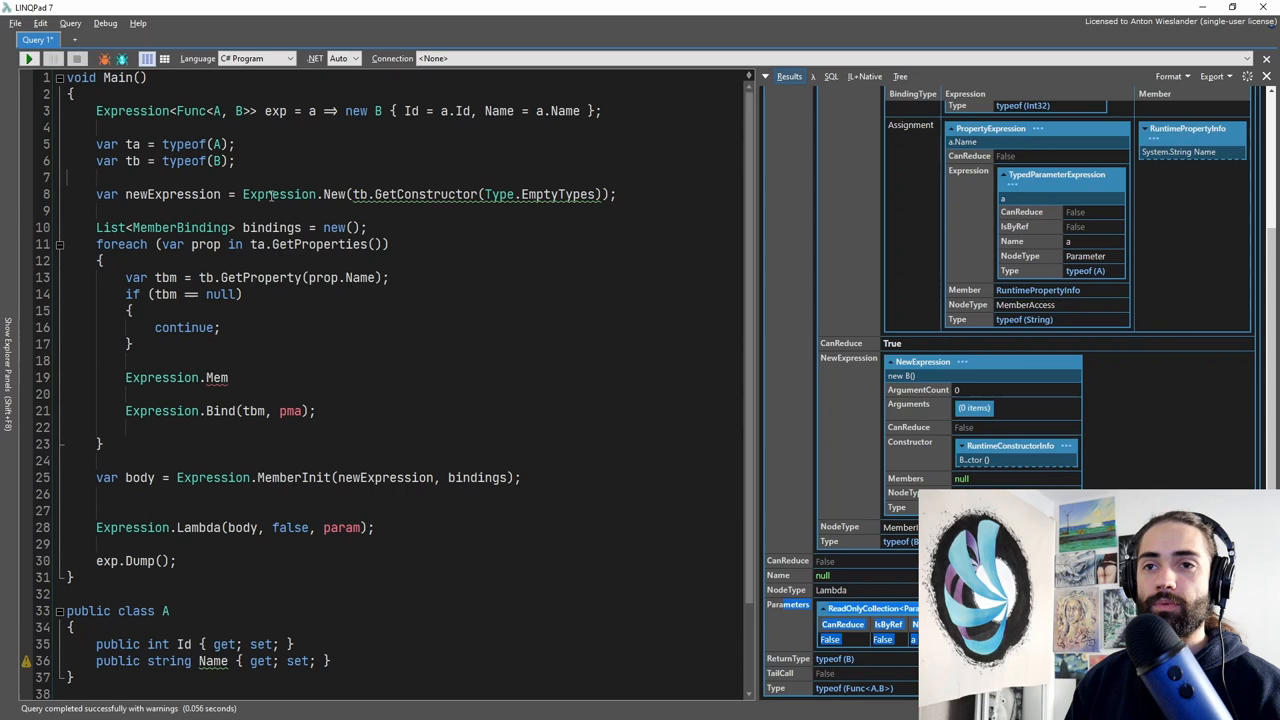
type("var param = Expression.Parameter(ta);")
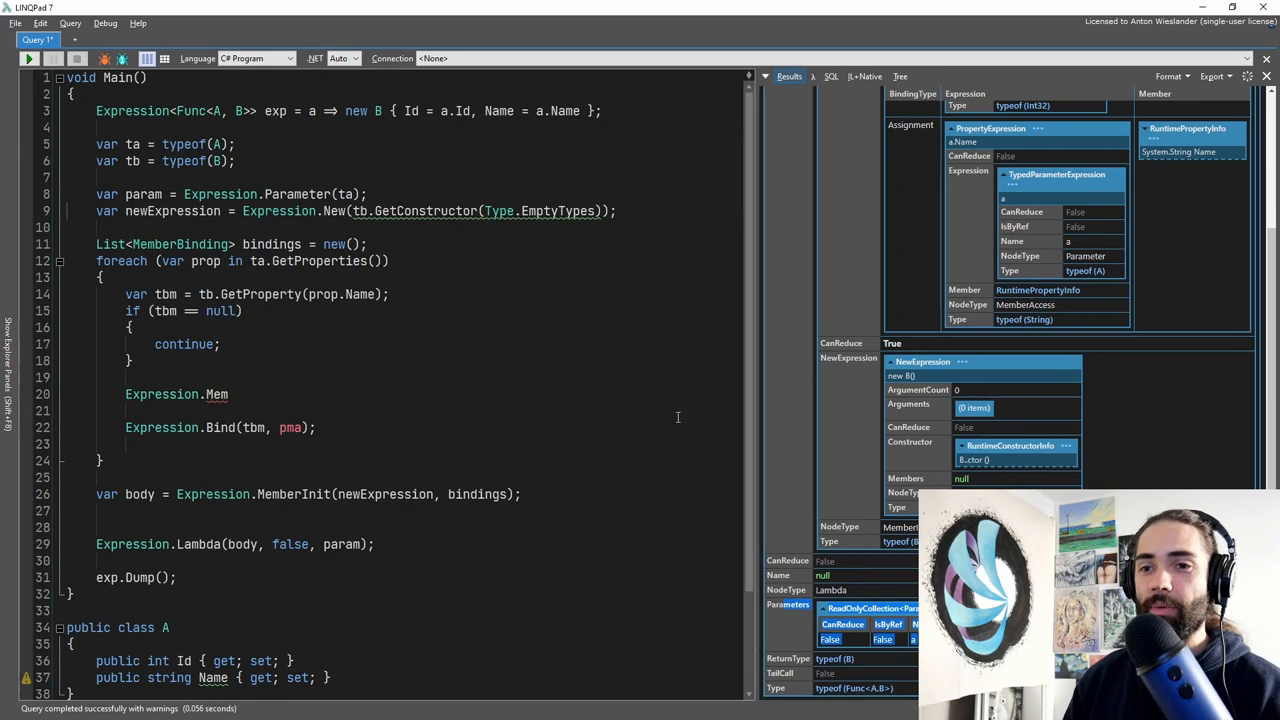
double_click(144, 194)
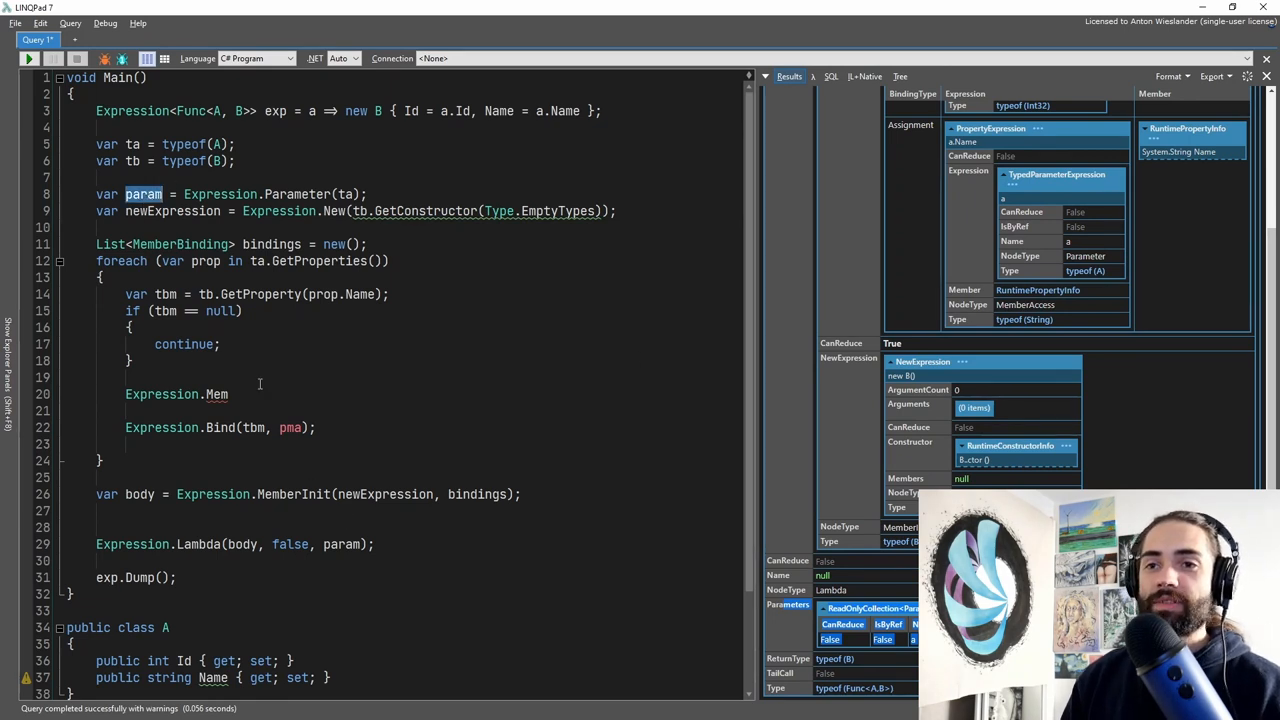
scroll("down", 3)
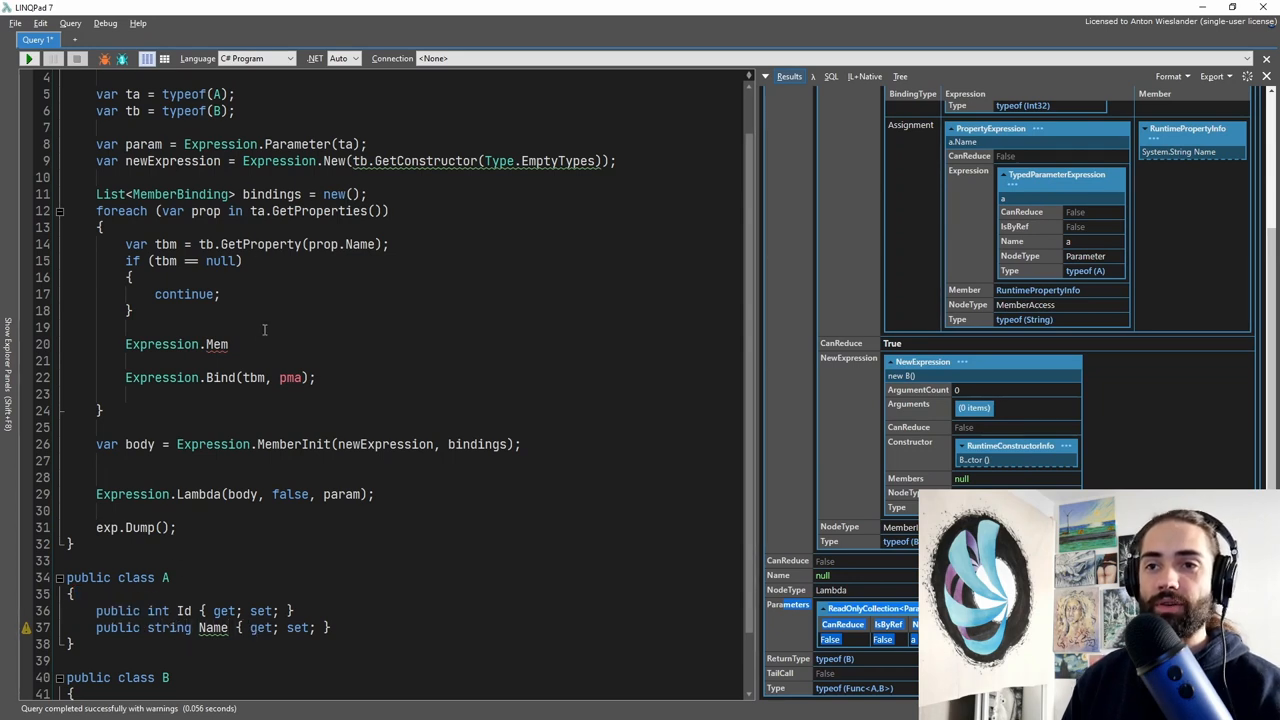
Step: Build var pma = Expression.MakeMemberAccess(param, prop) for each property
key("backspace")
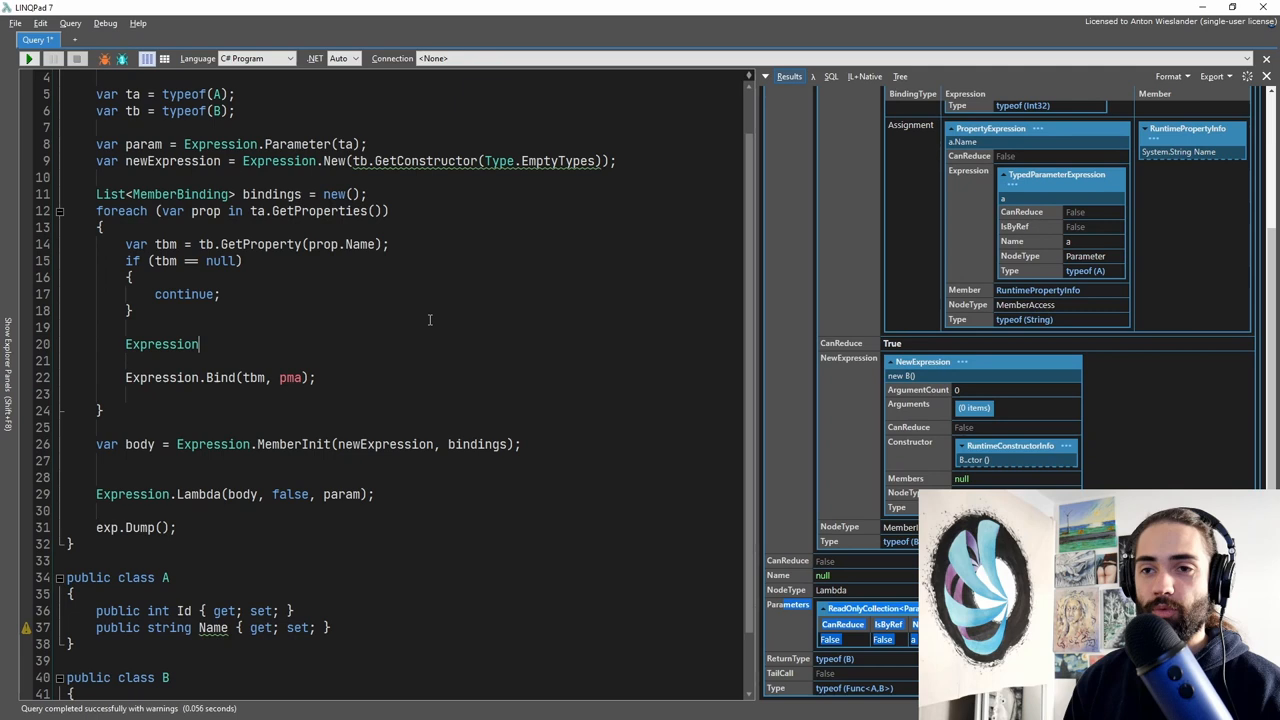
type(".Mem")
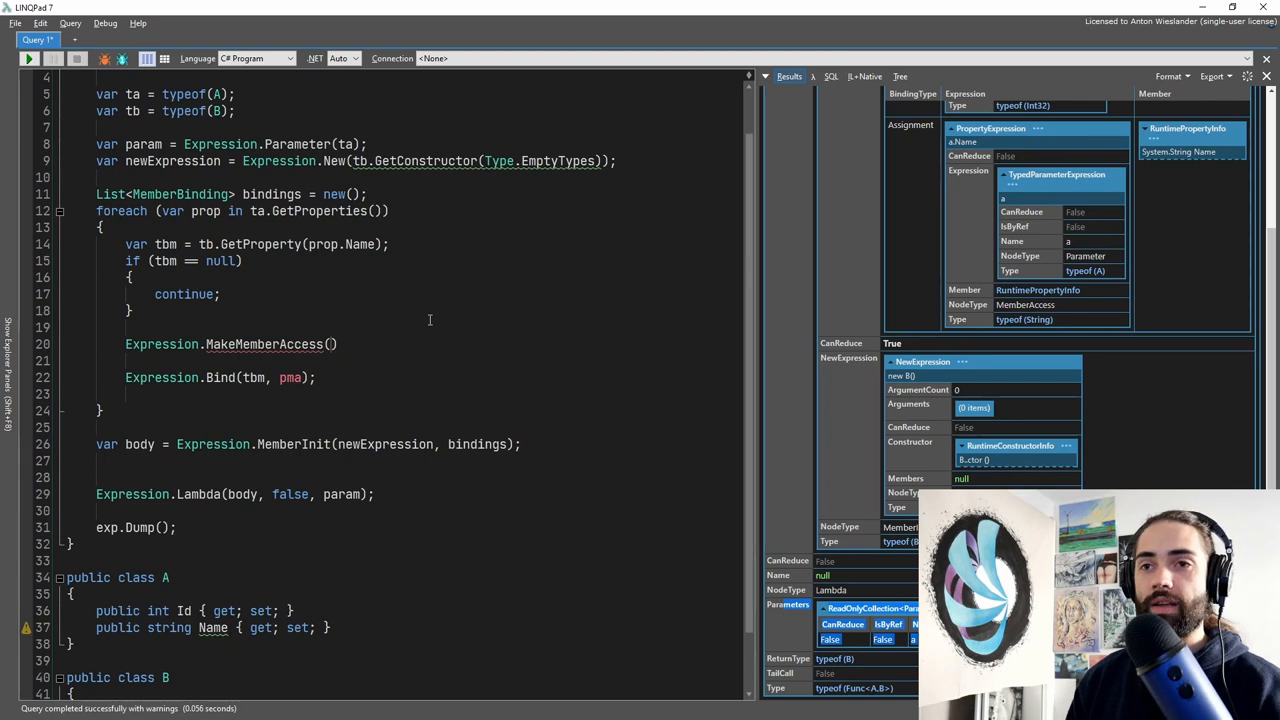
type("param, prop")
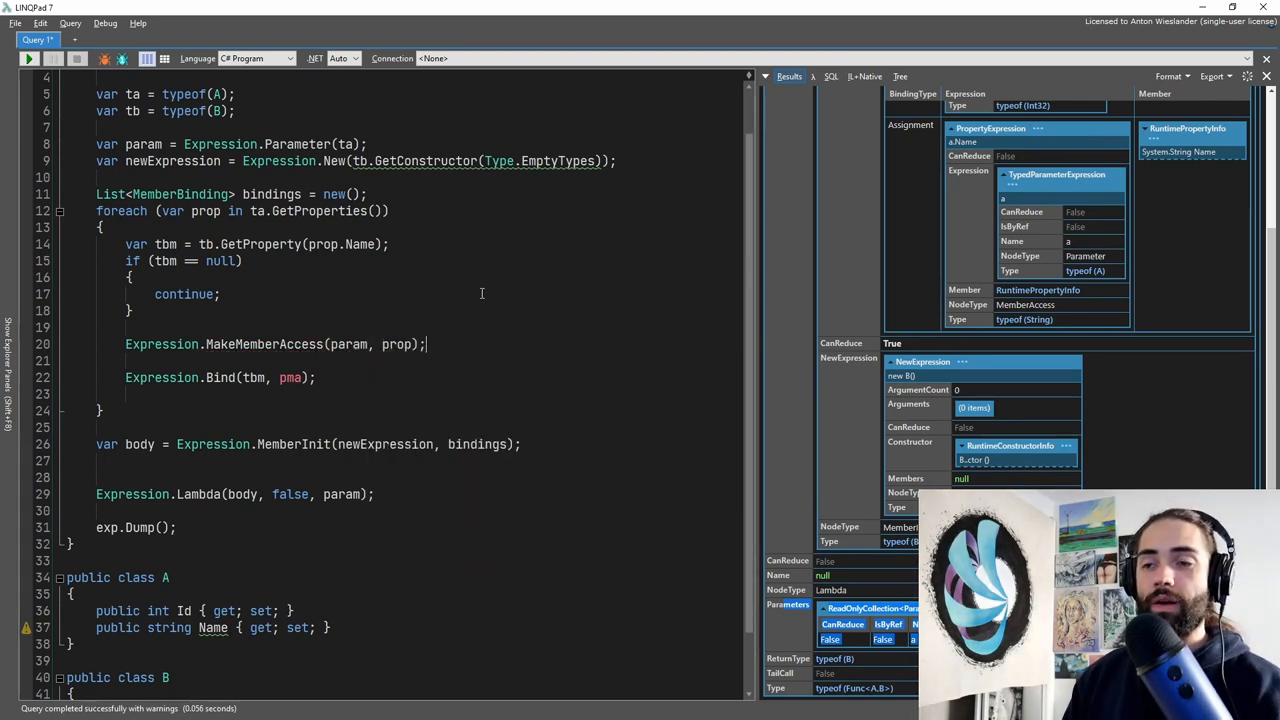
type("var pma =")
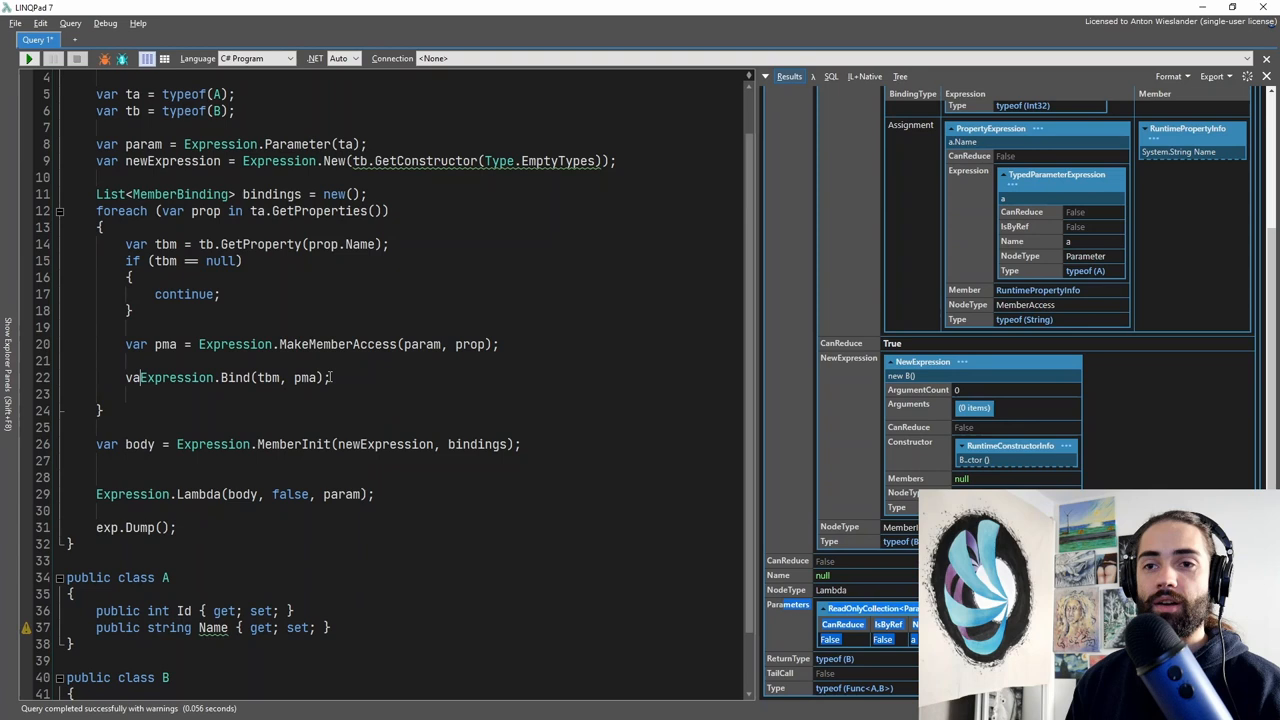
Step: Create var binding = Expression.Bind(tbm, pma), add it to bindings, and start chaining .Compile() on the lambda
type("binding =")
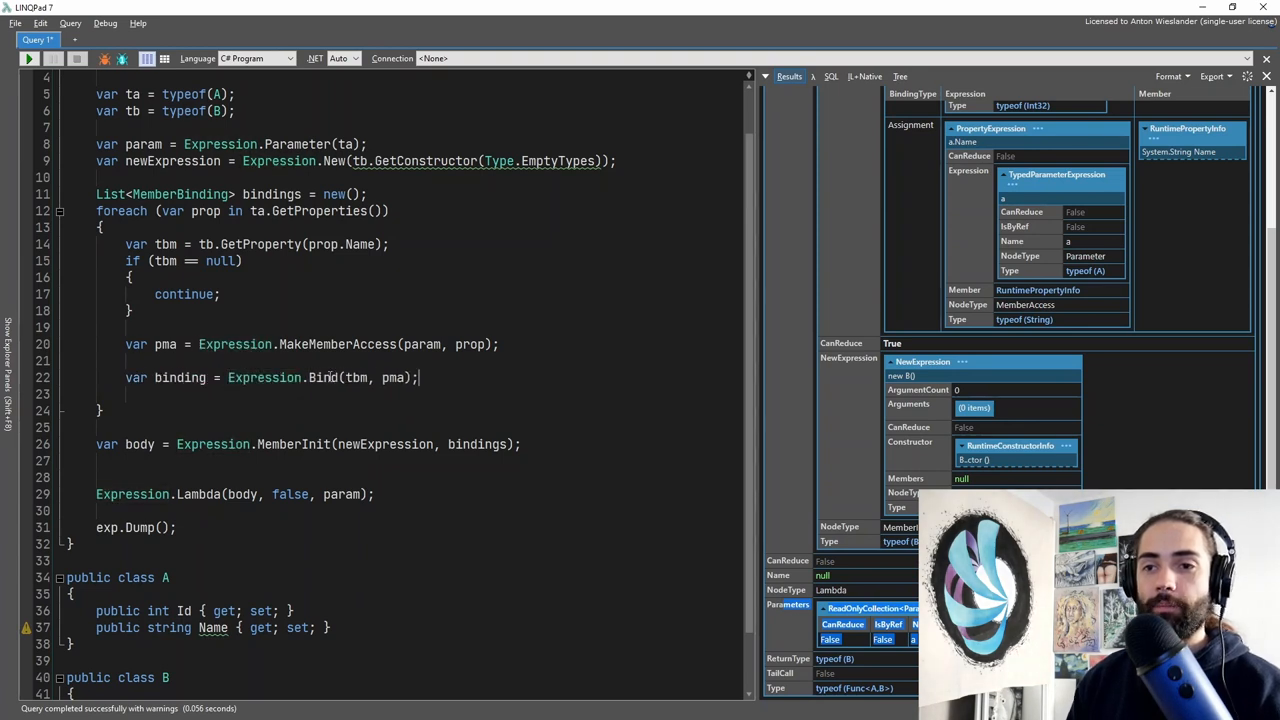
type("bindings.Add")
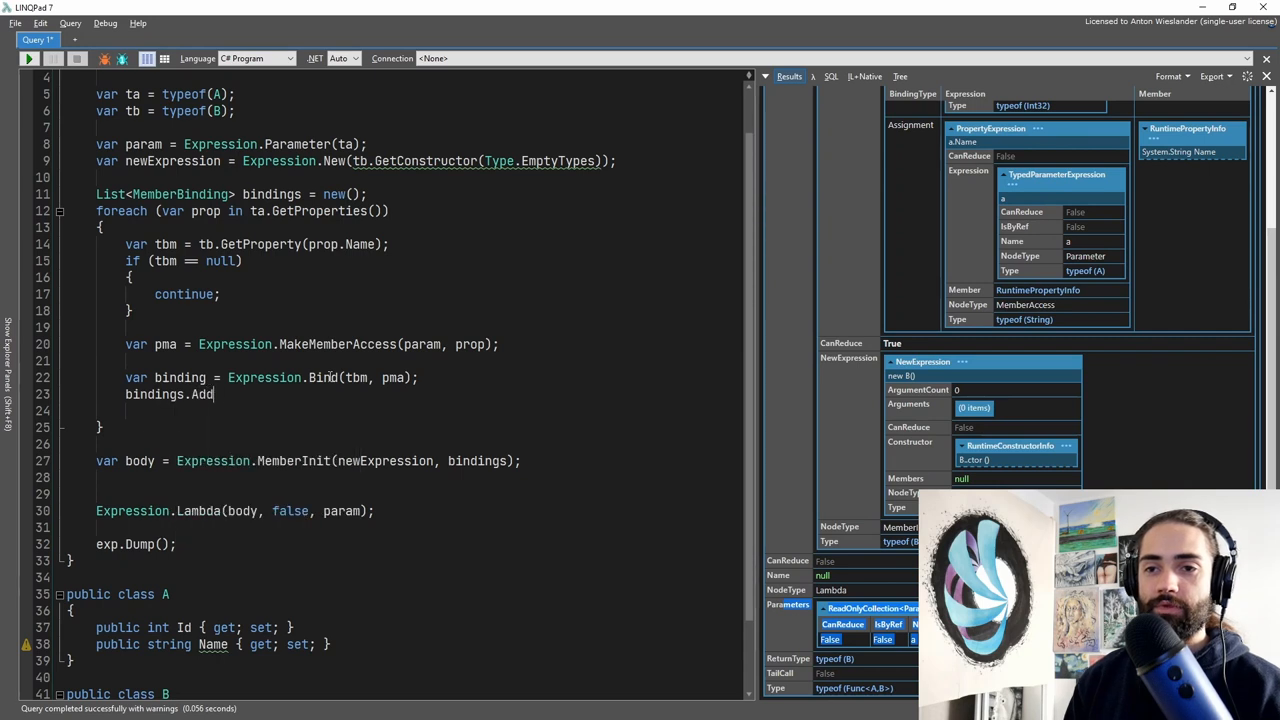
type("(binding);")
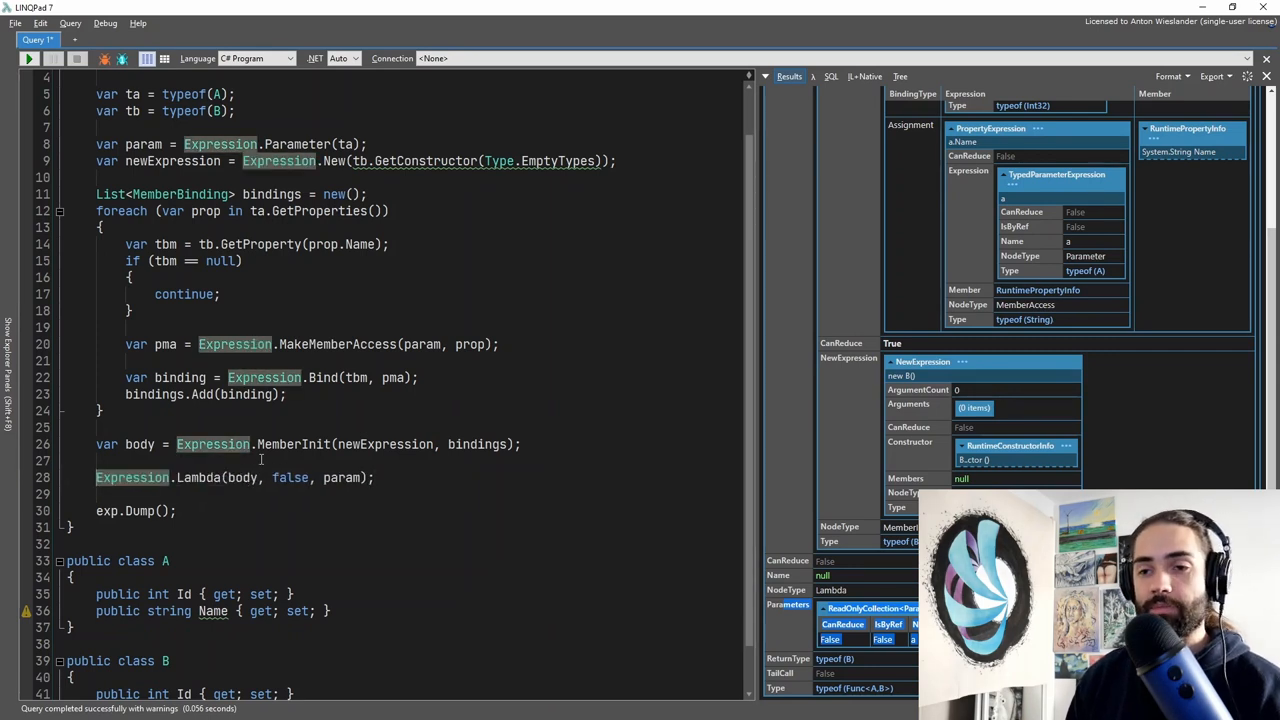
type(".Compile()")
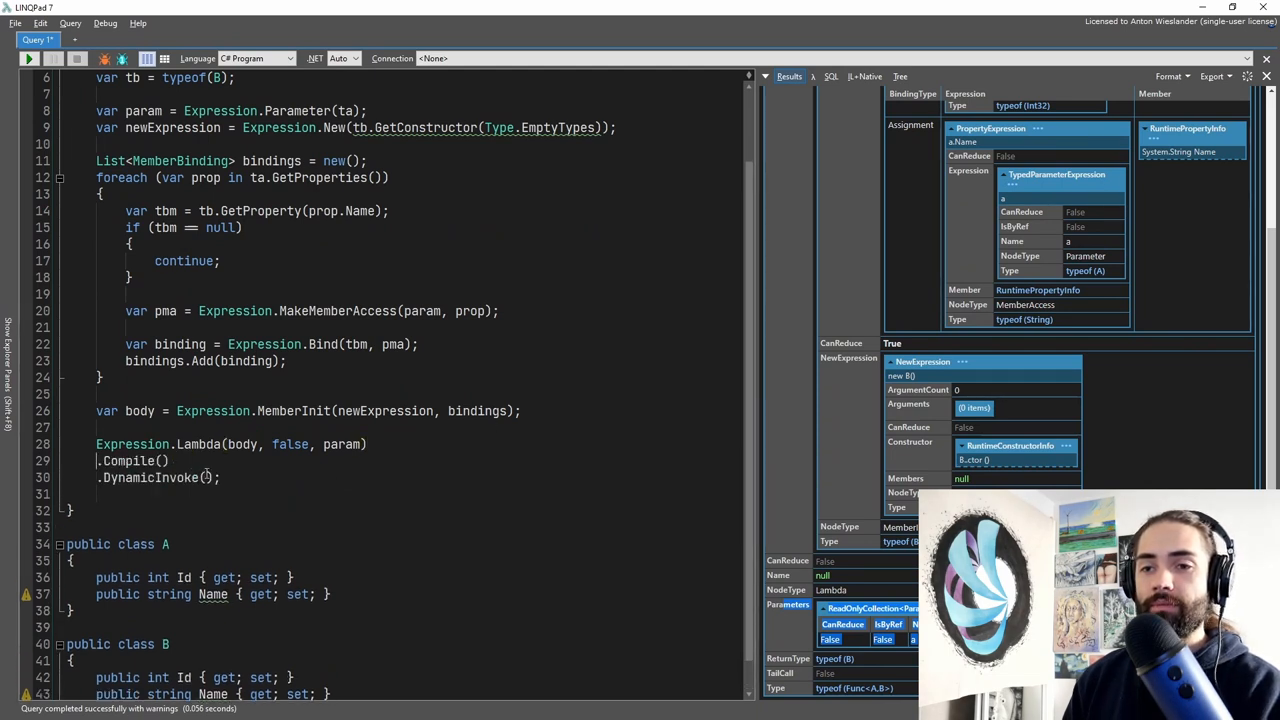
Step: Invoke the compiled lambda on new A { Id = 1, Name = "Something" } and dump it as "result"
type("new A")
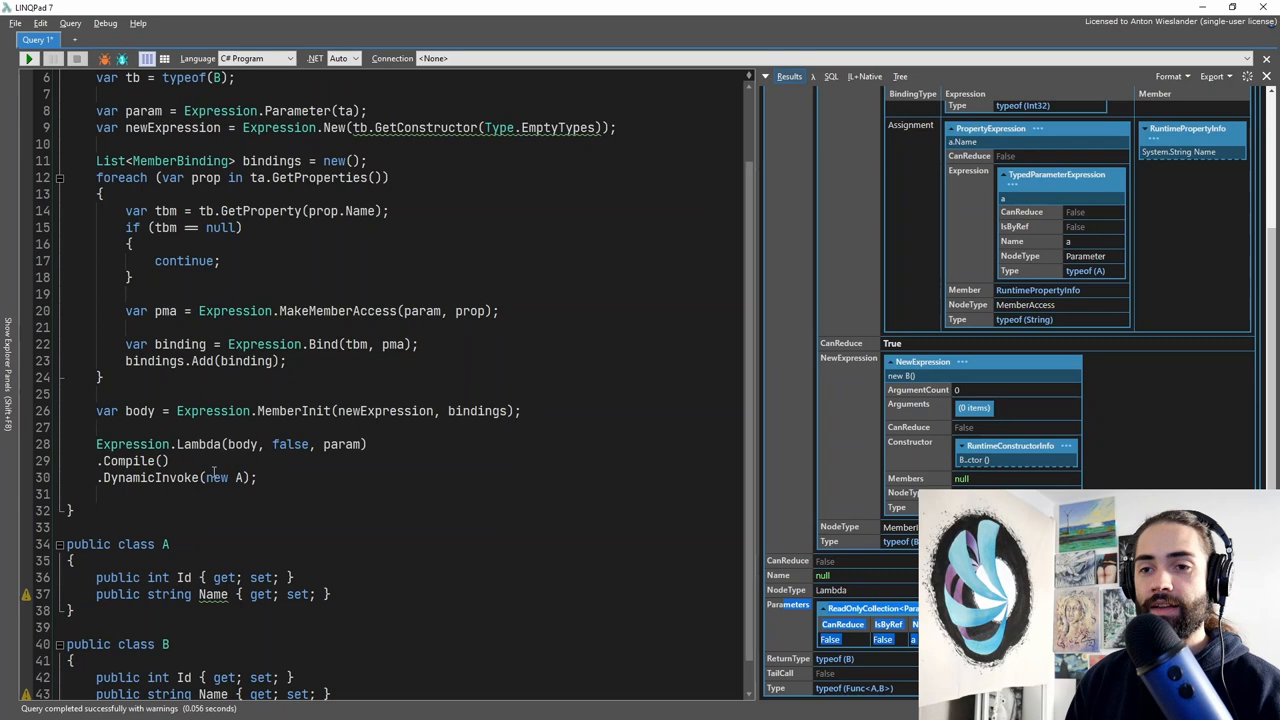
type("{Id = 1}")
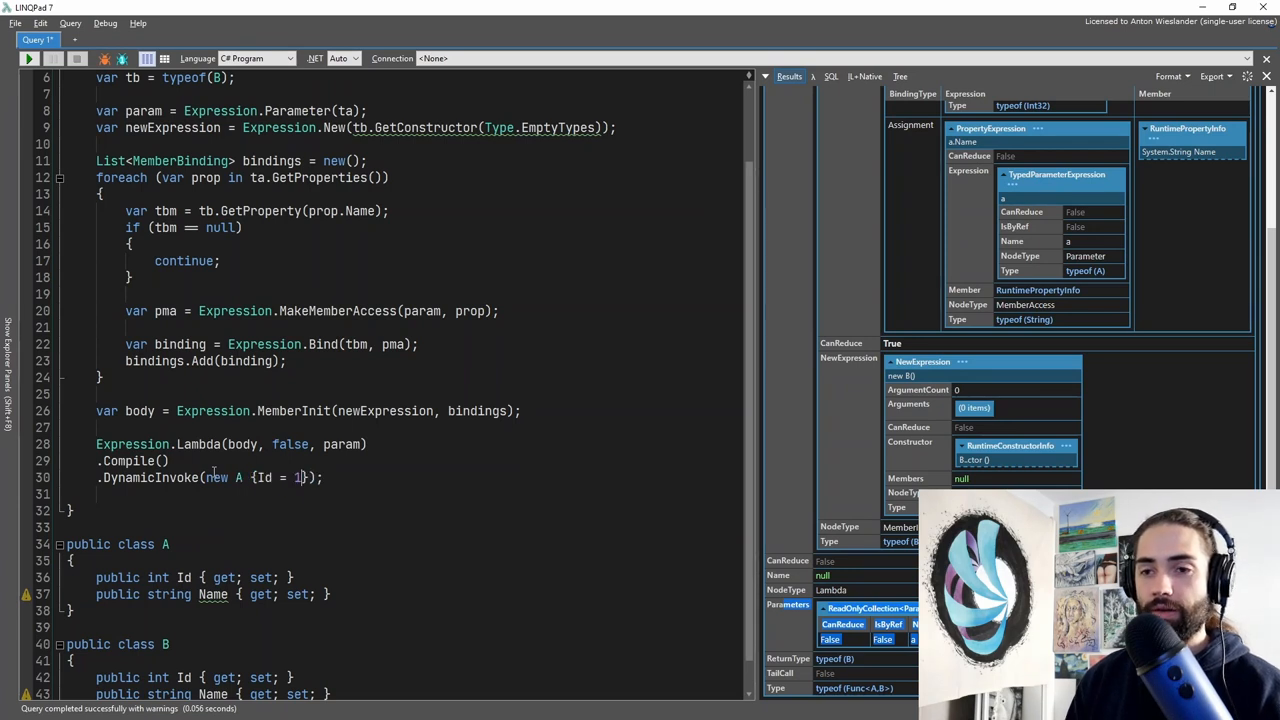
type(", Name = \"Something")
type(".Dump();")
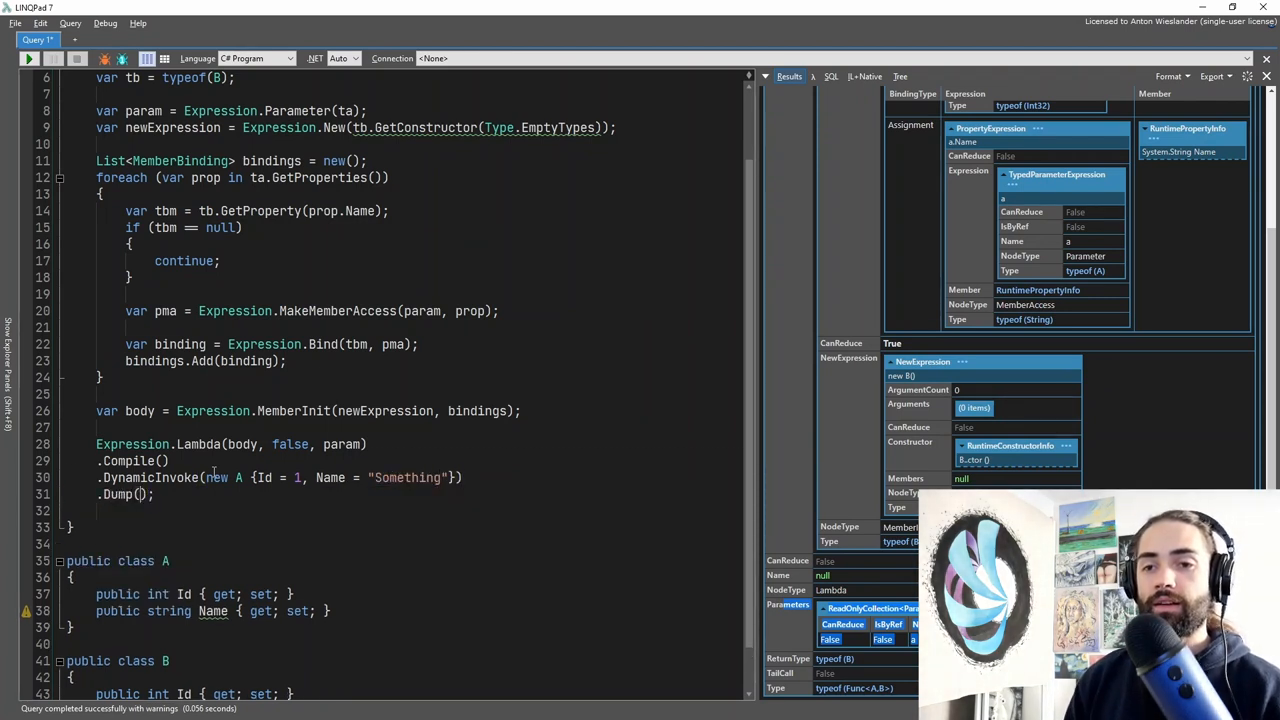
type("\"result\"")
left_click(280, 476)
type("2")
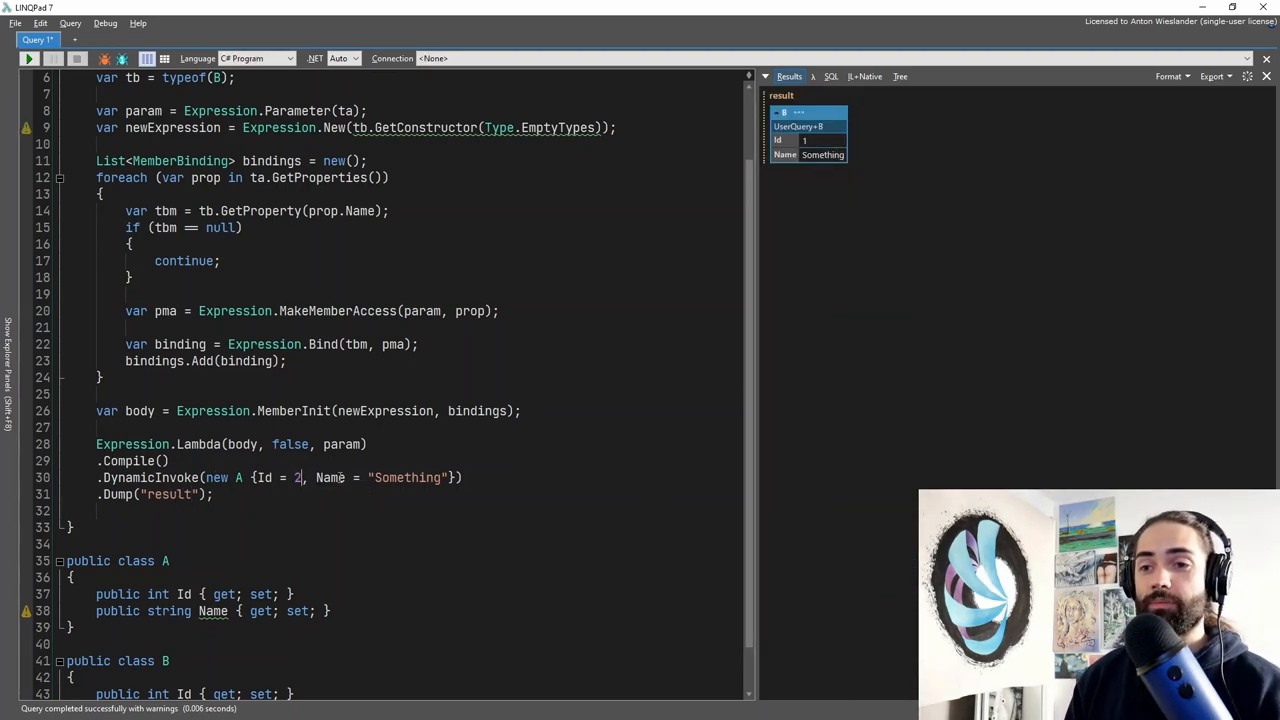
Step: Add public string Body { get; set; } to B and to A with default "asdfasdfasdfdsa", tweaking the Name string
type("asdf asdf")
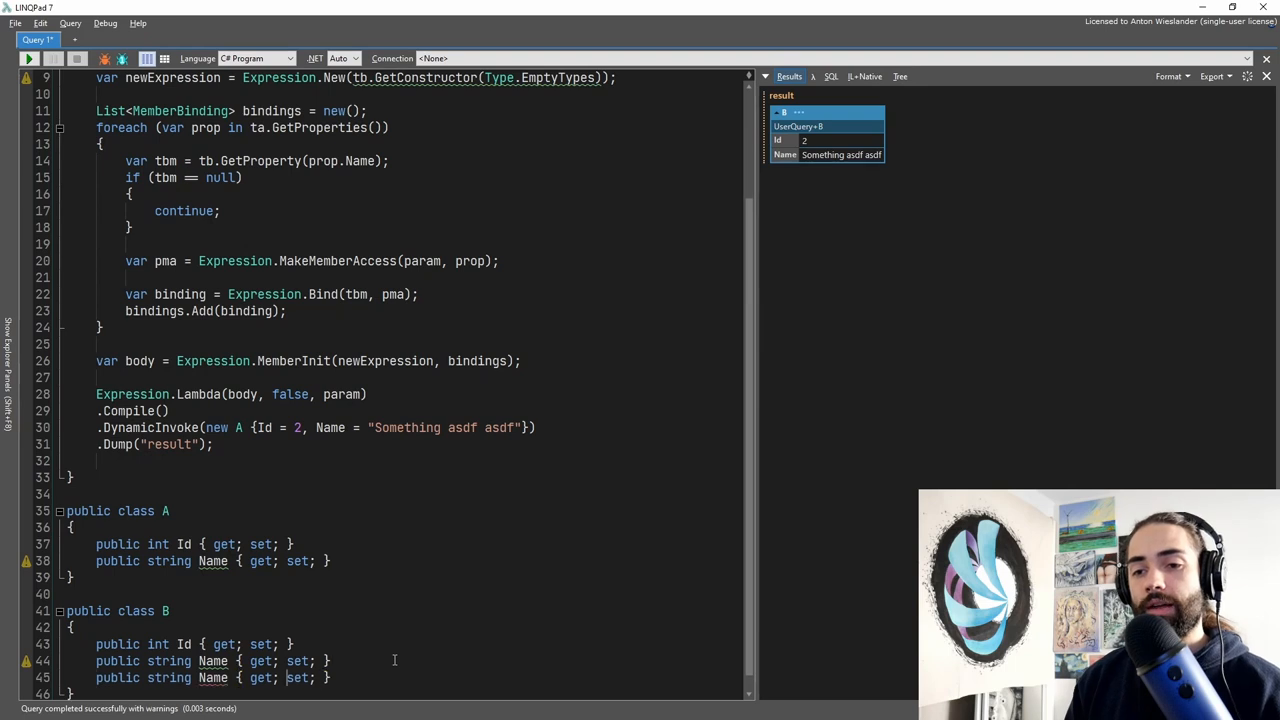
type("Body")
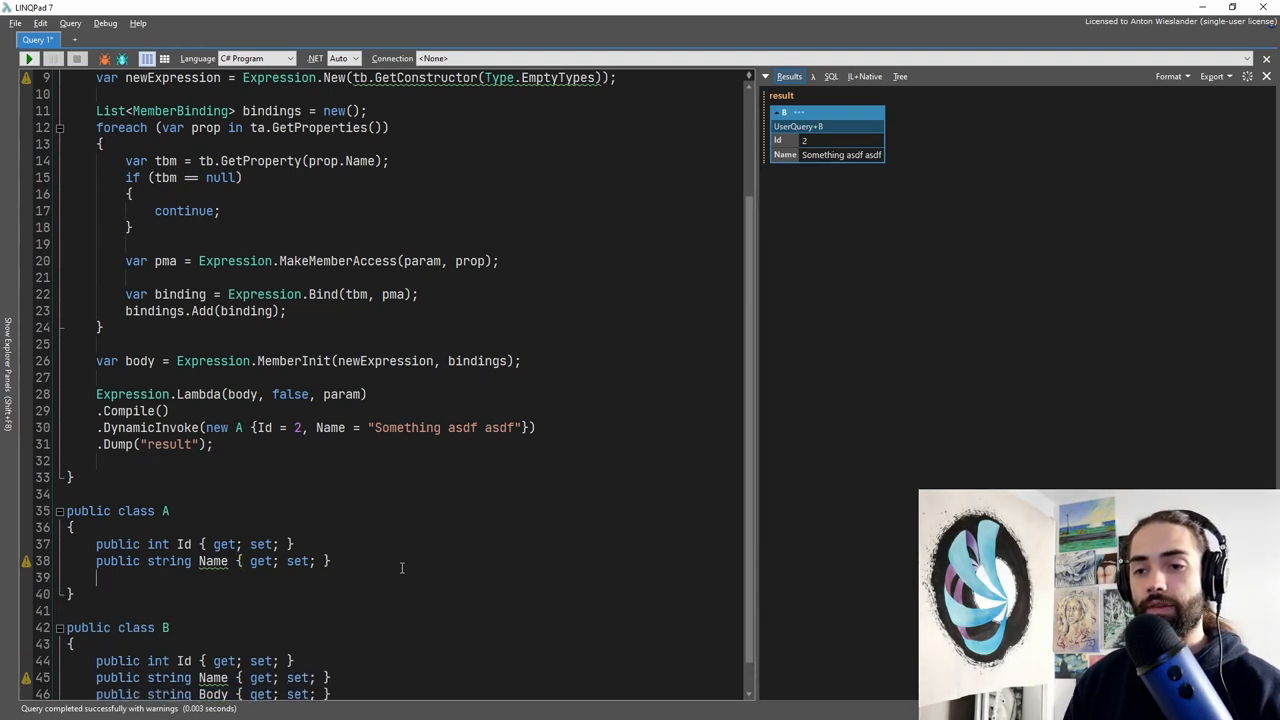
type("public string Body { get; set; }")
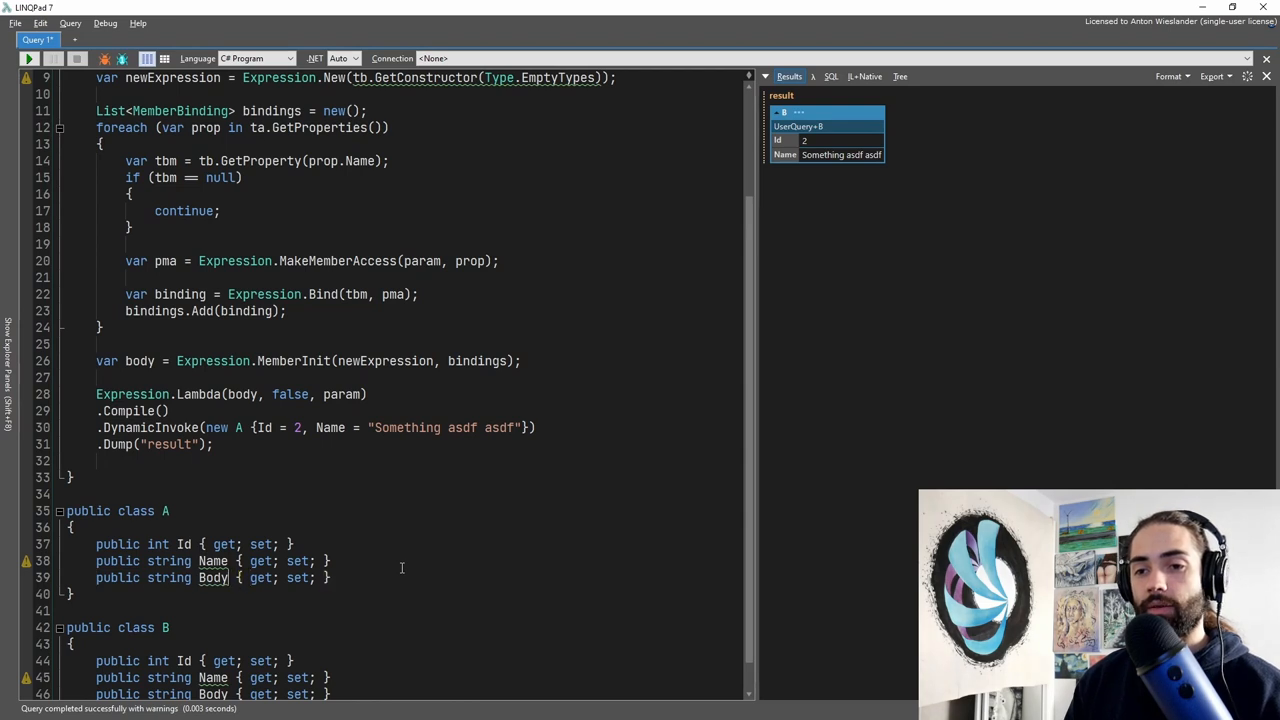
type("Word")
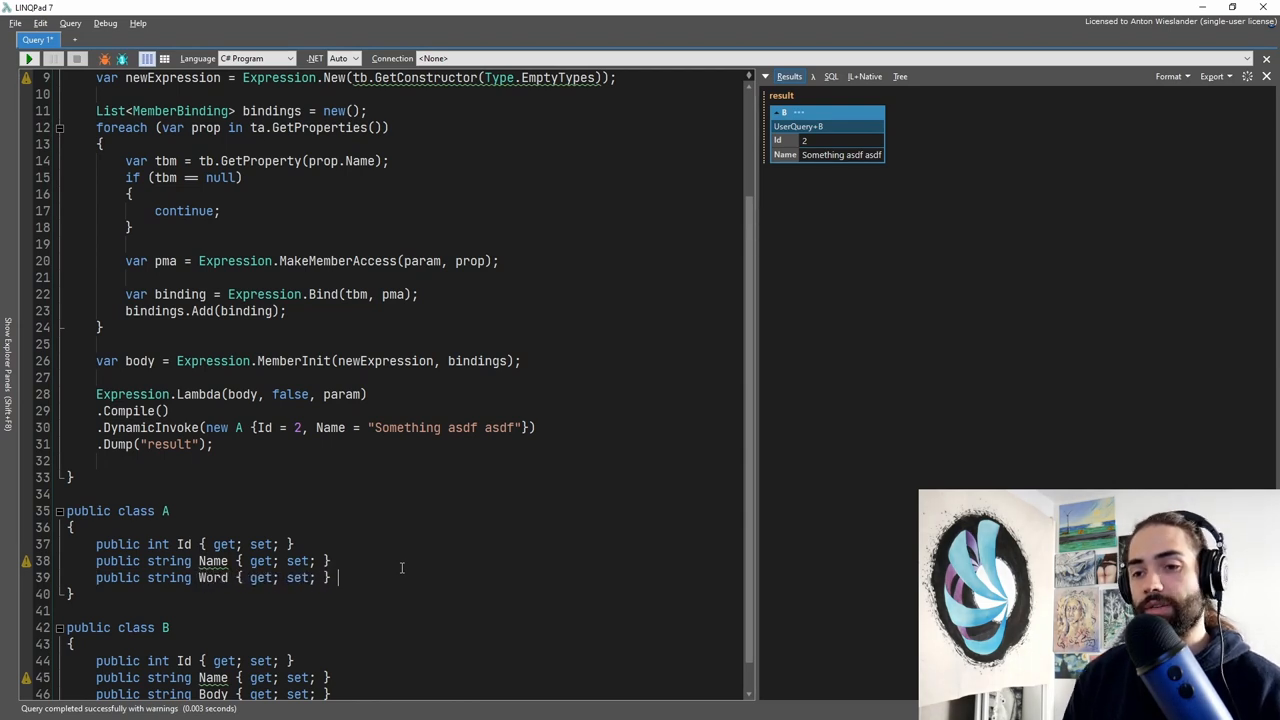
type("= \"asdfasdfasdfdsa\";")
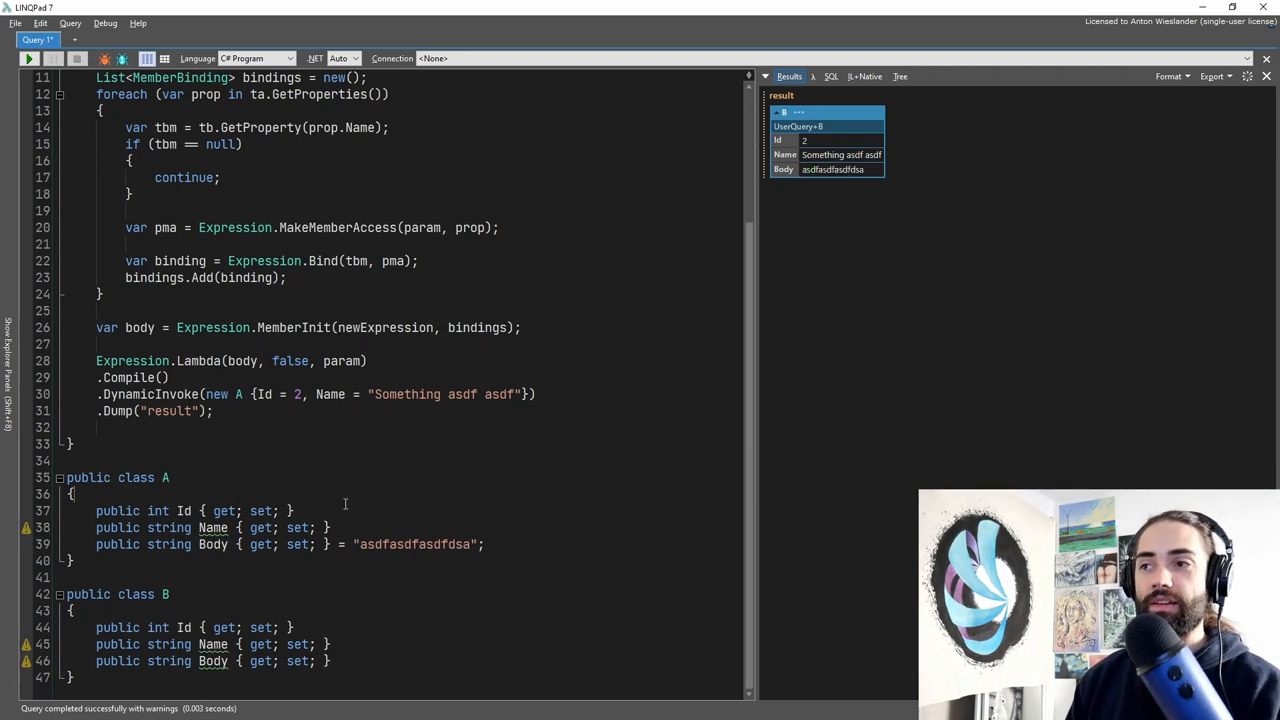
mouse_move(372, 464)
type("public class")
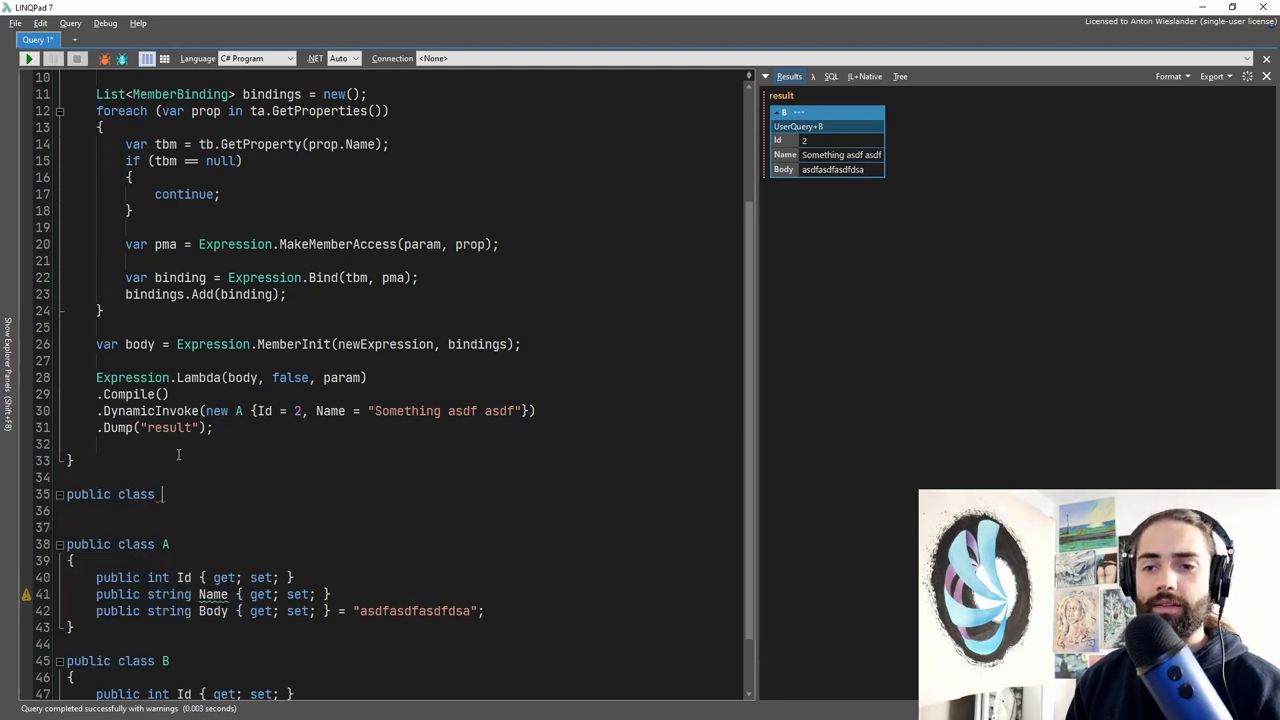
Step: Write public class Mapper with an empty public static T To<T>(object o) stub
type("Mapper {")
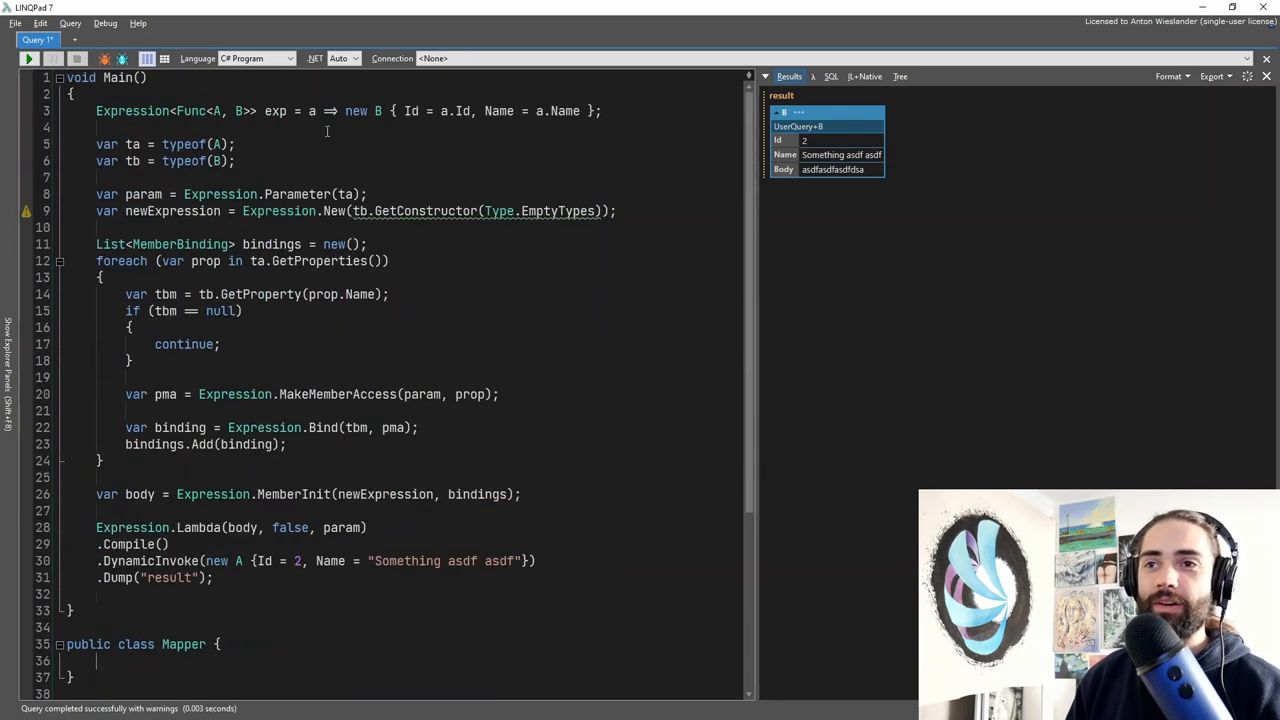
double_click(216, 112)
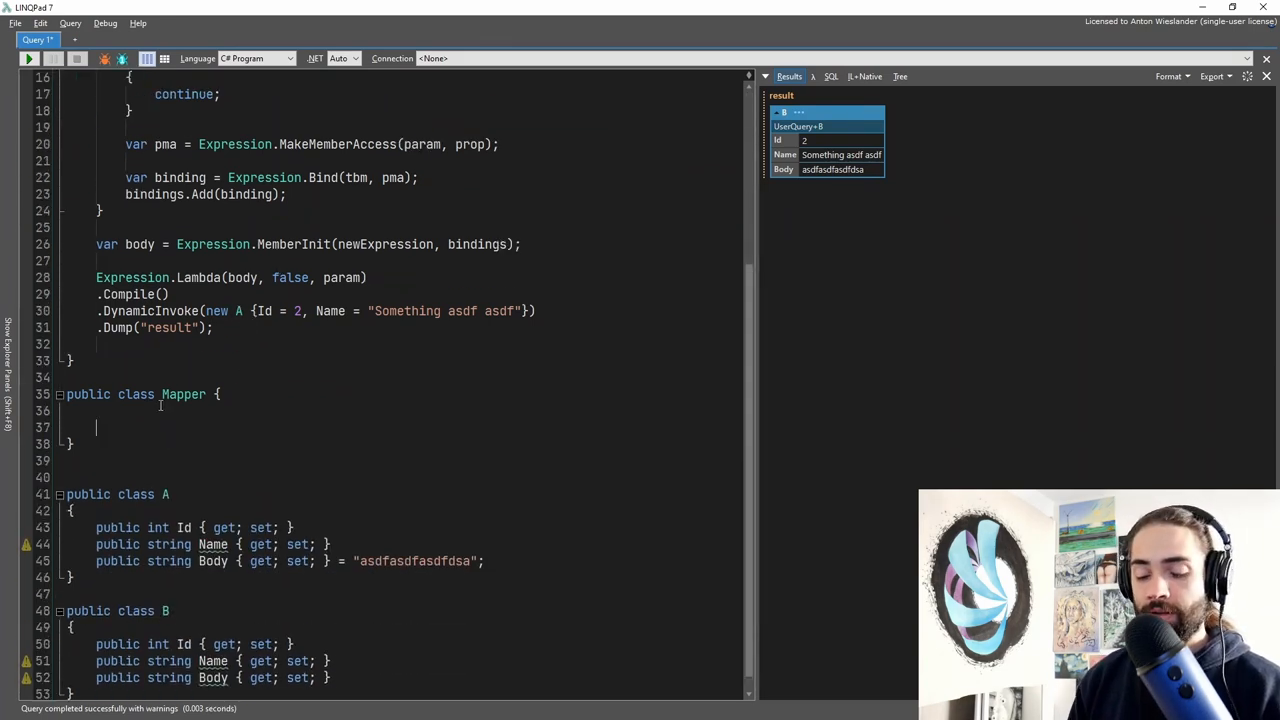
type("public static")
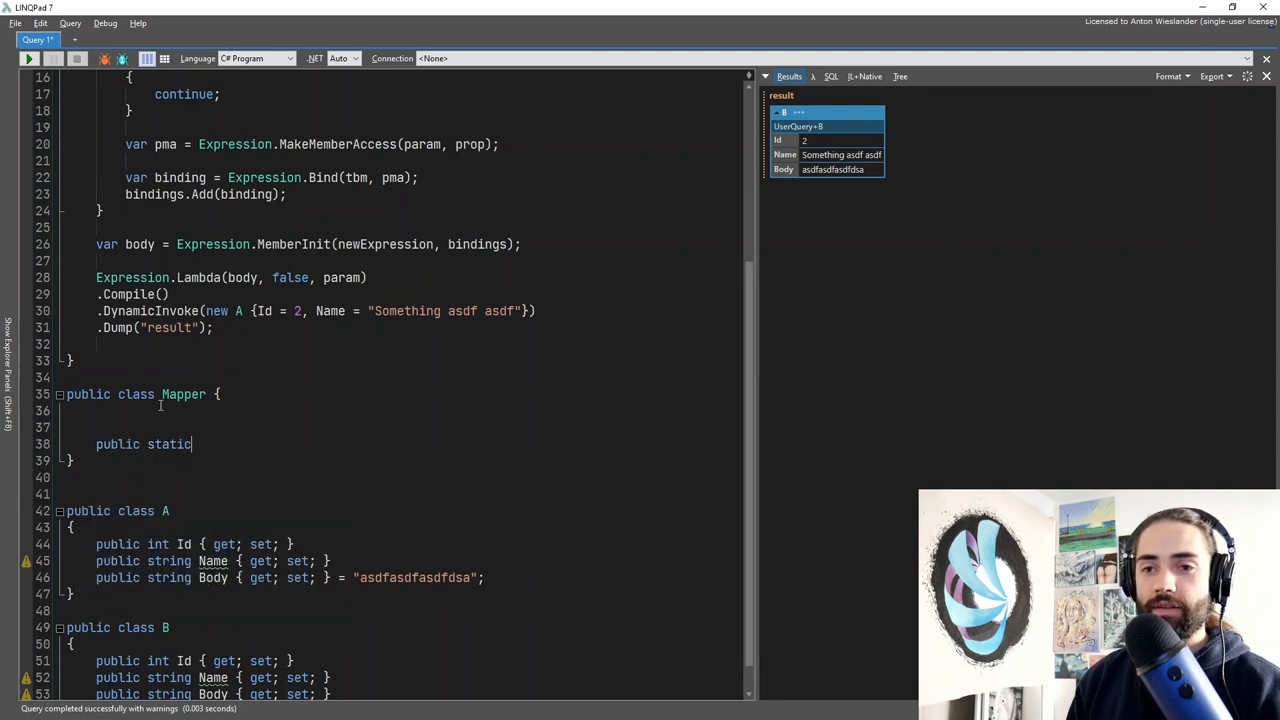
type("Ta")
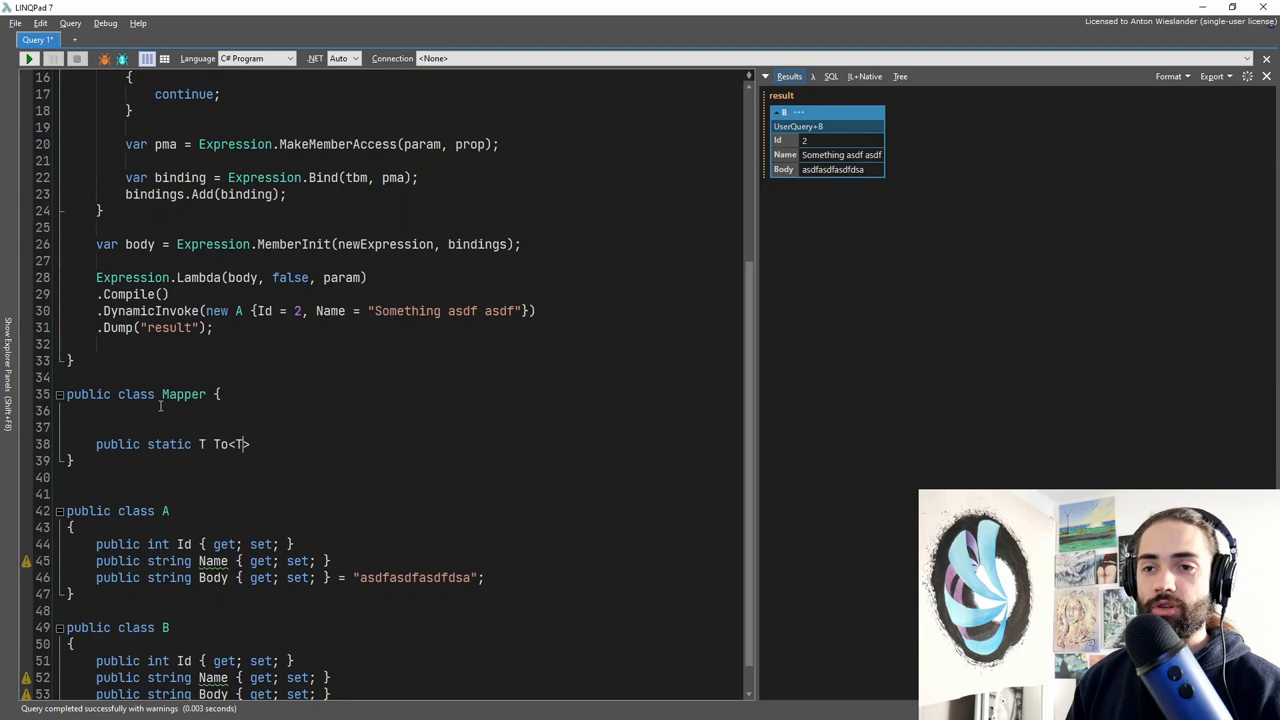
type("()")
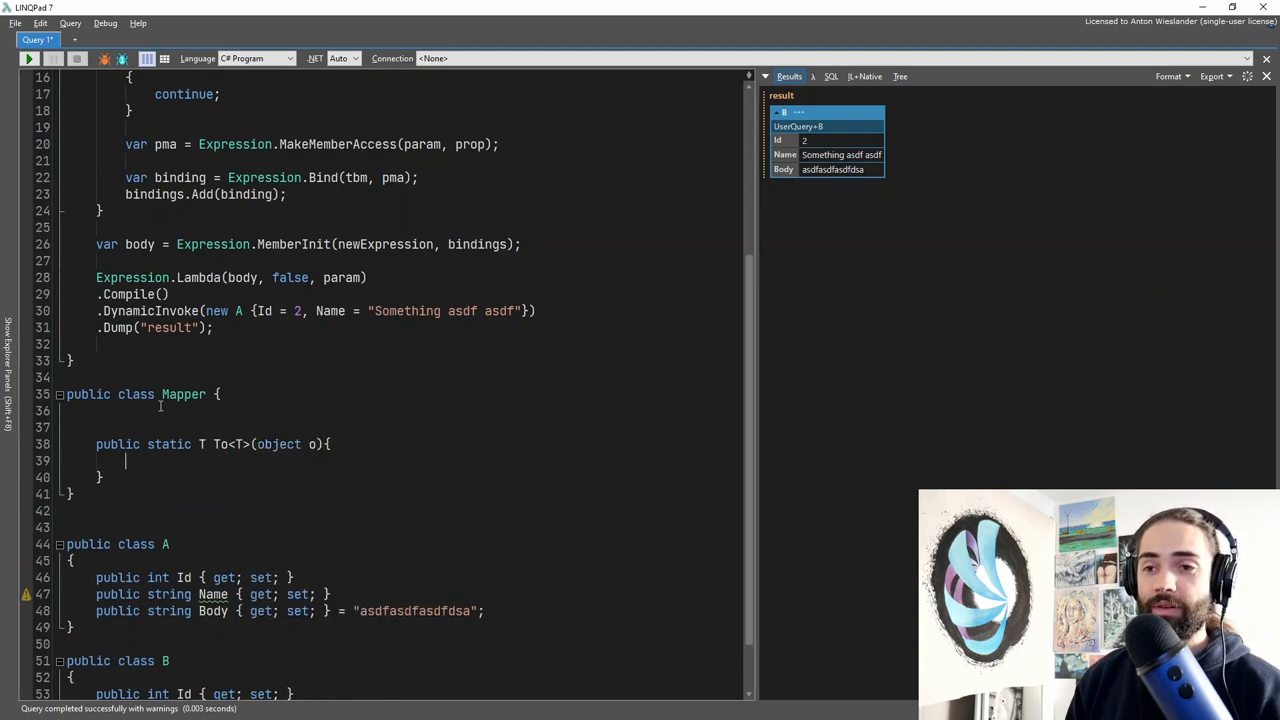
Step: Select parts of the existing mapping code in Main in preparation for moving it
double_click(238, 444)
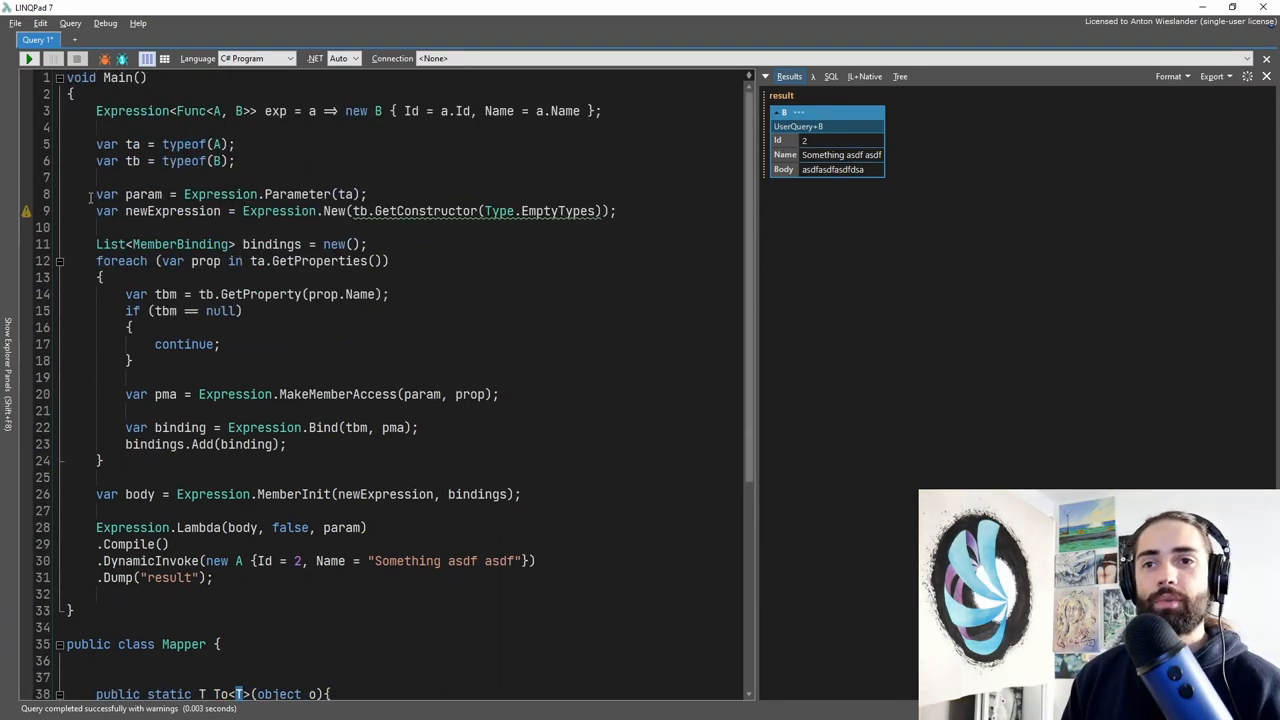
double_click(116, 194)
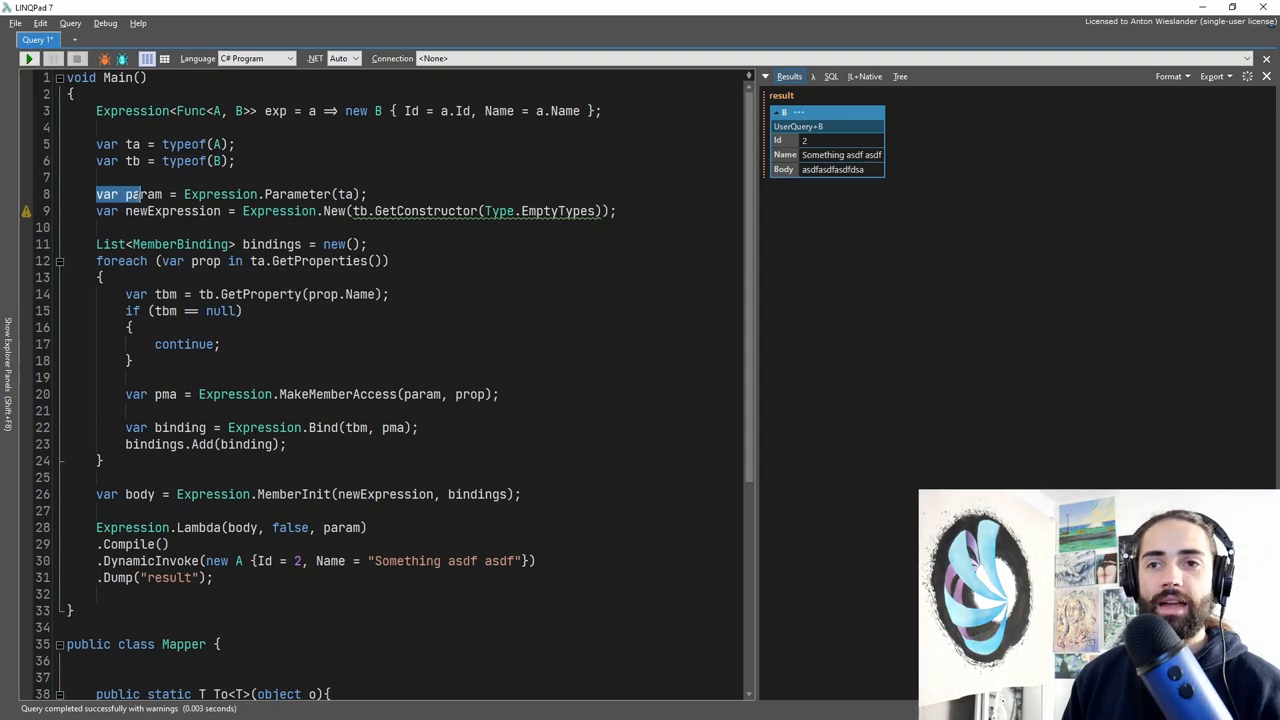
scroll("down", 3)
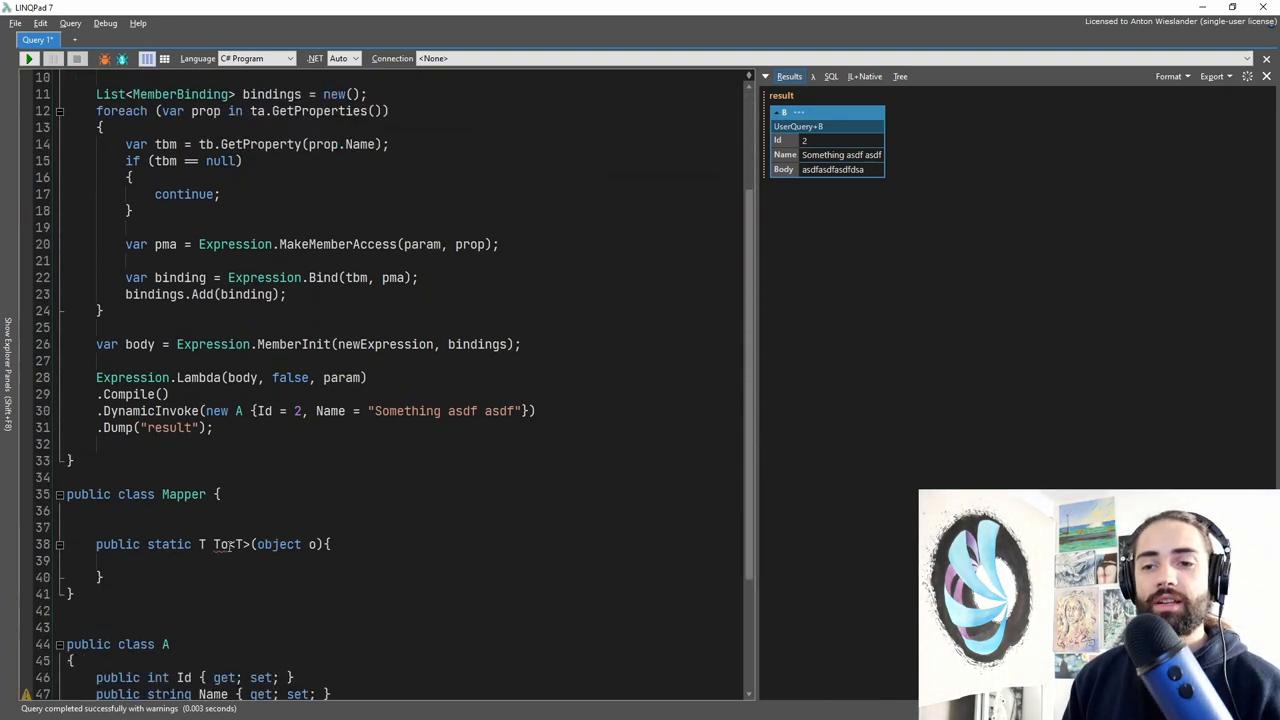
double_click(232, 544)
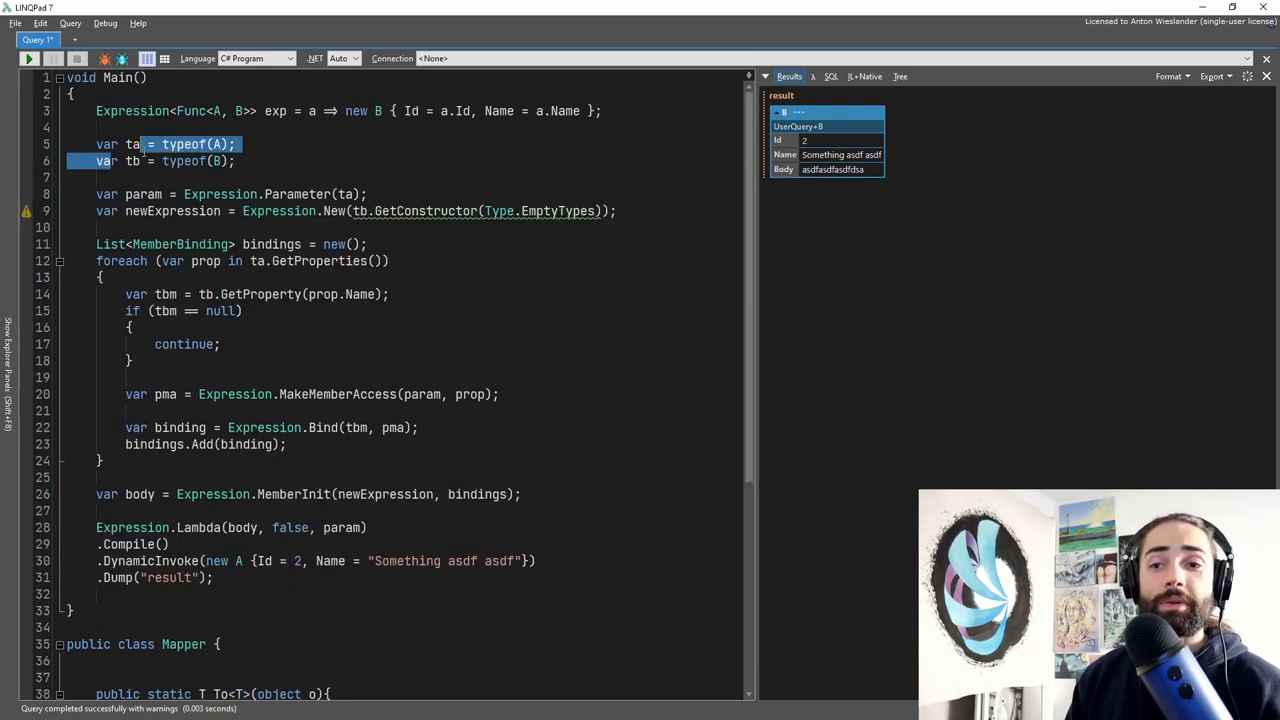
scroll("down", 3)
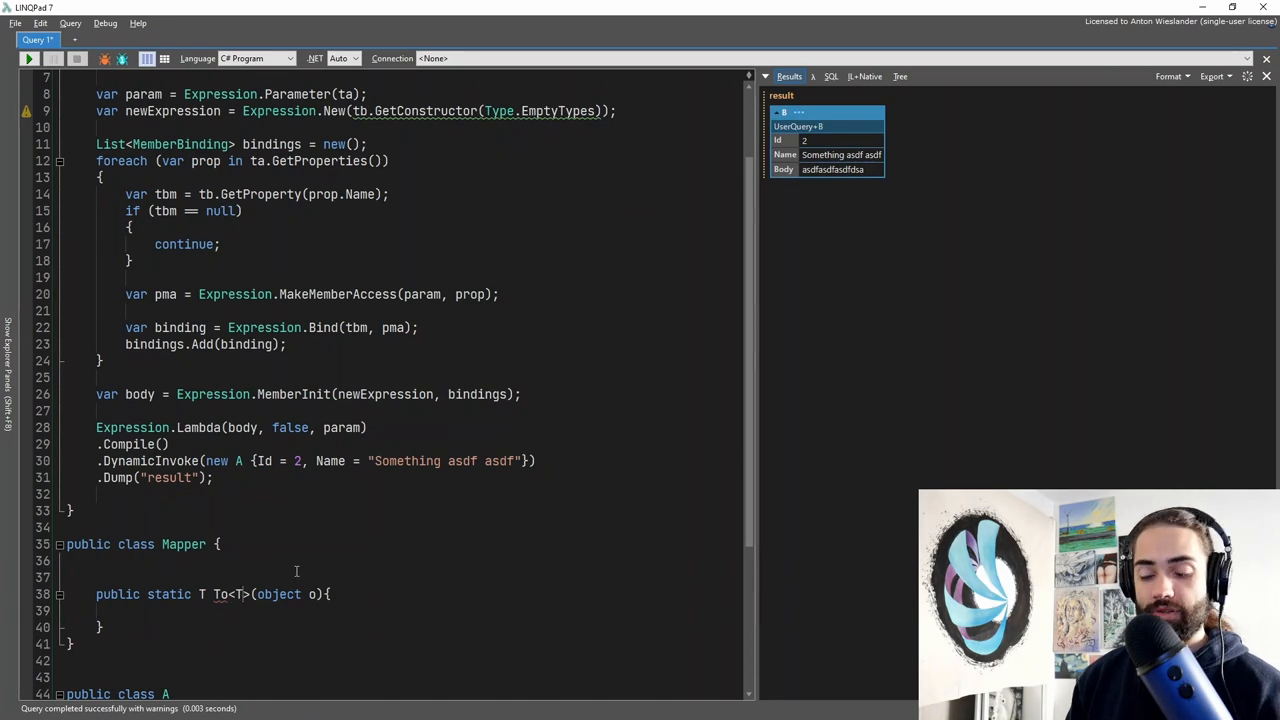
Step: Replace typeof(A) with o.GetType() and rename ta to inType throughout
type(", T")
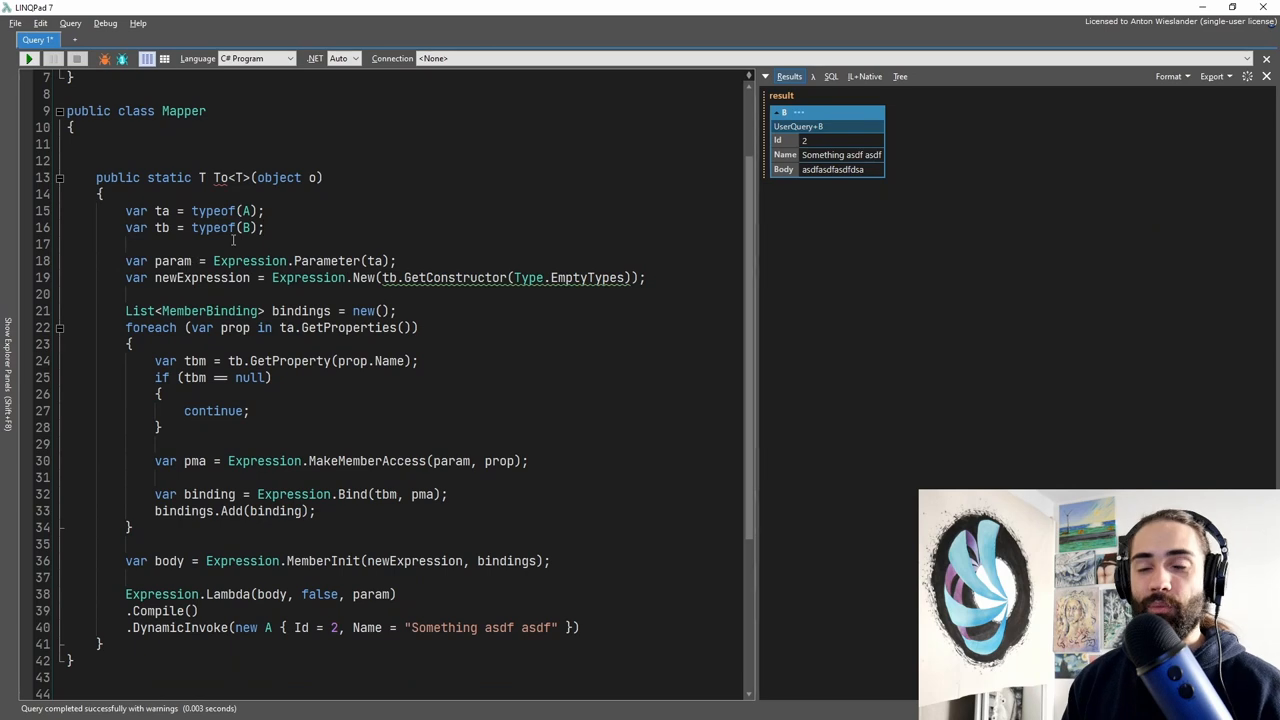
double_click(222, 212)
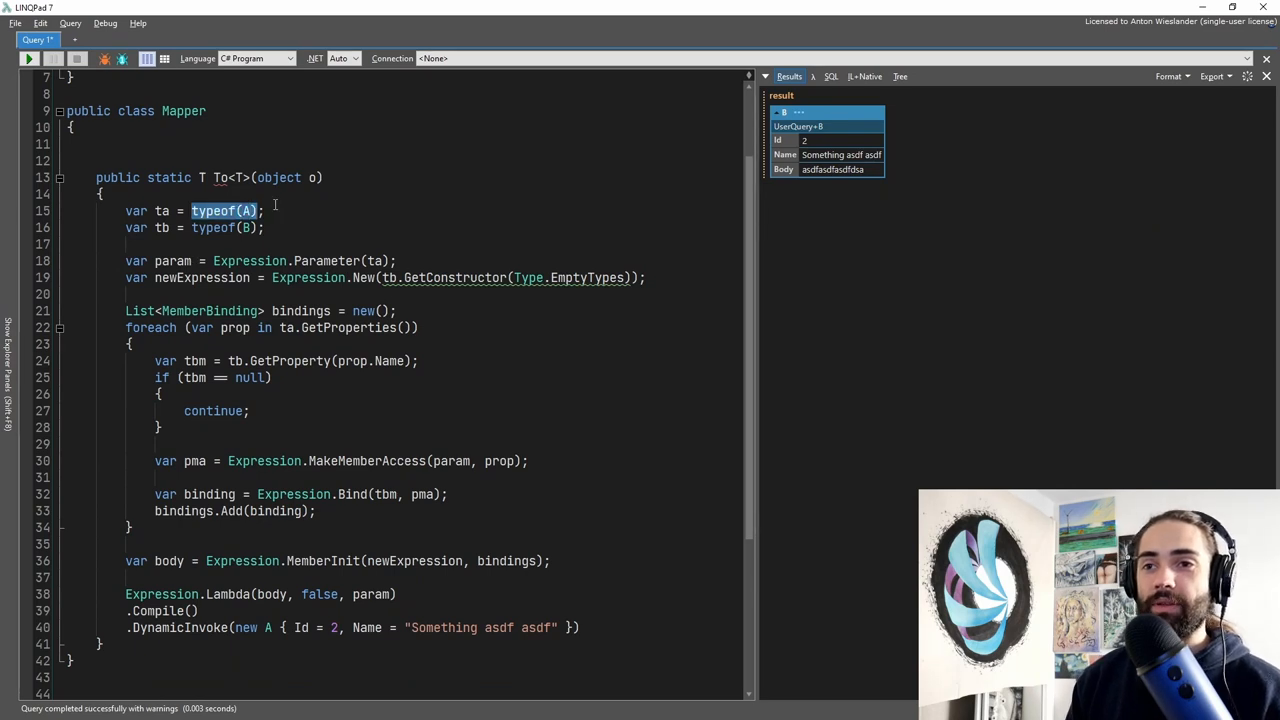
type("o.GetT")
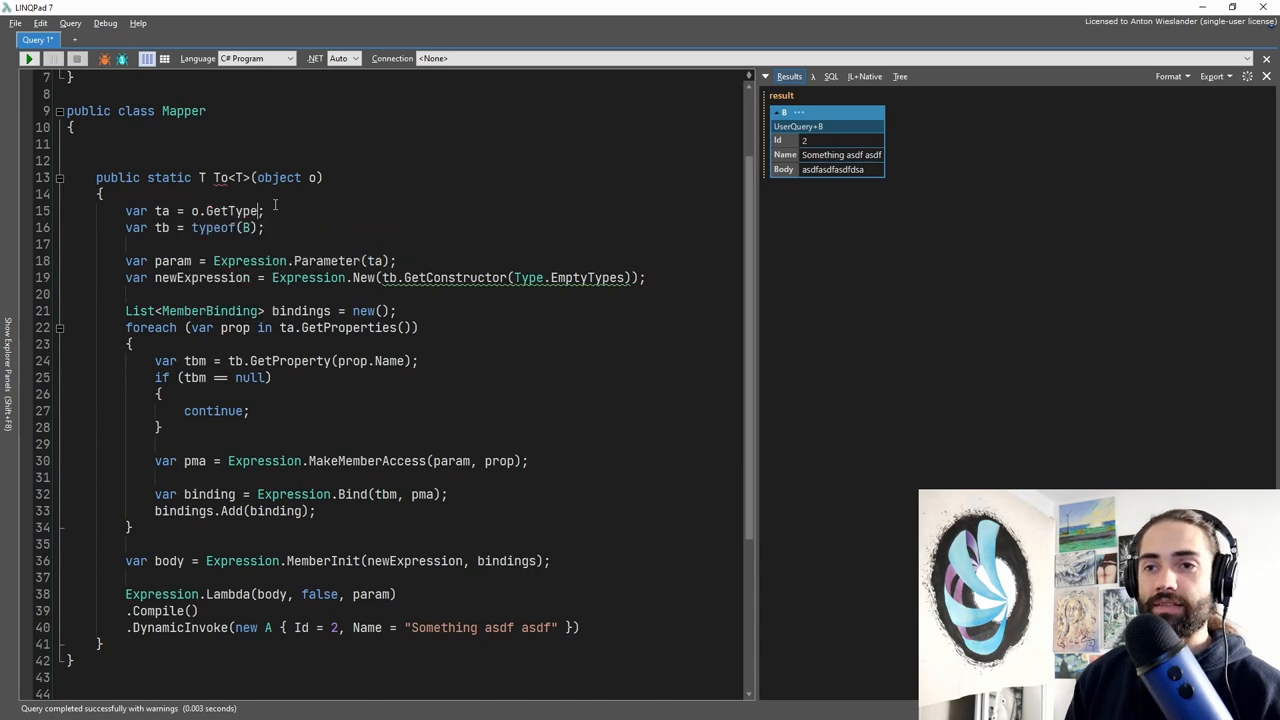
key("F2")
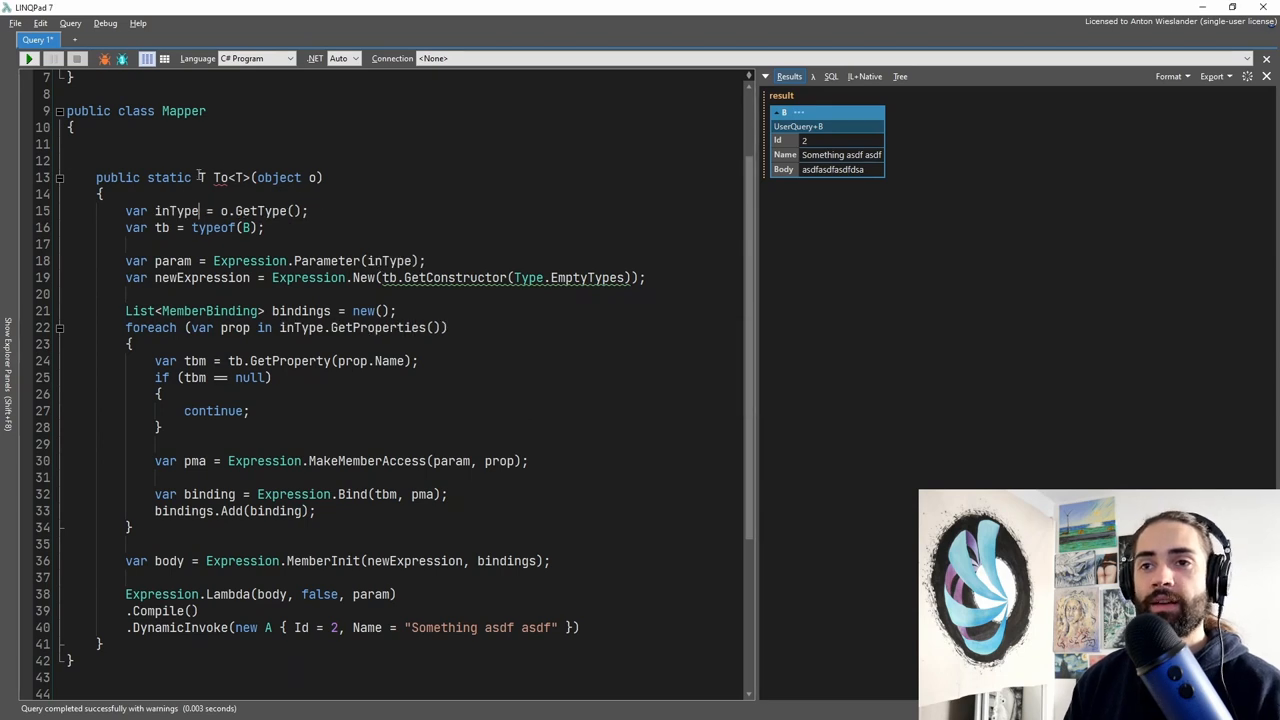
Step: Use typeof(T) as the output type, rename tb to outType, and return (T) from DynamicInvoke
type("T")
type("outT")
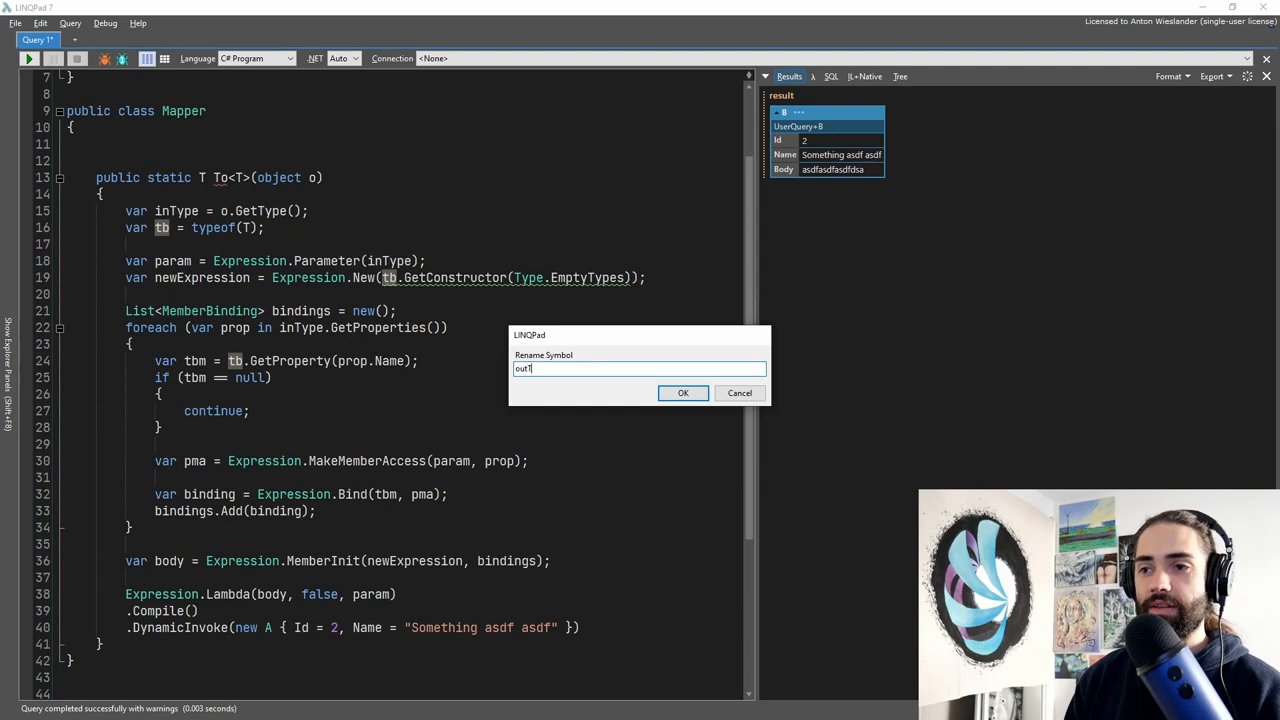
left_click(684, 392)
type("return ")
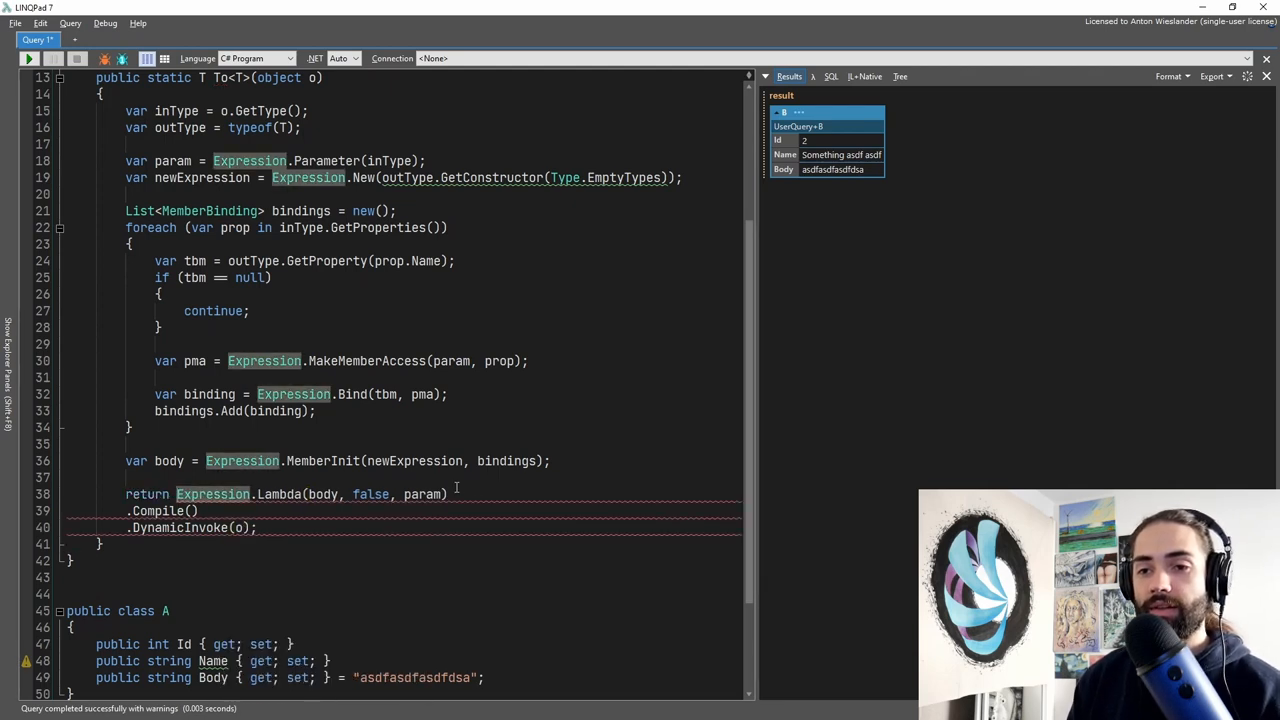
type("(T)")
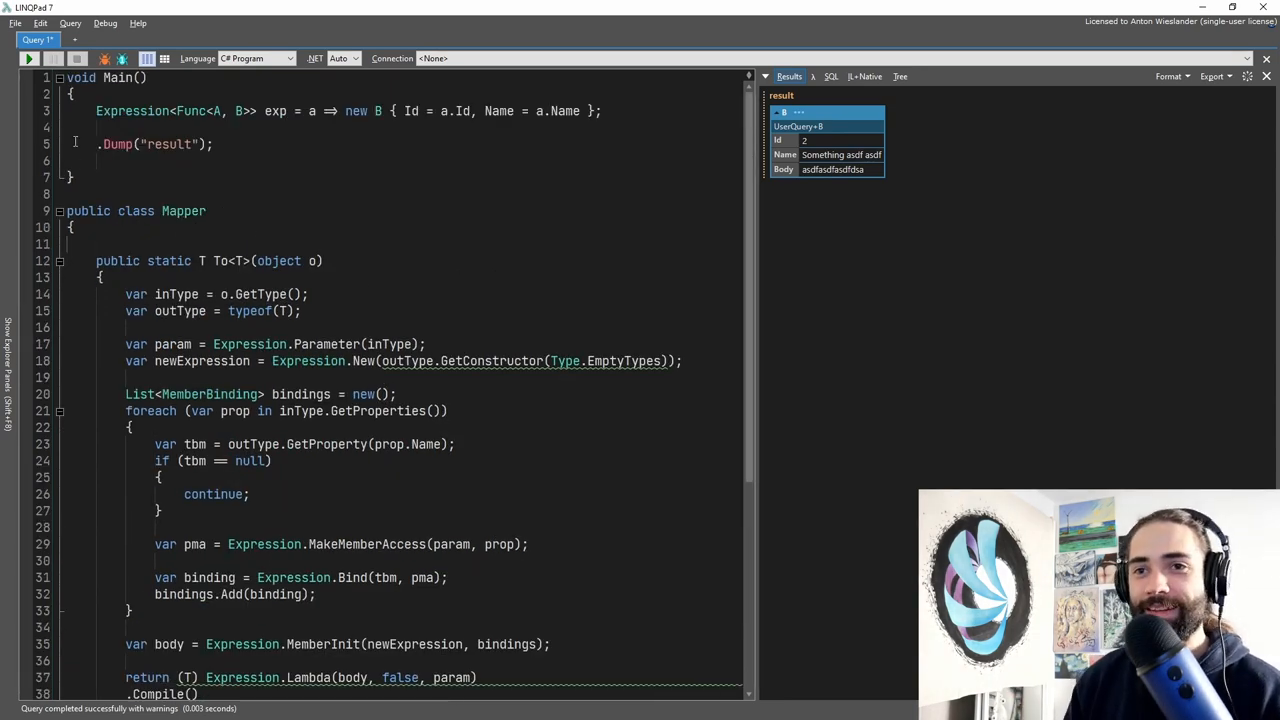
Step: Call Mapper.To<B>(new A { Id = 2, Name = "Something asdf" }) in Main, trimming the repeated asdf
type("Mapper.")
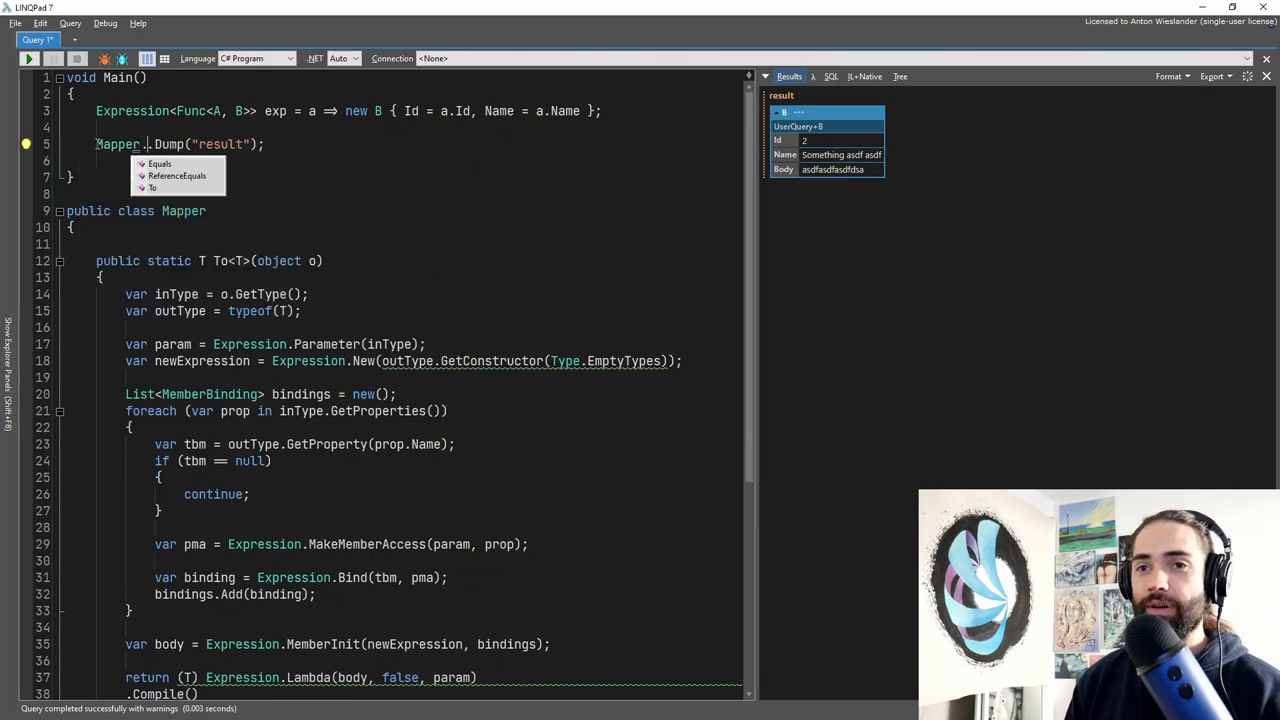
type("To")
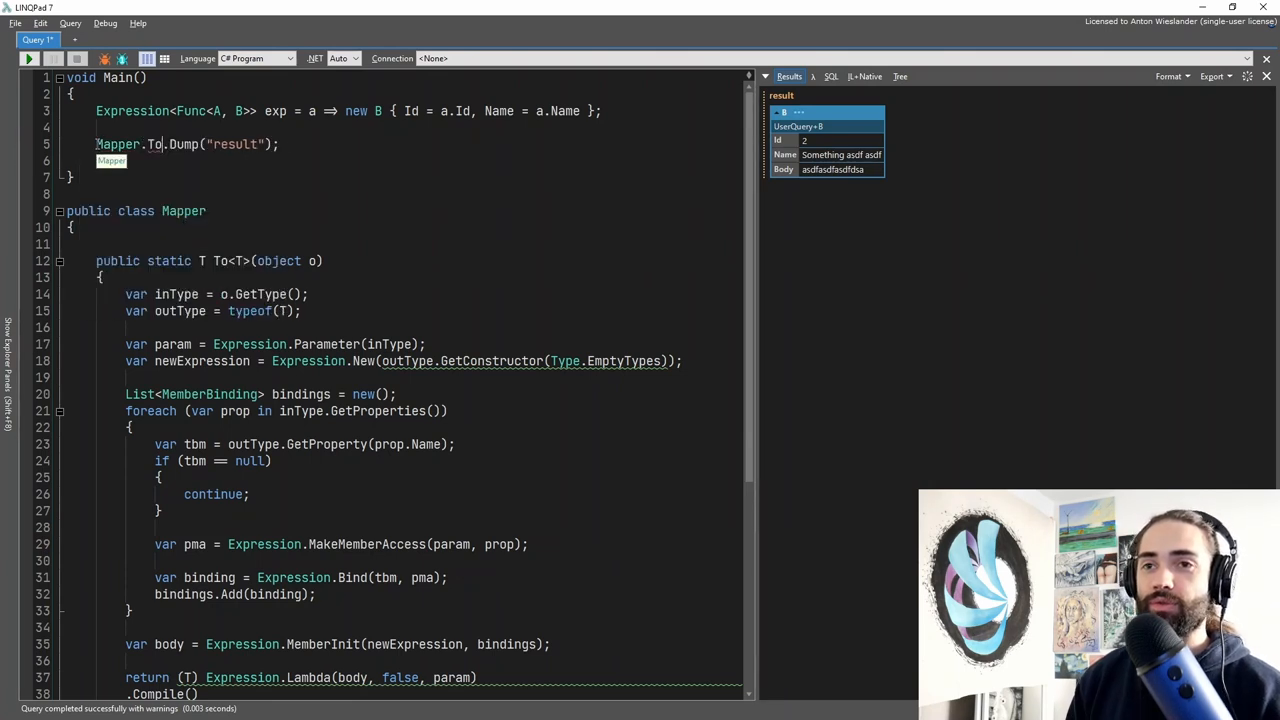
type("<B>()")
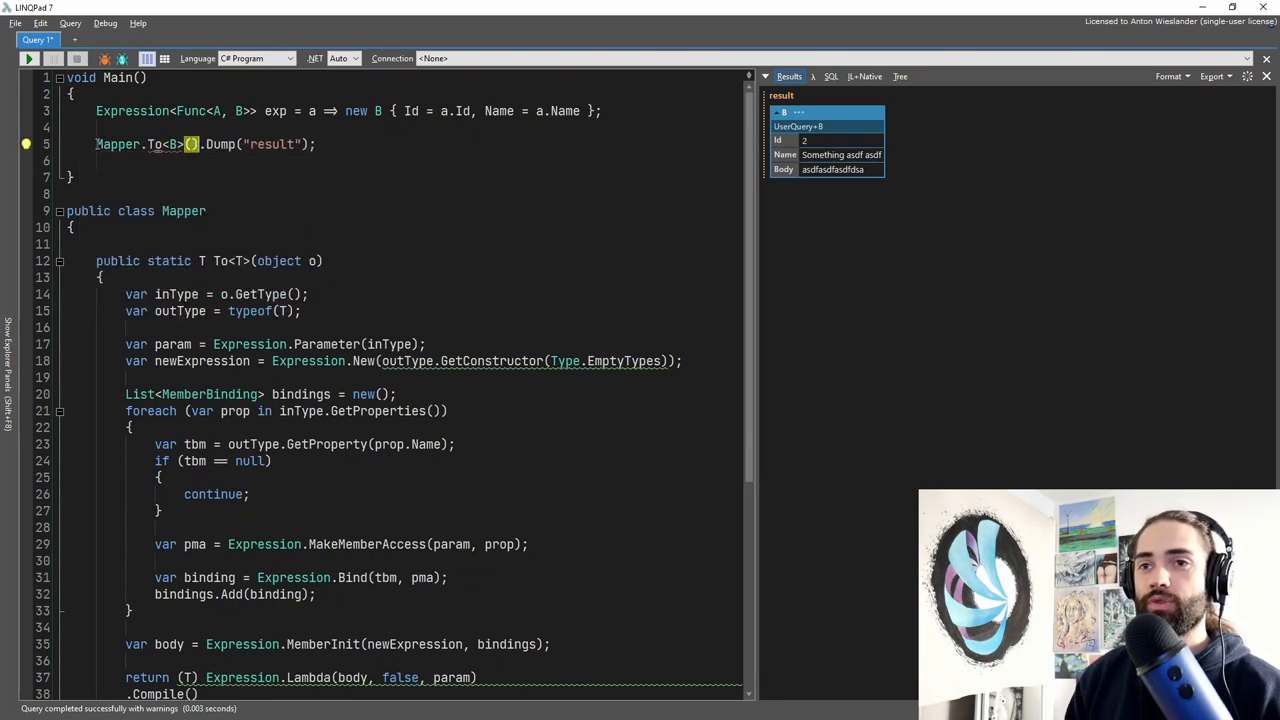
type("new A { Id = 2, Name = \"Something asdf asdf \" }")
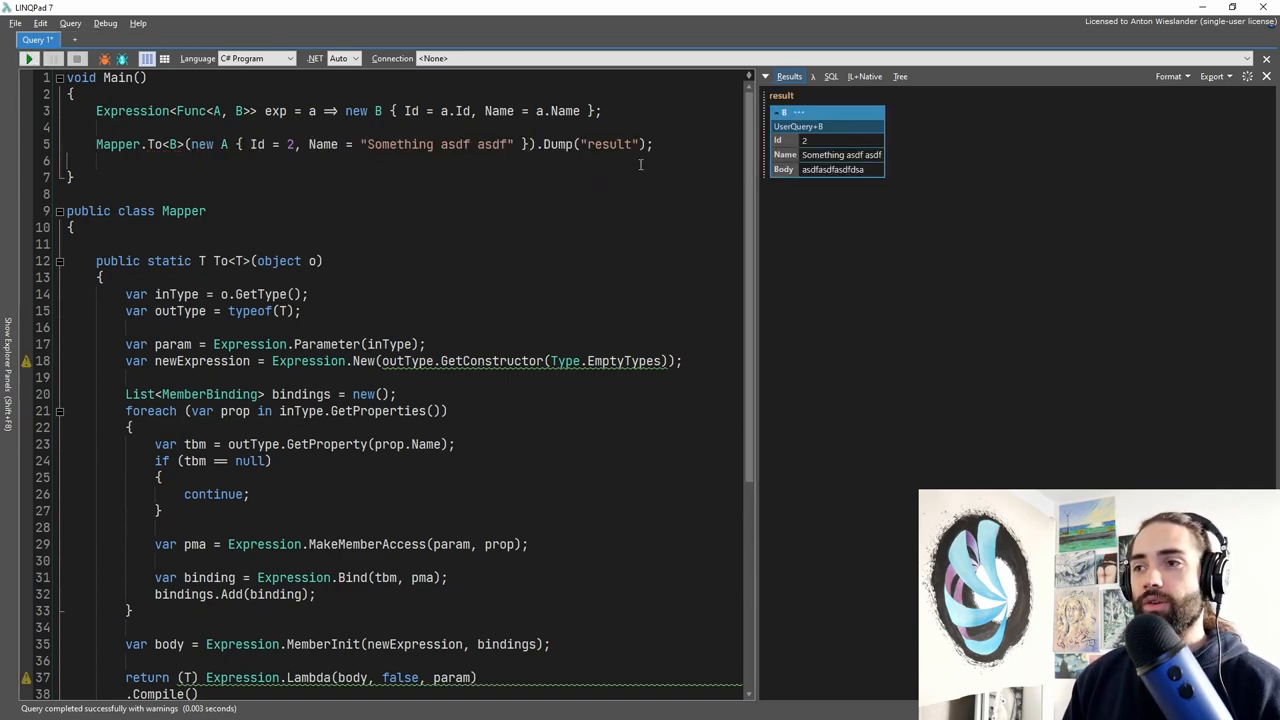
double_click(456, 144)
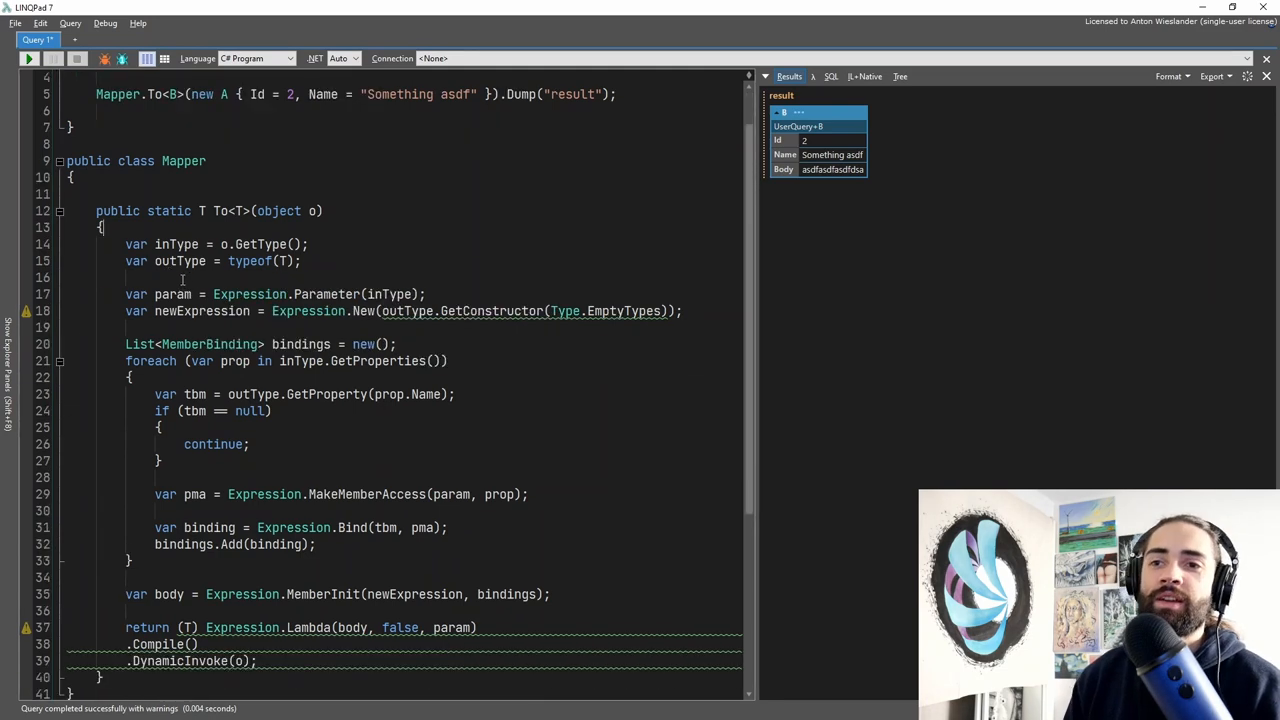
Step: Select the mapping logic inside To<T> and position a new line above the method
left_click_drag(124, 244, 230, 494)
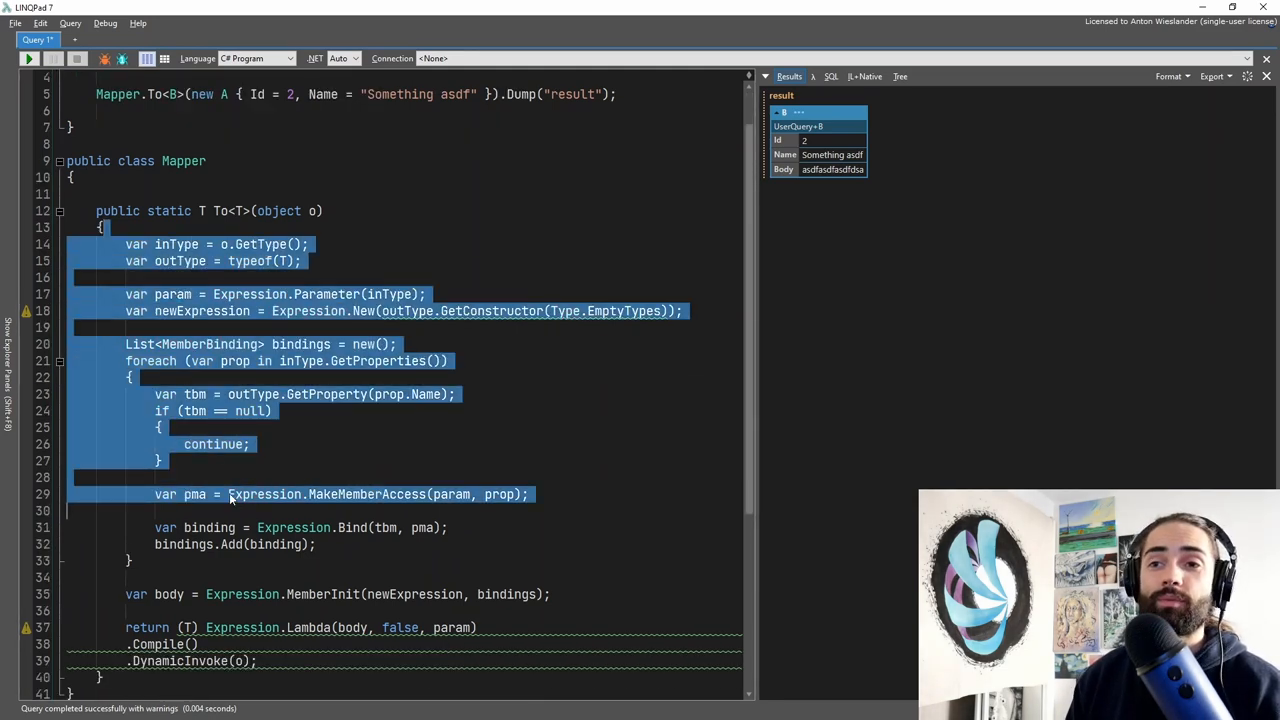
left_click(356, 190)
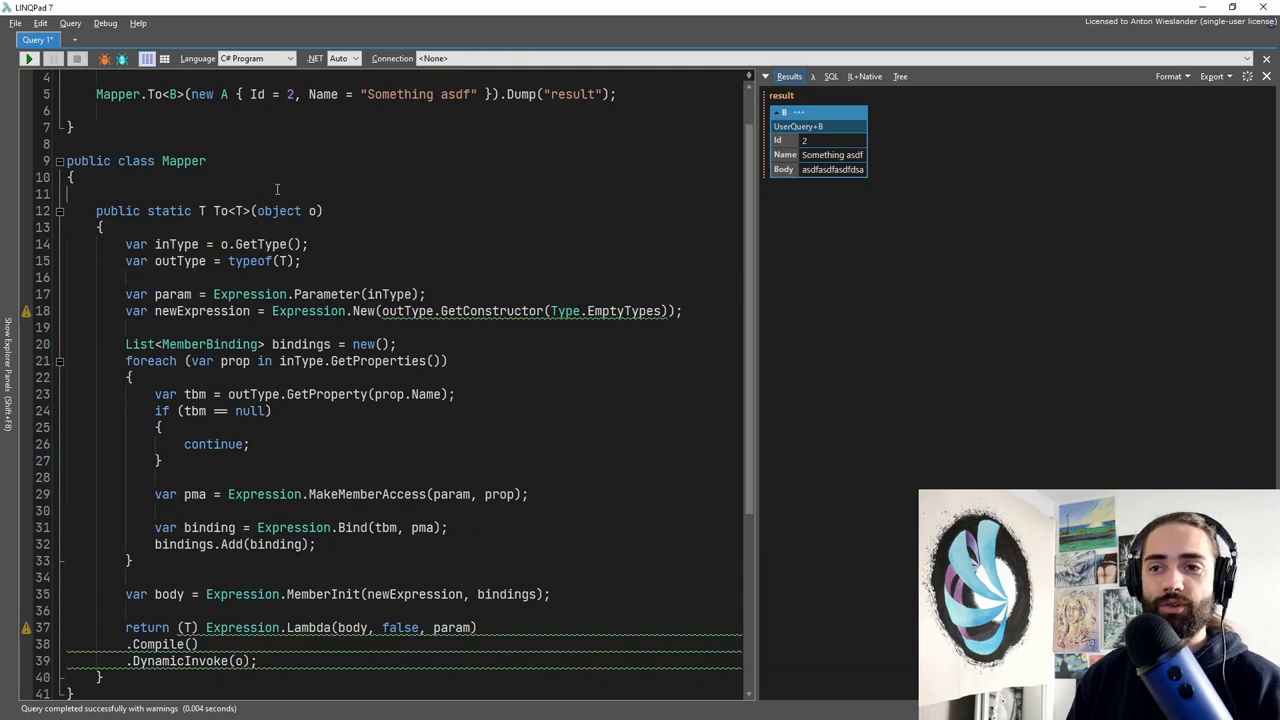
Step: Start public static Dictionary<(Type, Type), …> in Mapper and restore the .DynamicInvoke(o); line
type("public static D")
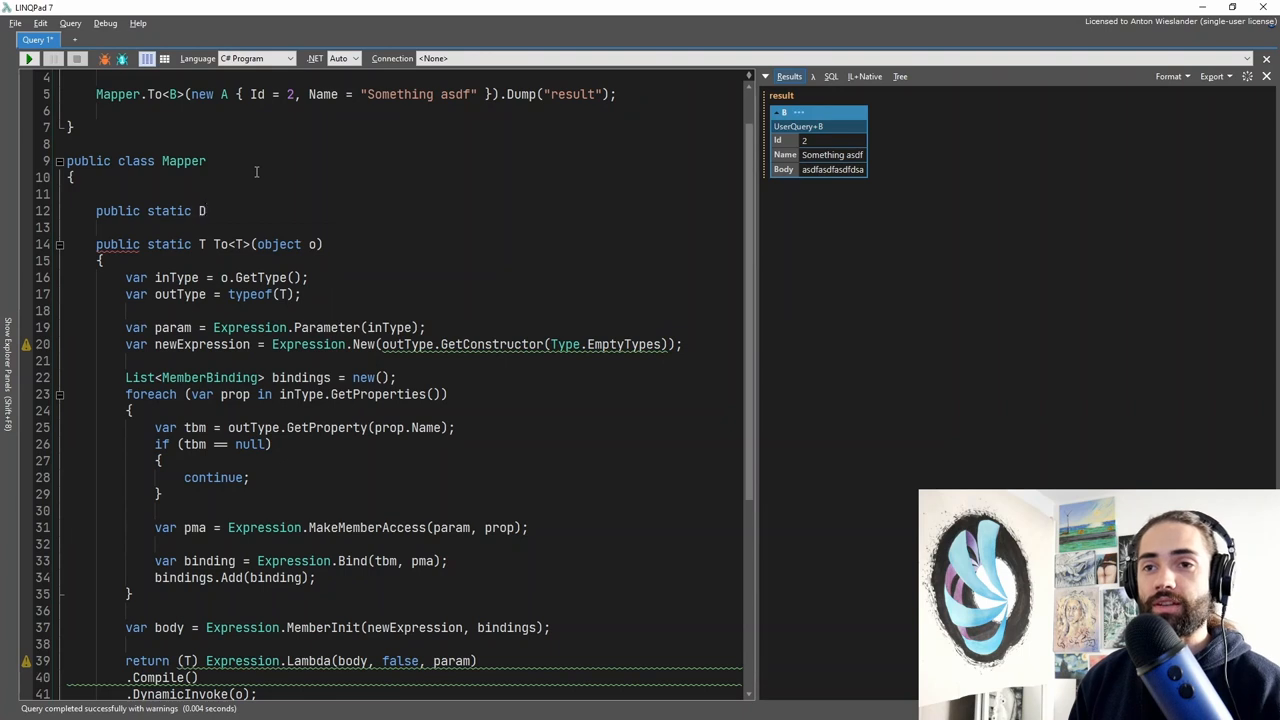
type("ictionary<(>")
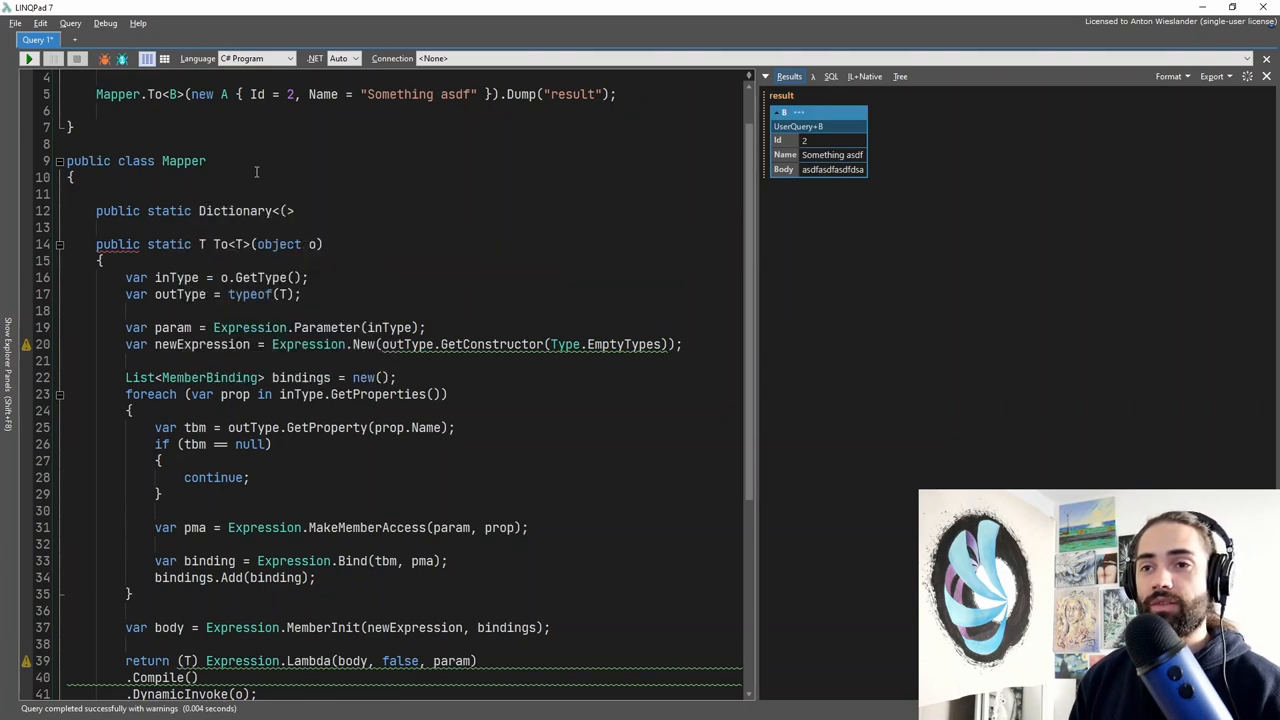
type("Type, Type),")
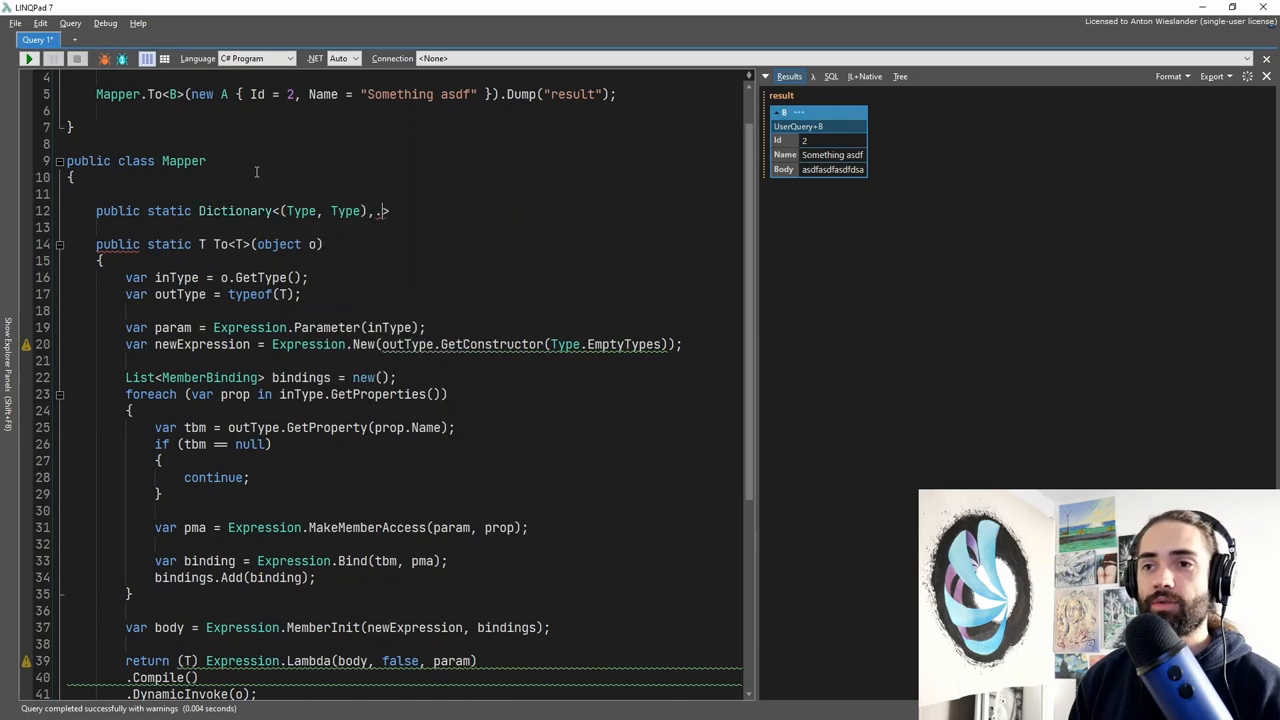
scroll("down", 3)
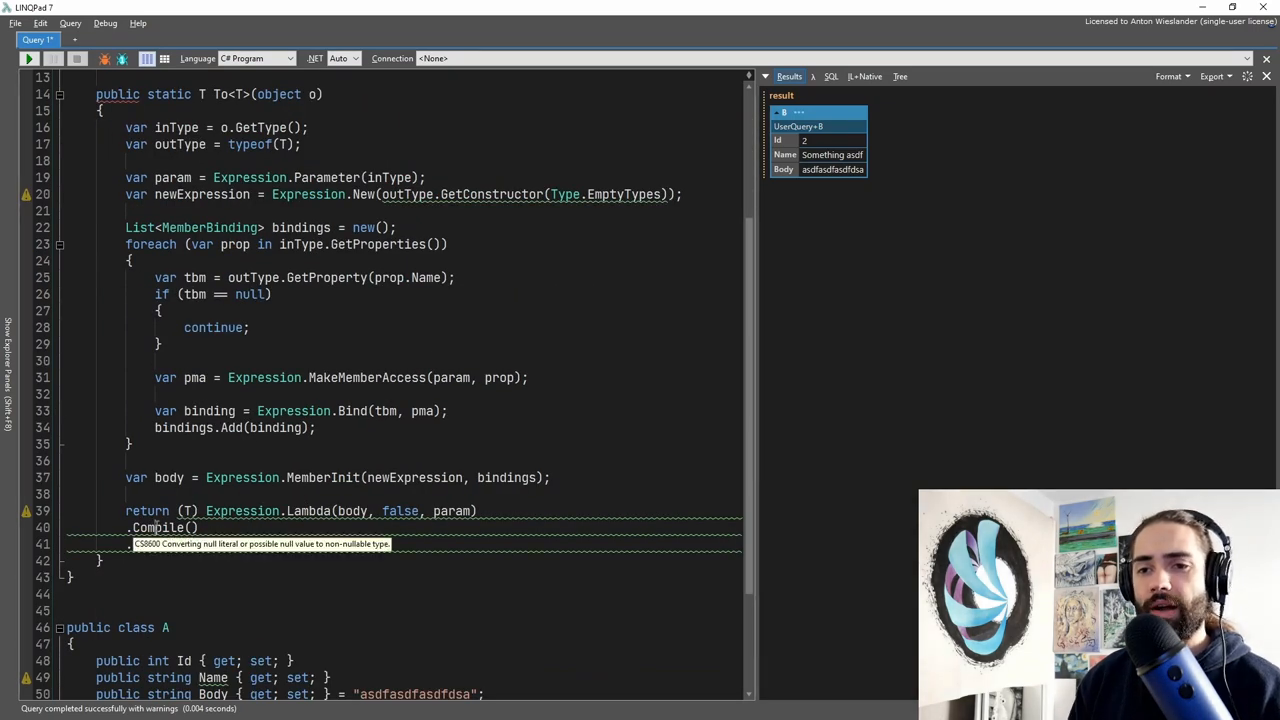
type(".DynamicInvoke(o);")
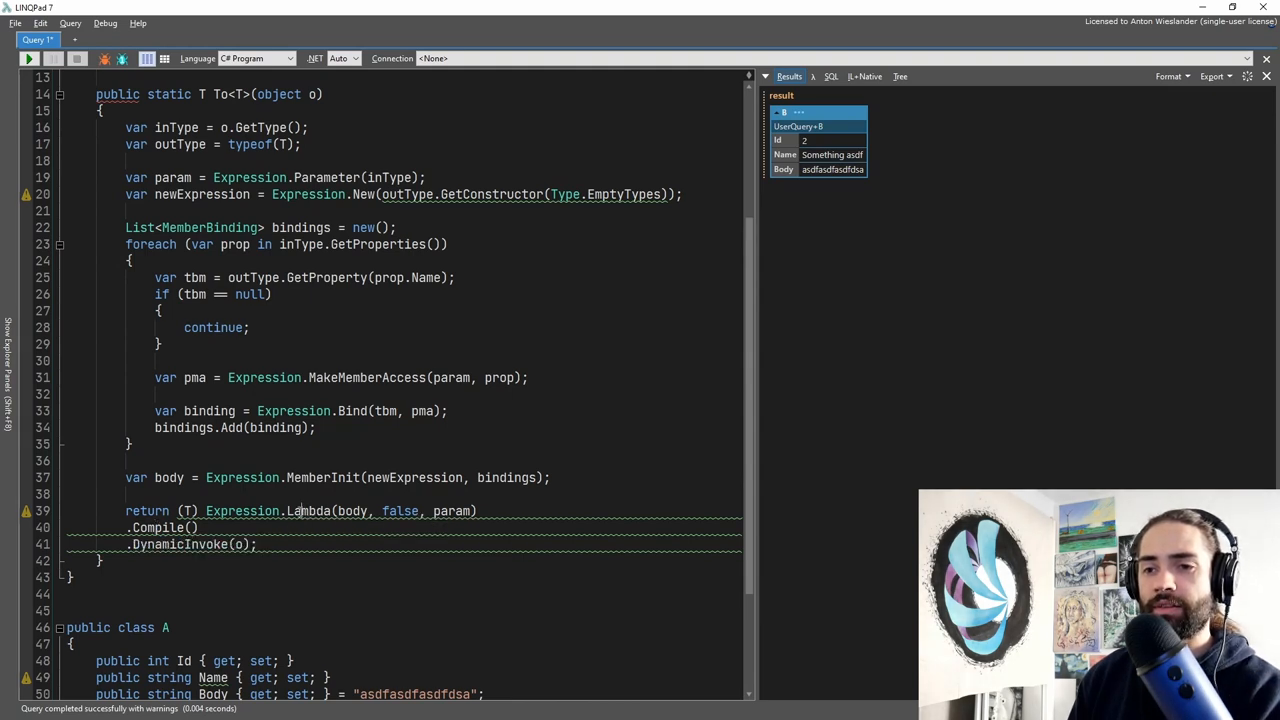
left_click(30, 58)
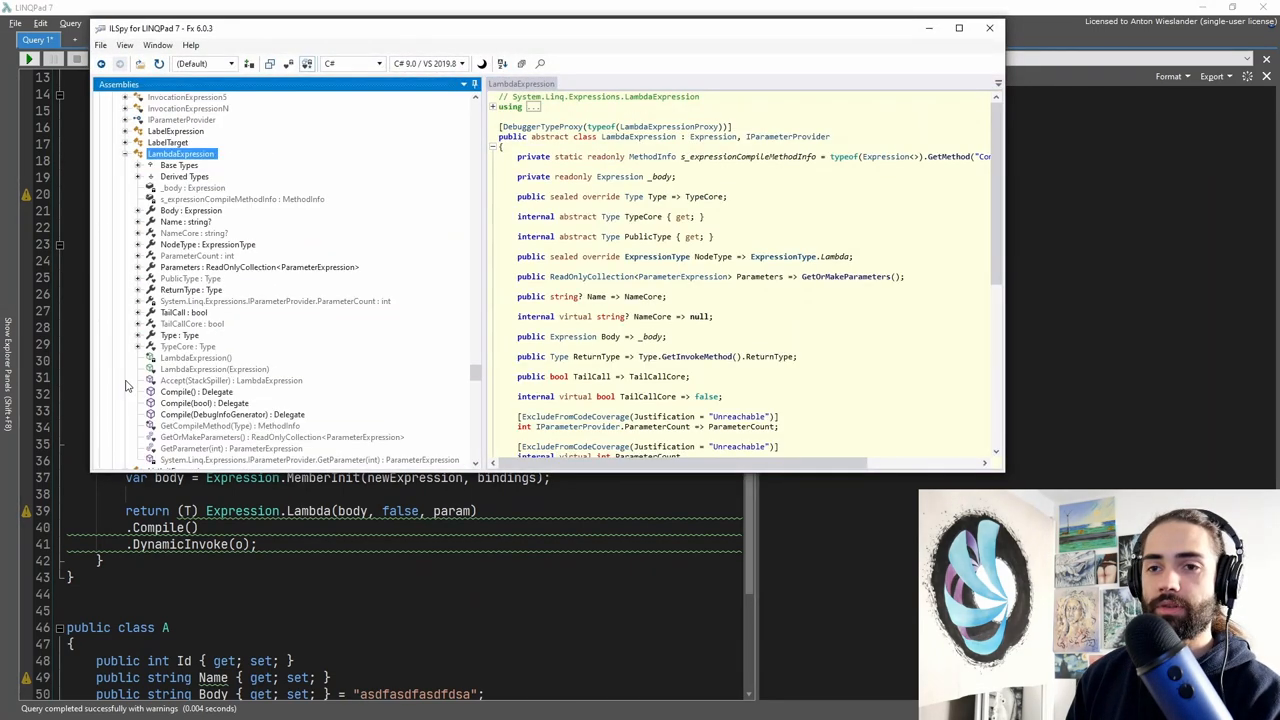
Step: View LambdaExpression.Compile() : Delegate decompiled in ILSpy, then return to the query
left_click(196, 356)
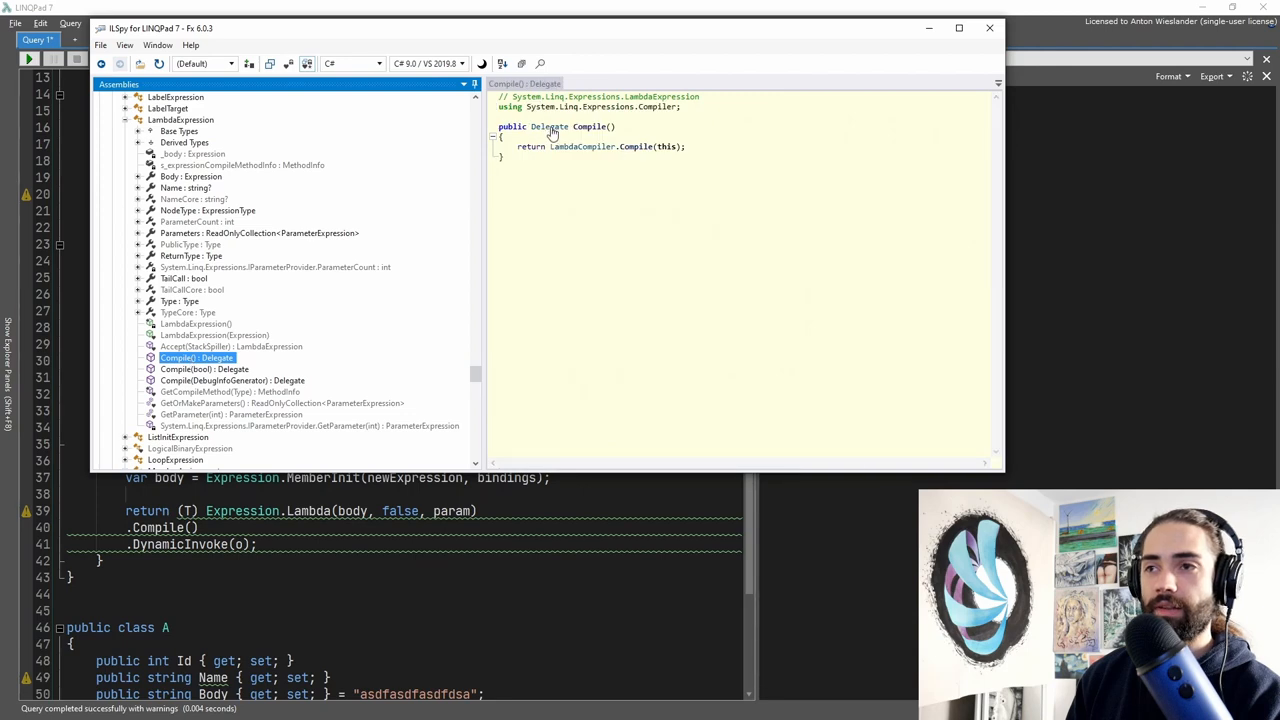
left_click(300, 448)
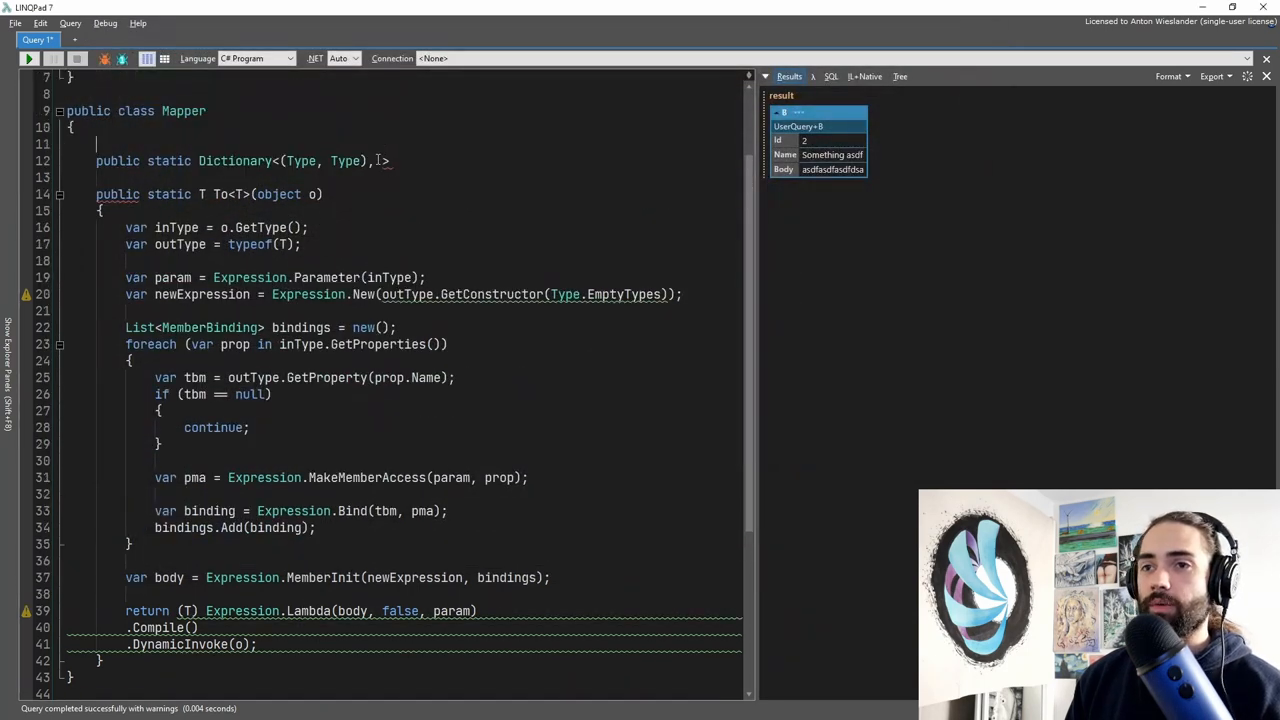
Step: Declare public static Dictionary<(Type, Type), Delegate> _cache = new (); in the Mapper class
type("Delegate")
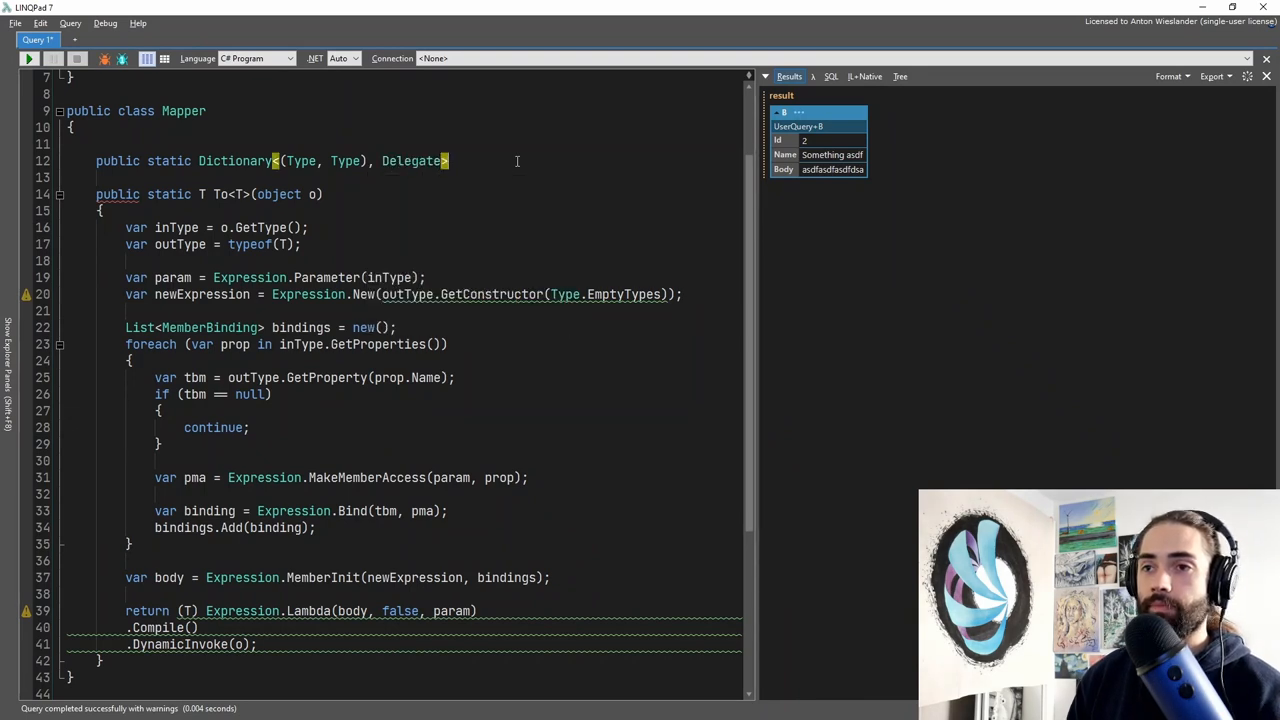
type("_cache")
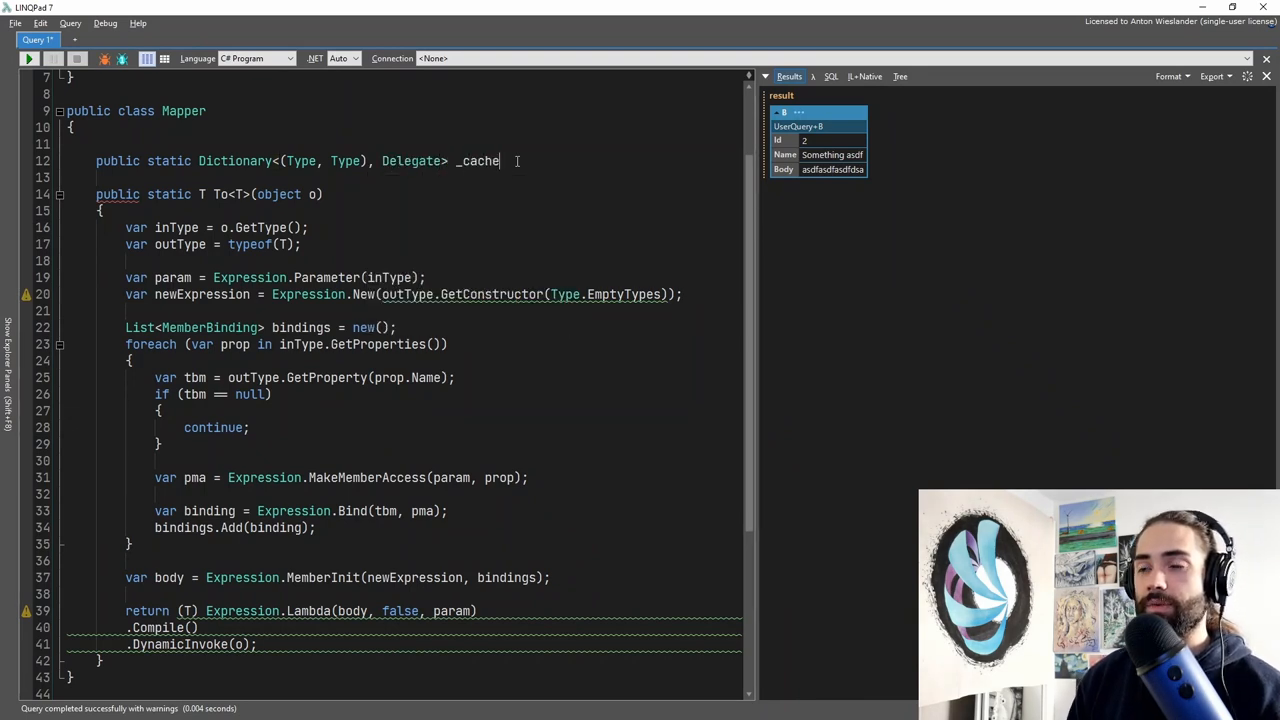
type("=new ();")
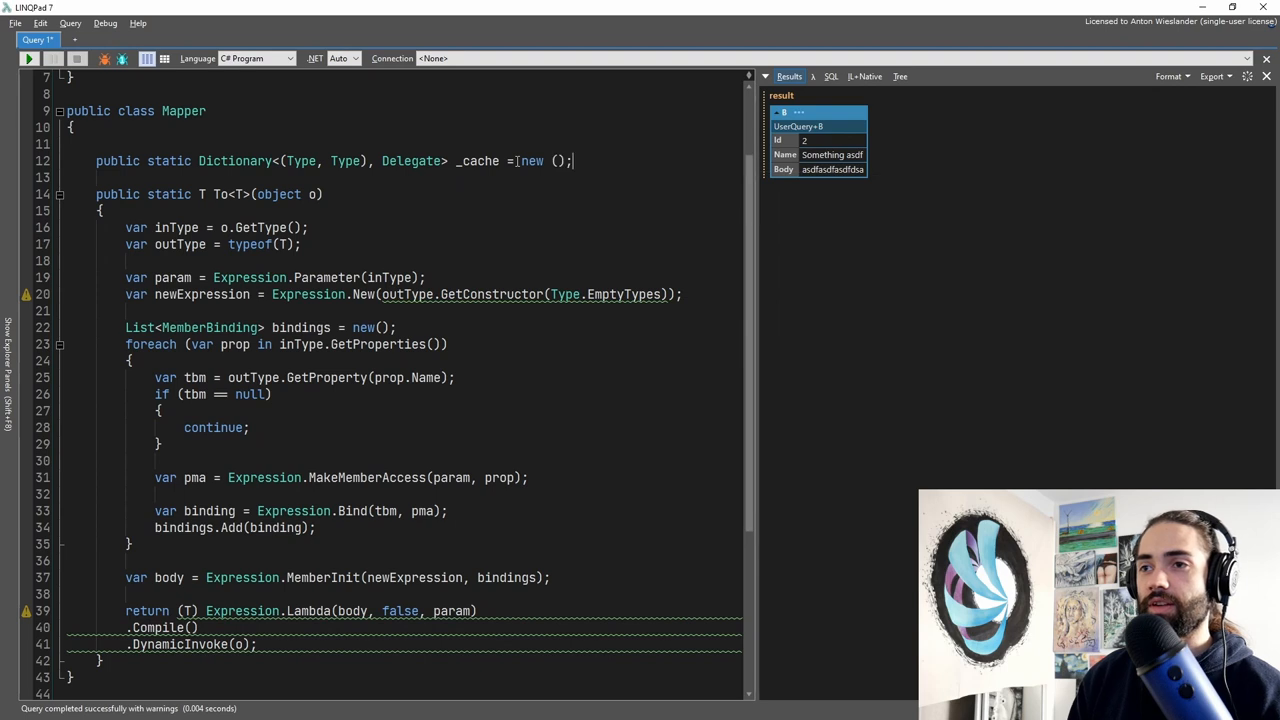
scroll("down", 3)
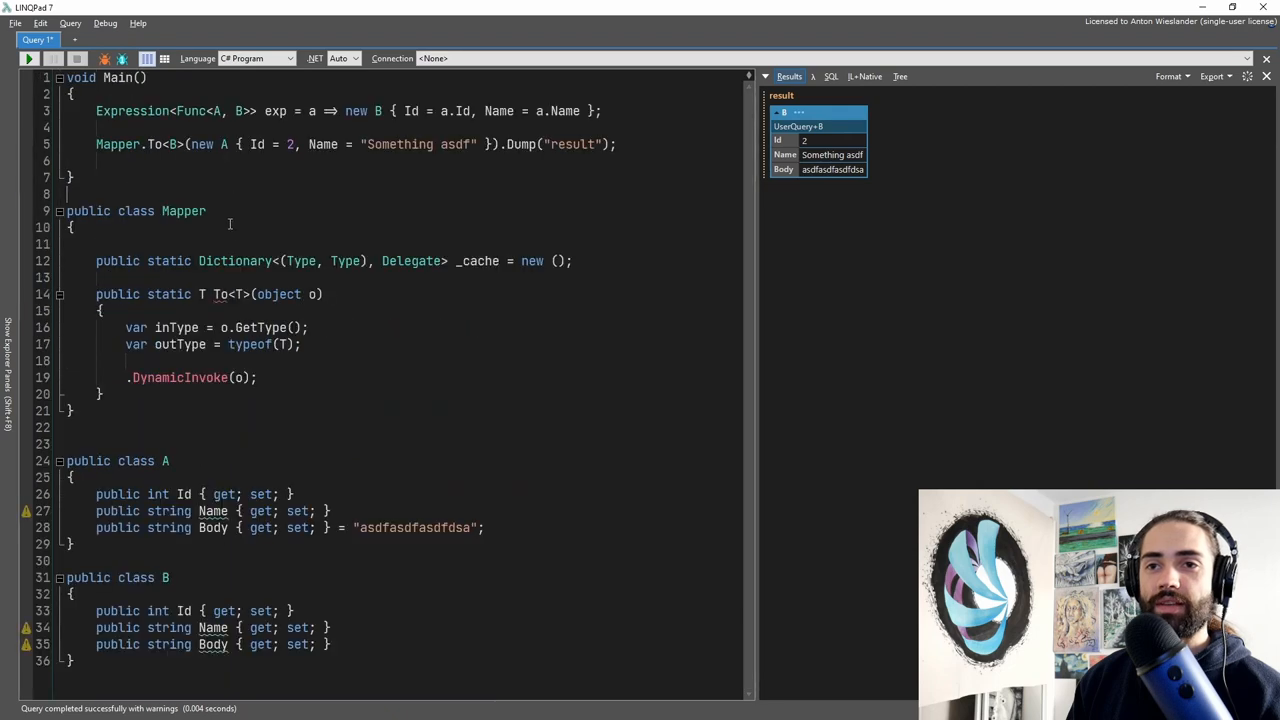
Step: Add private static Delegate CreateDelegate(Type inType, Type outType) holding the expression-building code and returning the compiled lambda
type("public static Delegate CreateD")
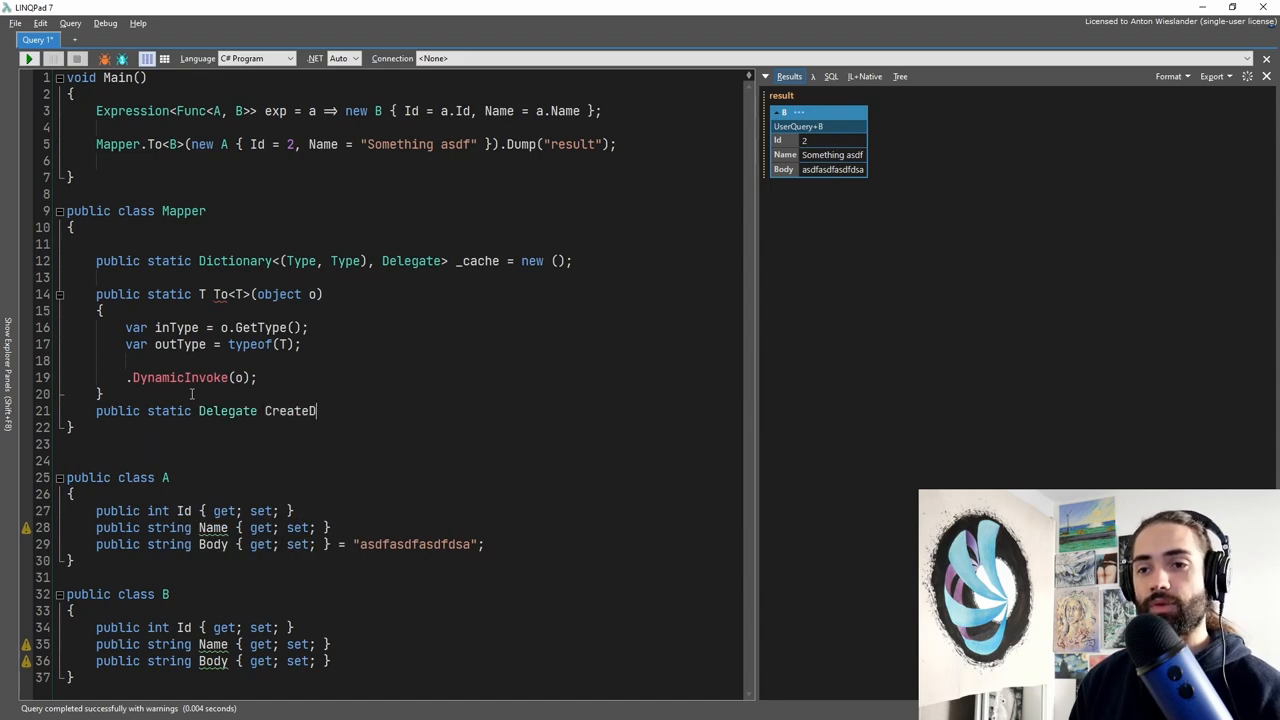
type("elegate()")
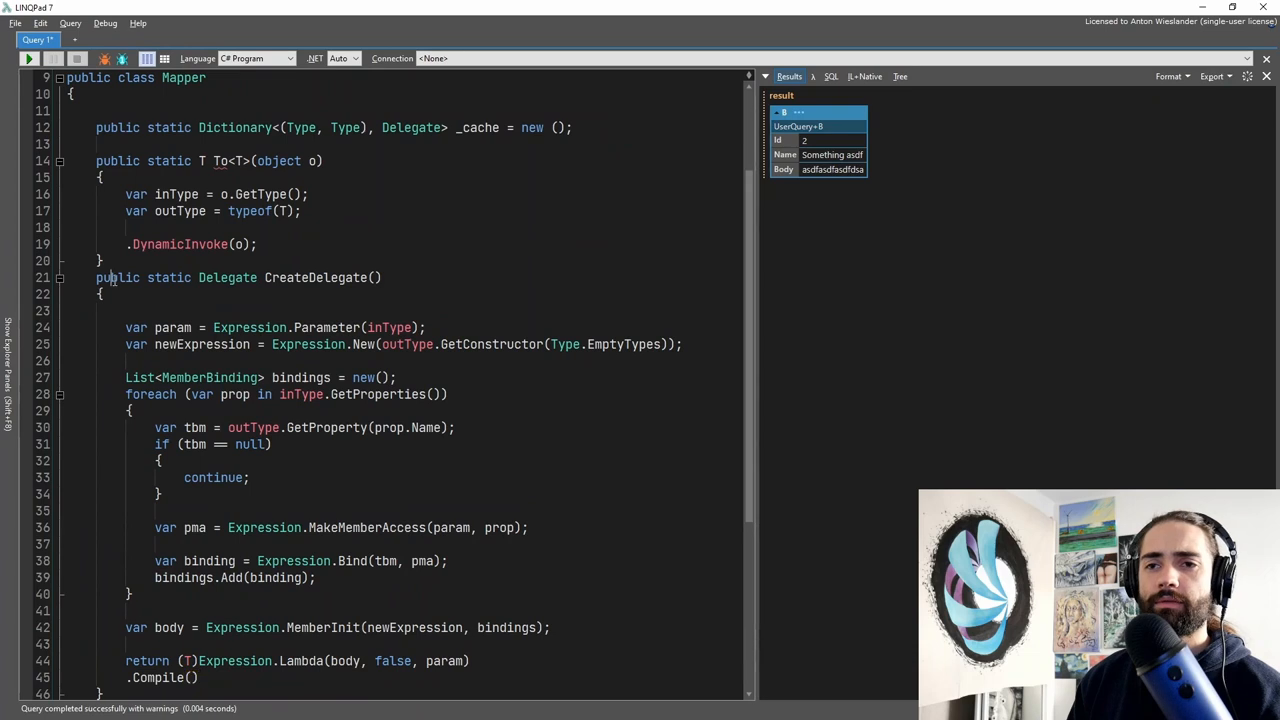
type("priv")
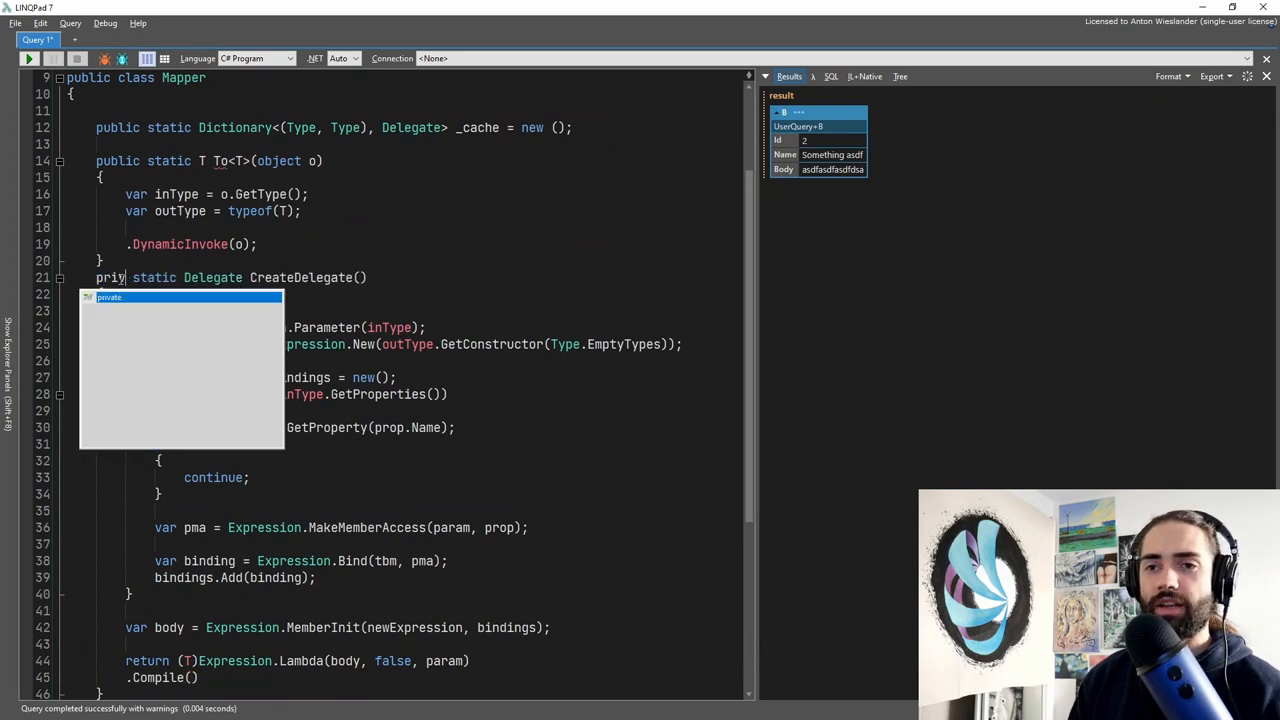
key("Tab")
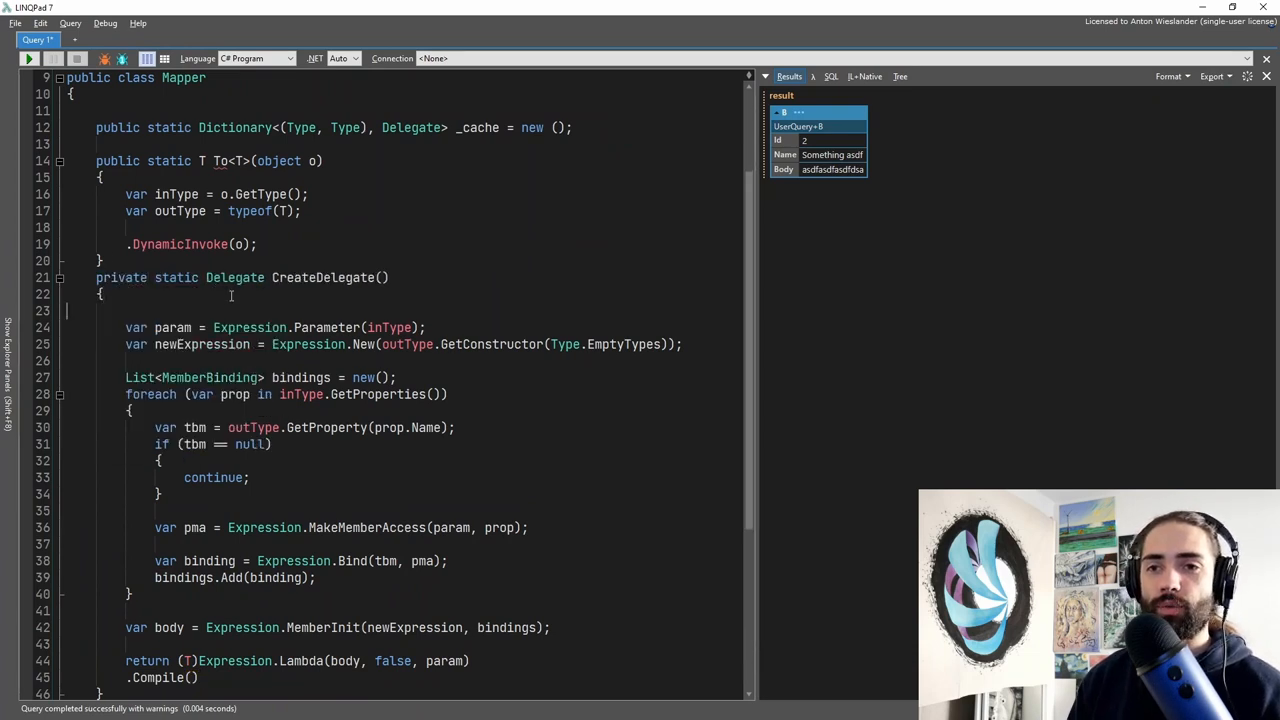
type("Type")
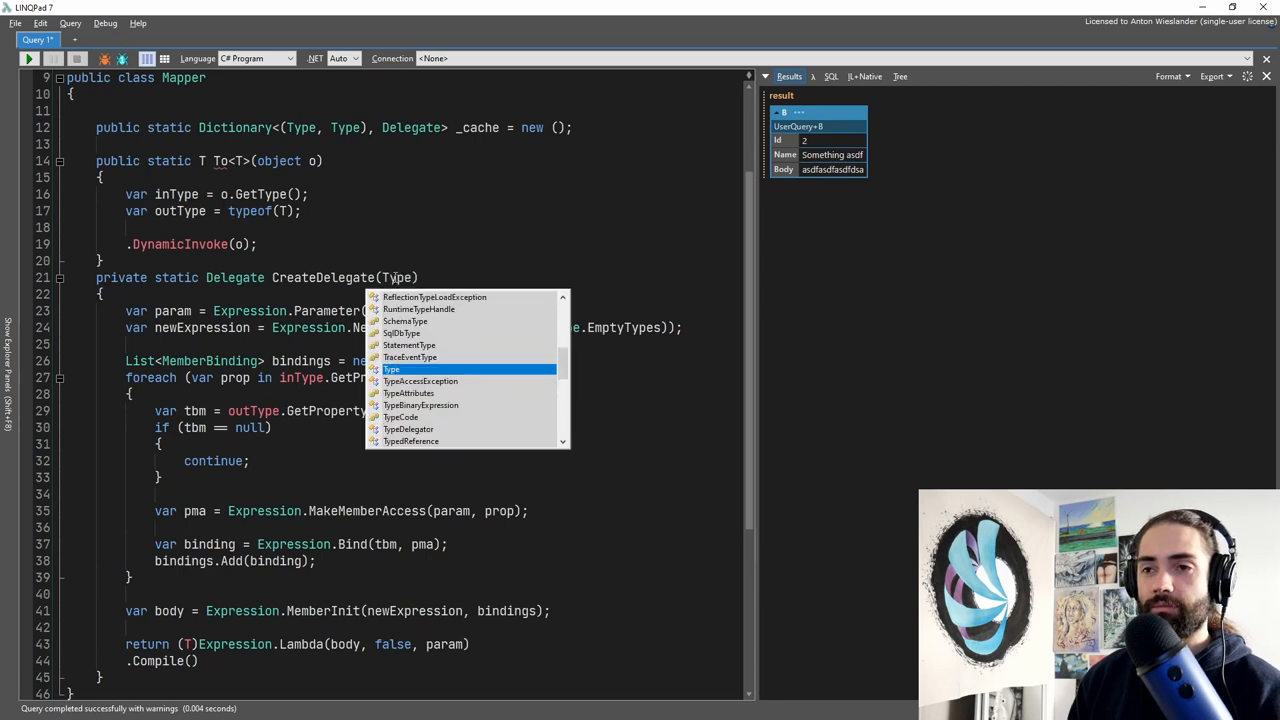
type("inType, Type outType")
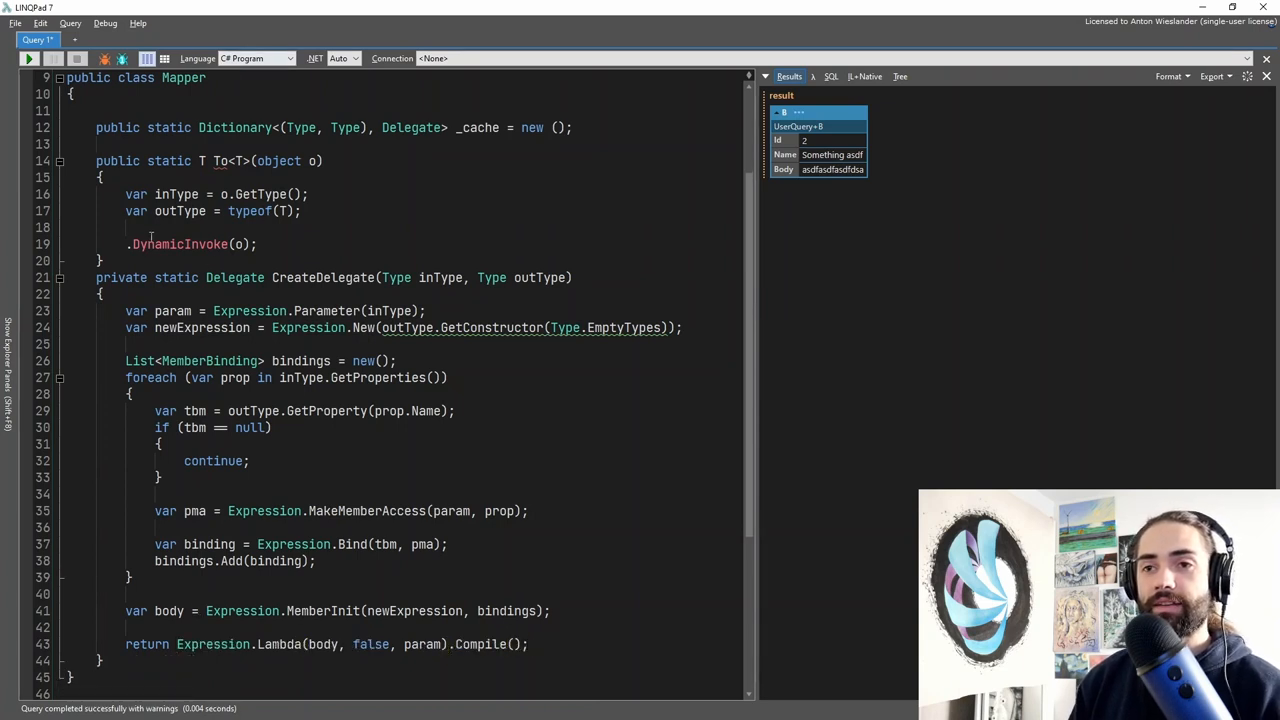
type("if(")
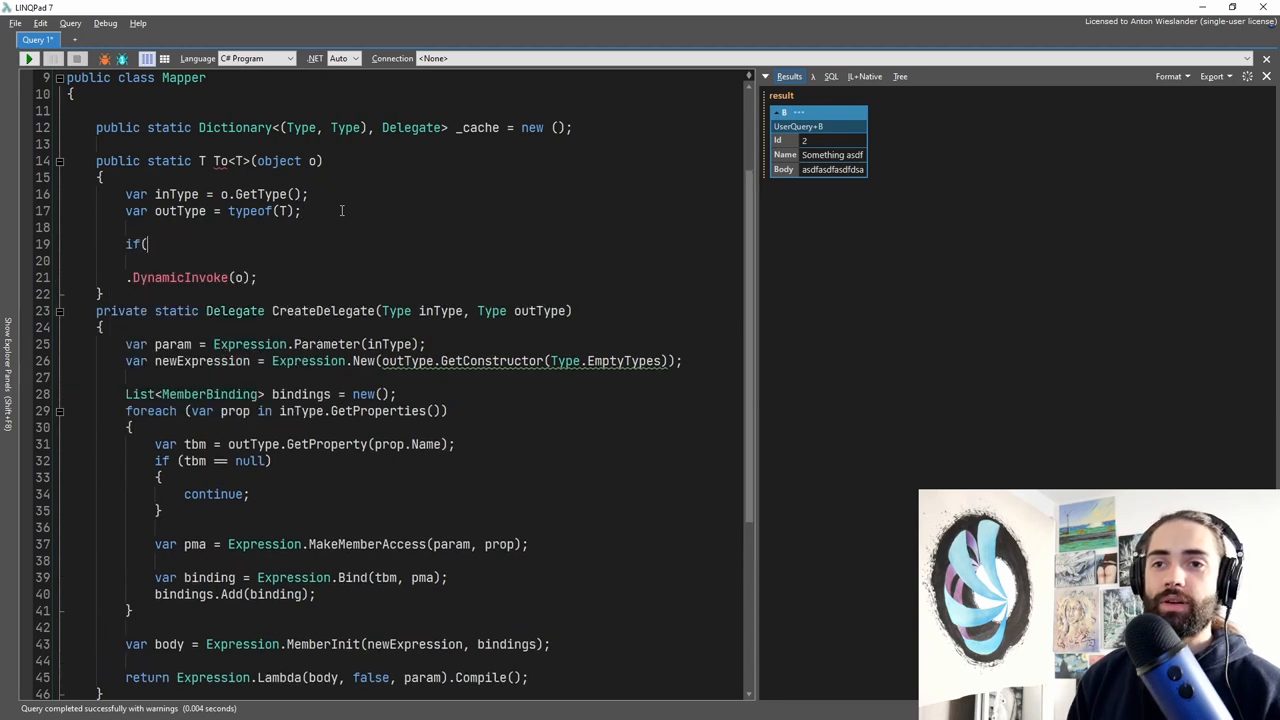
Step: Write var key = (inType, outType); if (!_cache.ContainsKey(key)) _cache[key] = CreateDelegate(inType, outType);
type("_cache.")
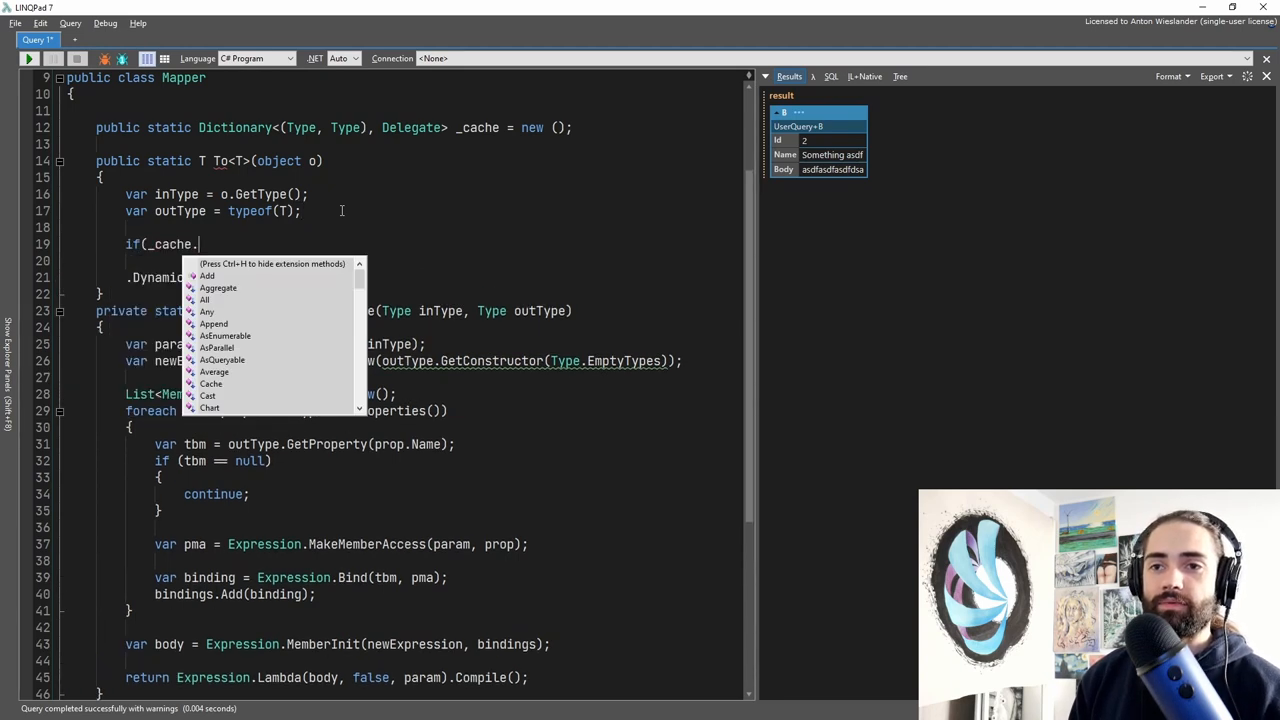
type("ContainsKey(")
type("var key=")
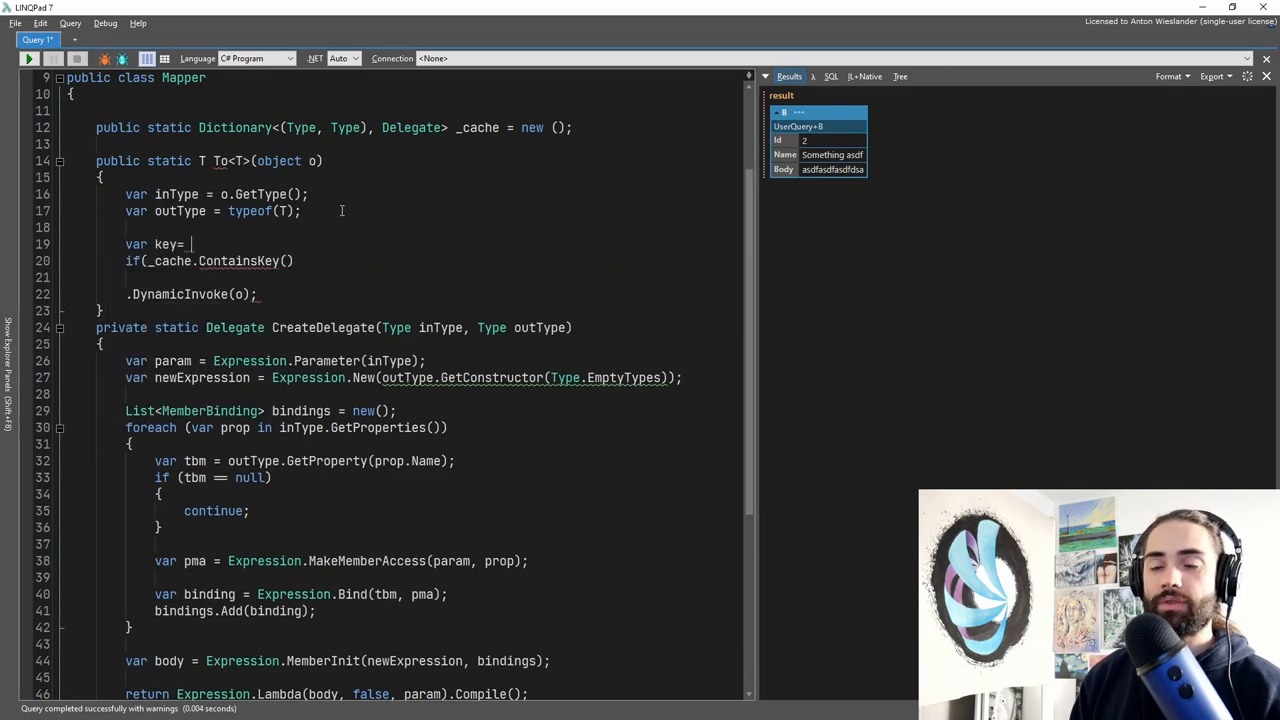
type("(inType, outType);")
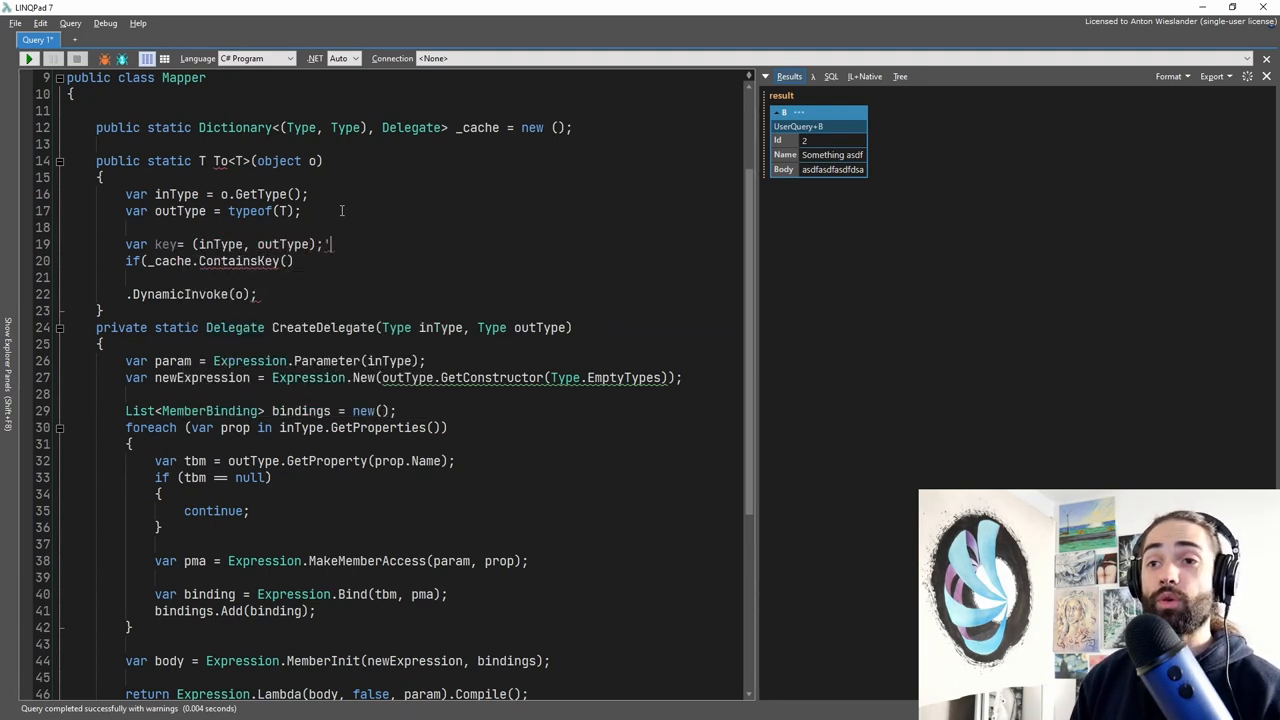
type("{}")
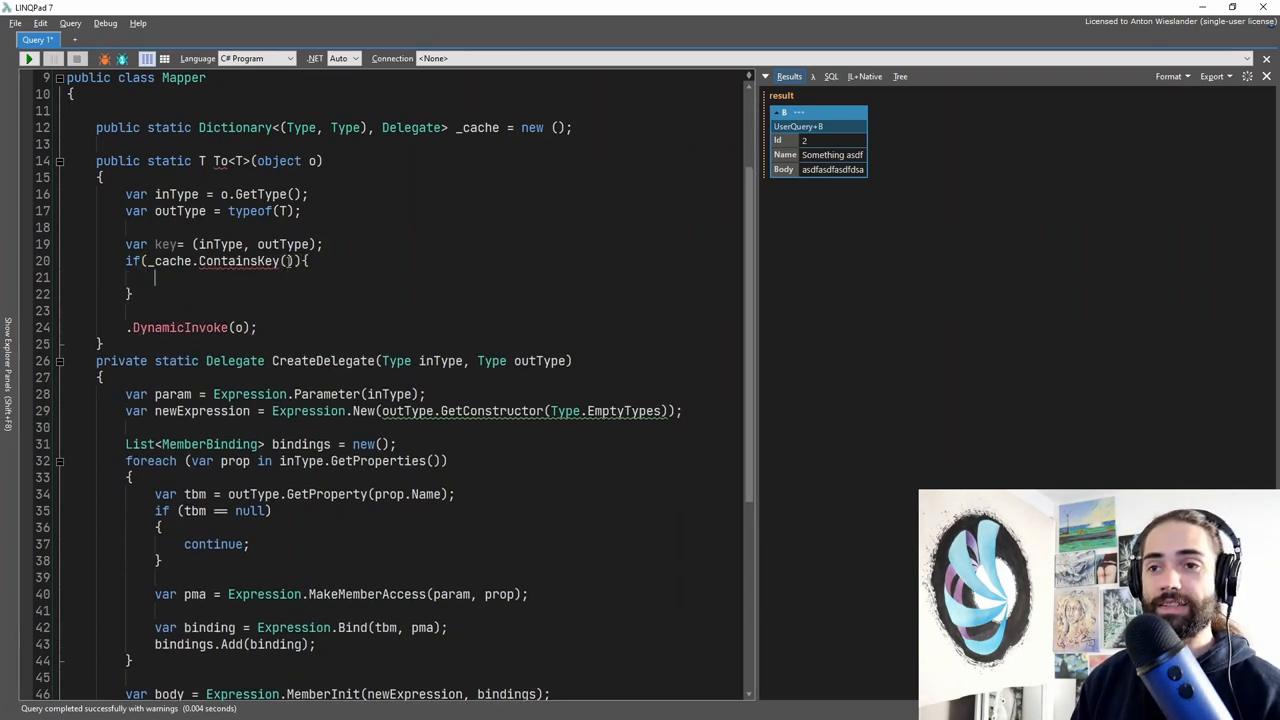
type("key")
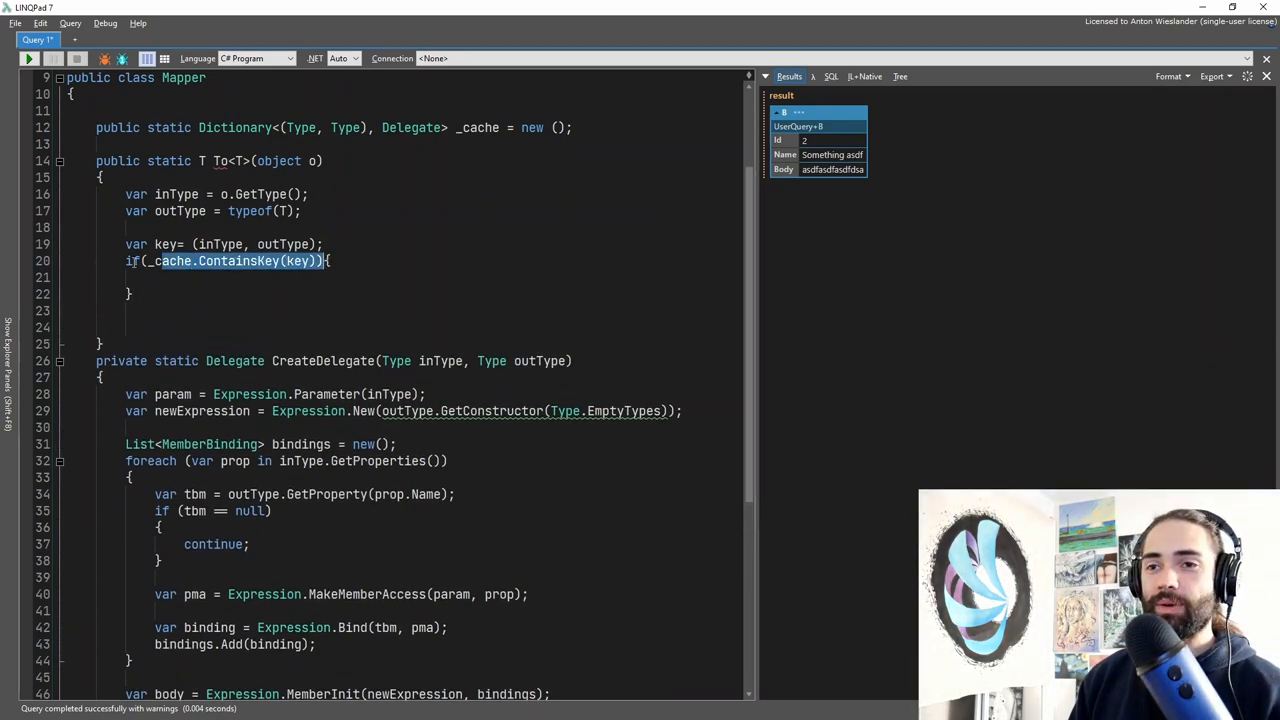
type("!")
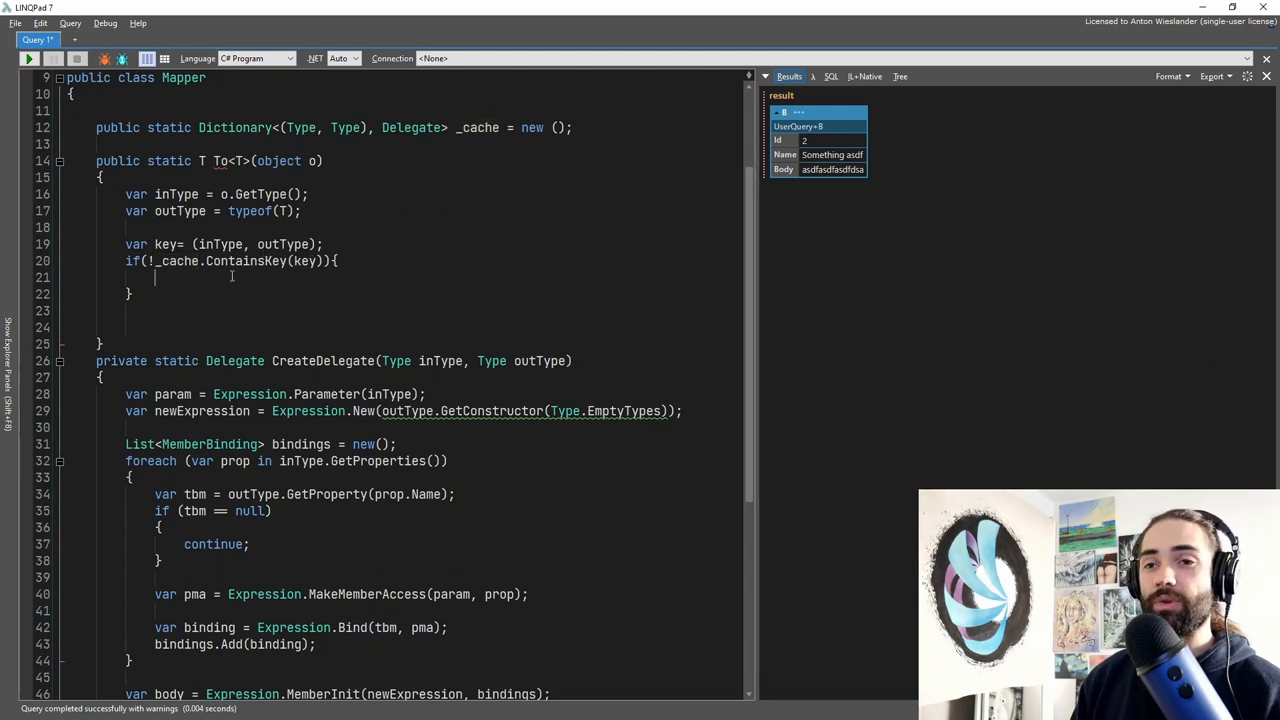
type("CreateDelegate")
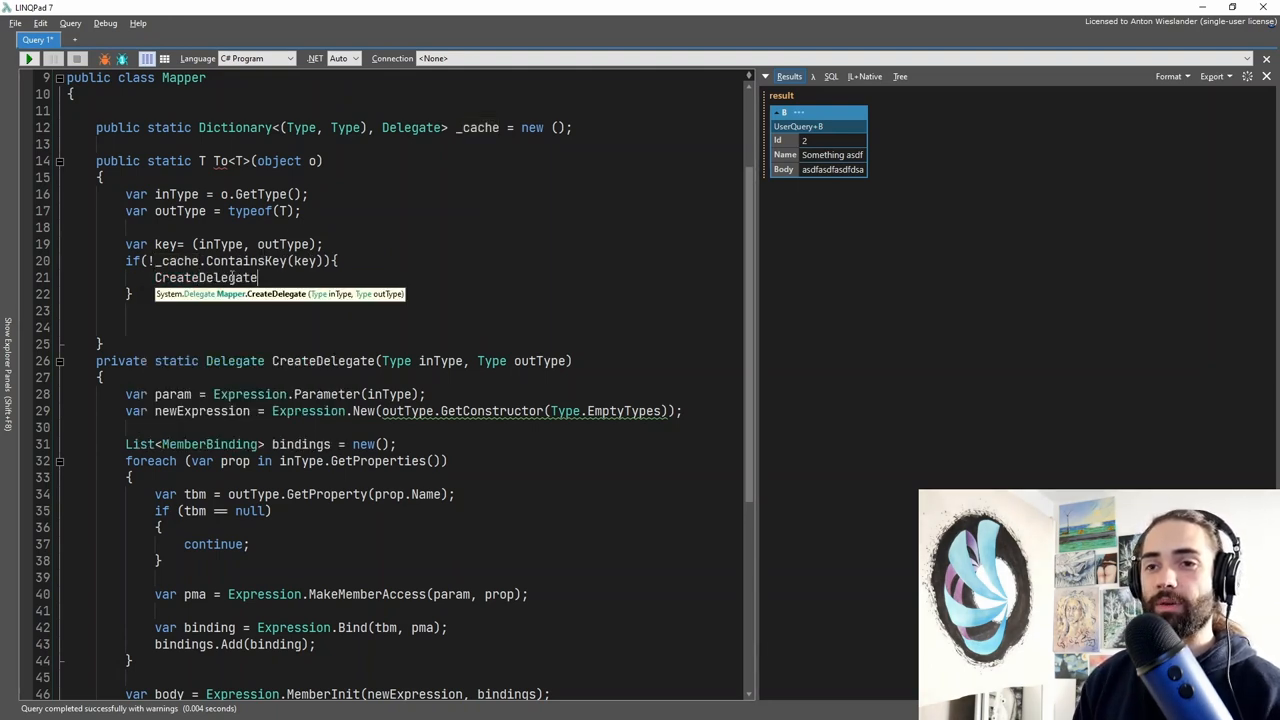
type("(int")
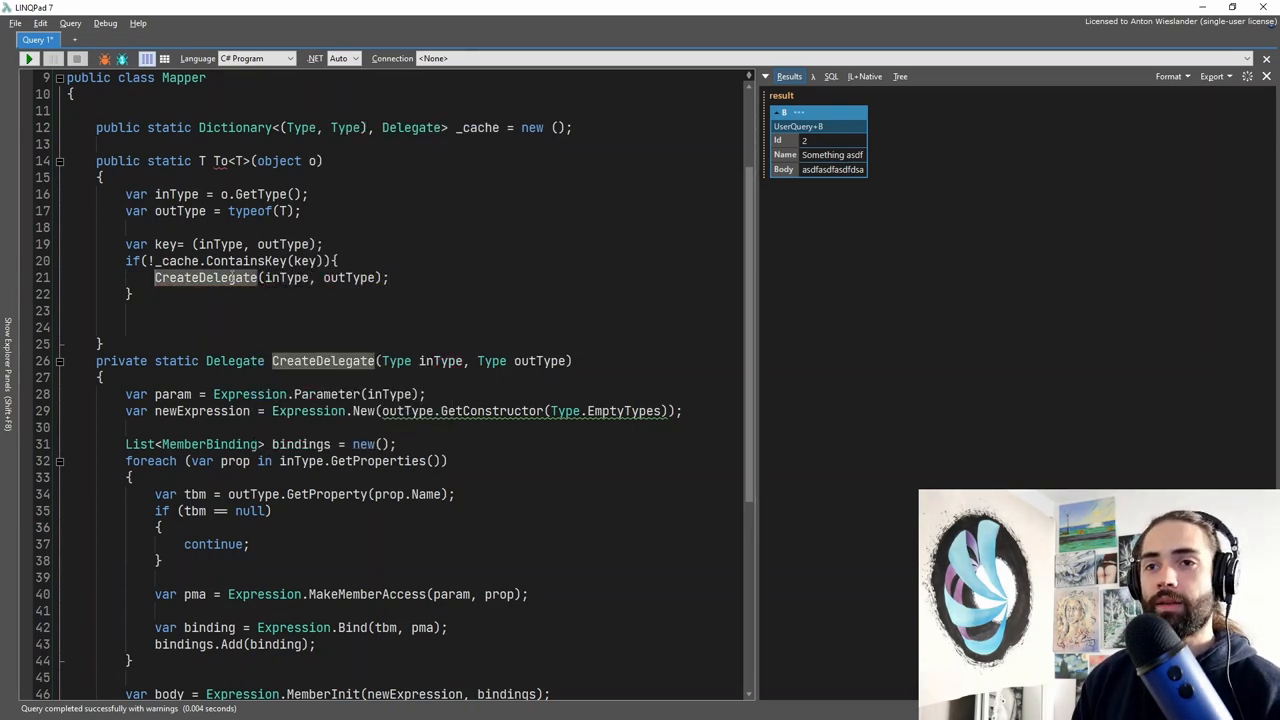
type("_cache[key] =")
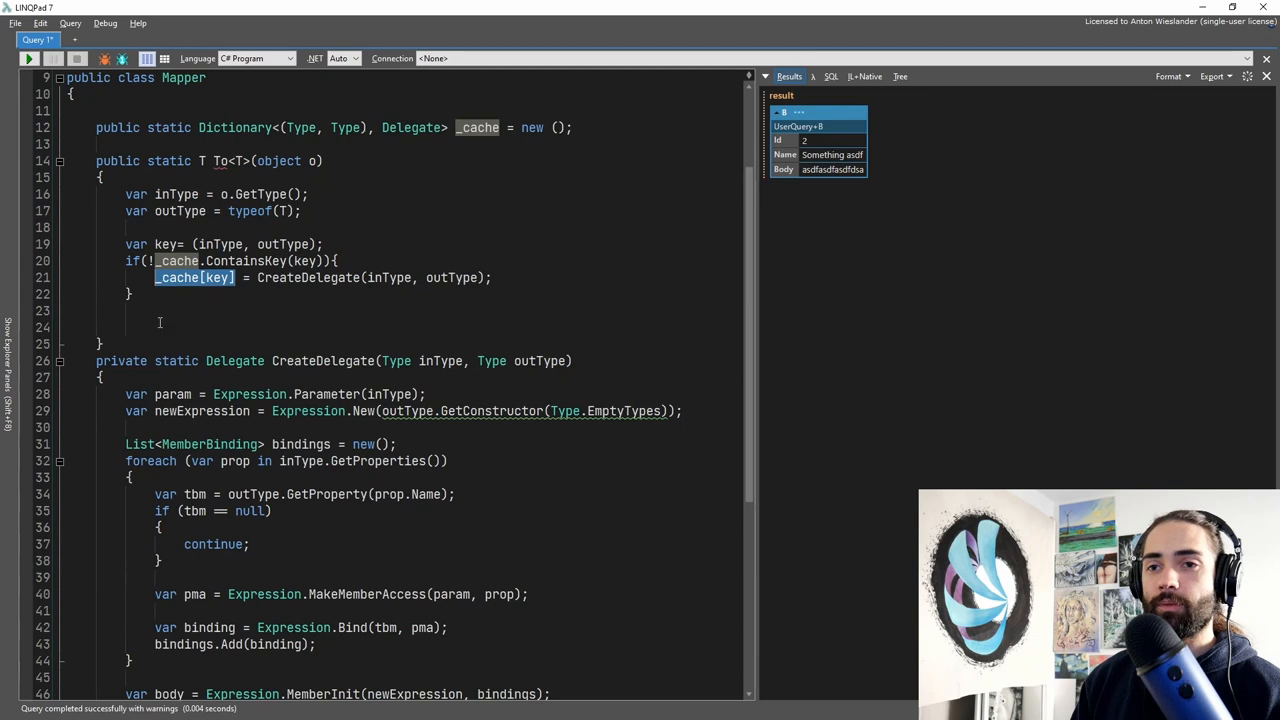
Step: Return (T)_cache[key].DynamicInvoke(o) from To<T>
type("return")
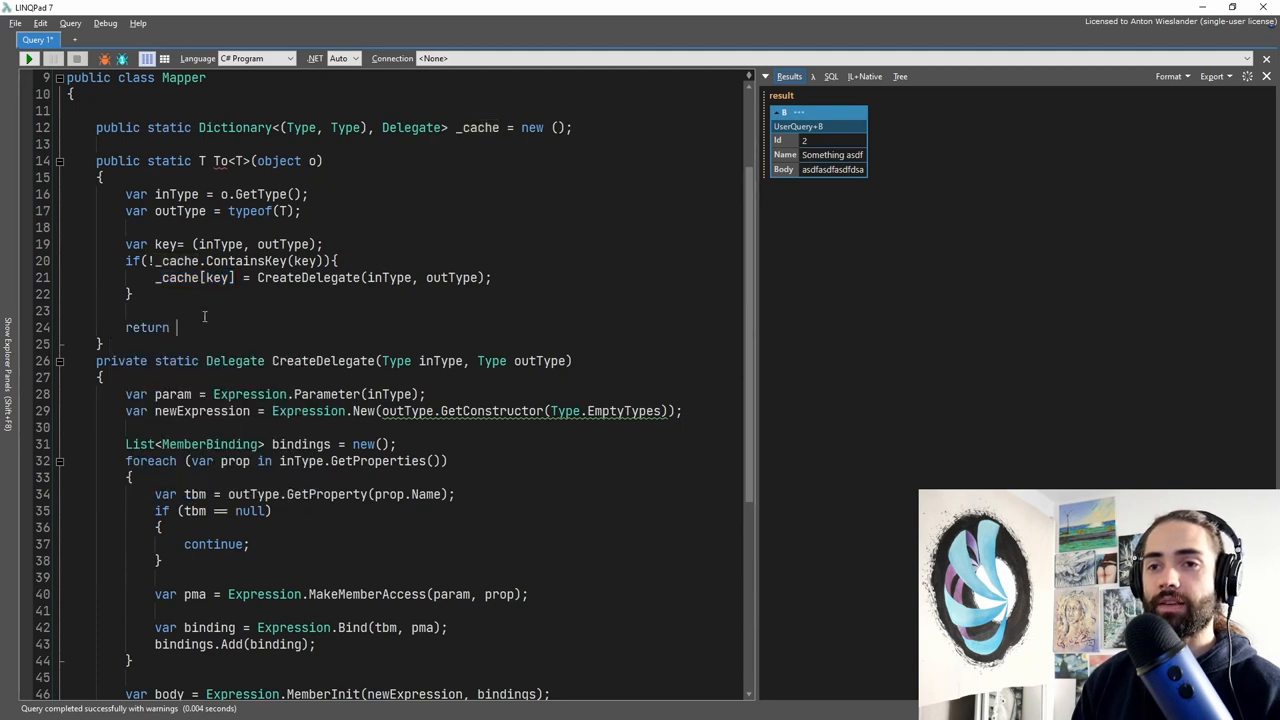
type("_cache[key].DynamicInvoke")
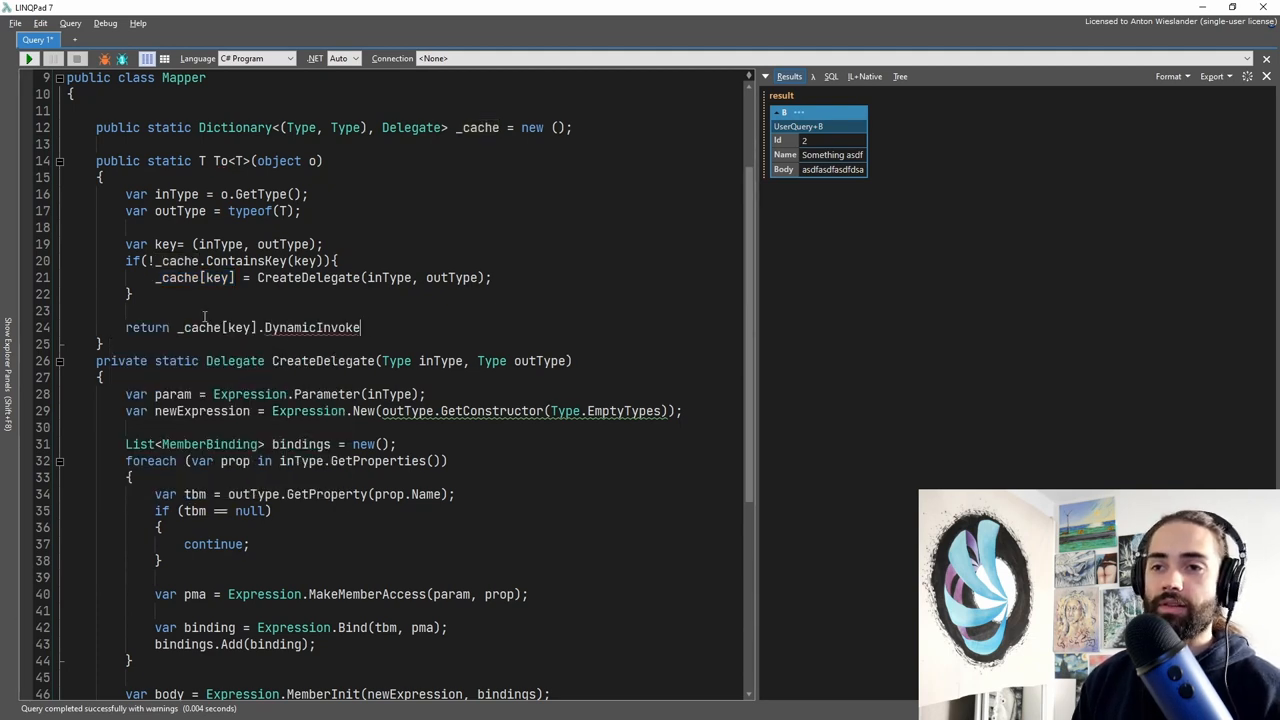
type("(o)")
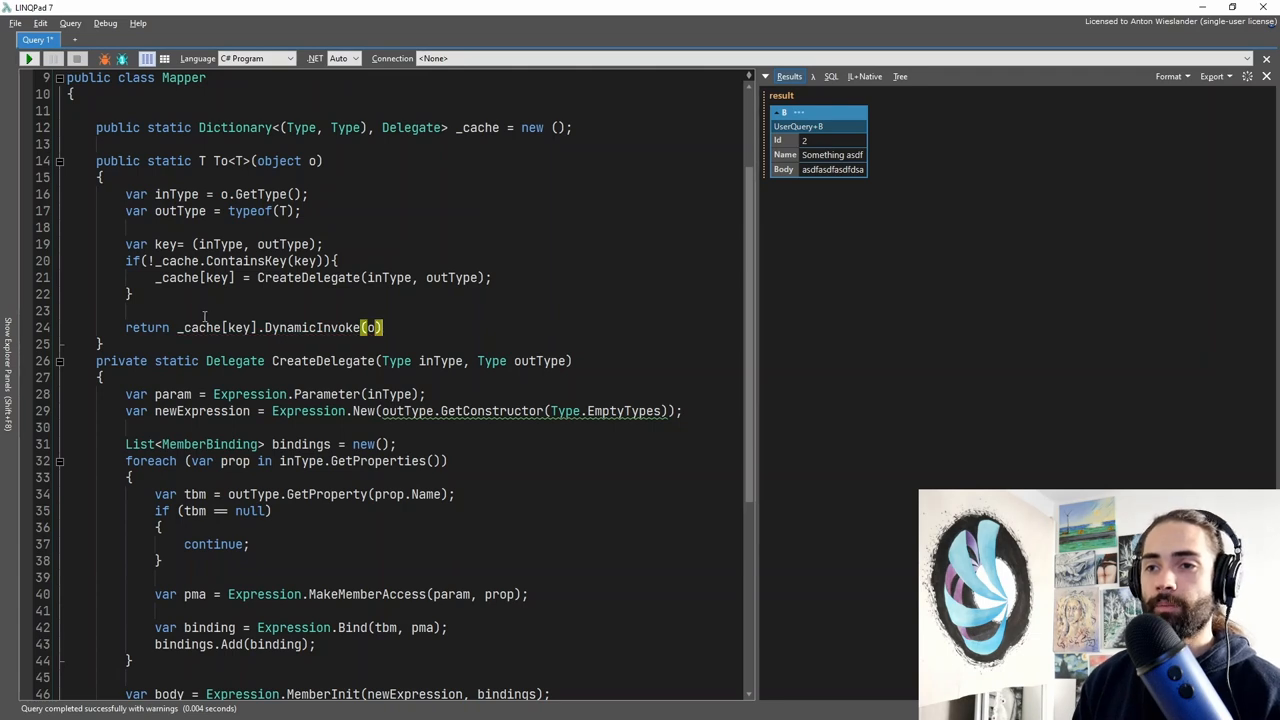
type("(")
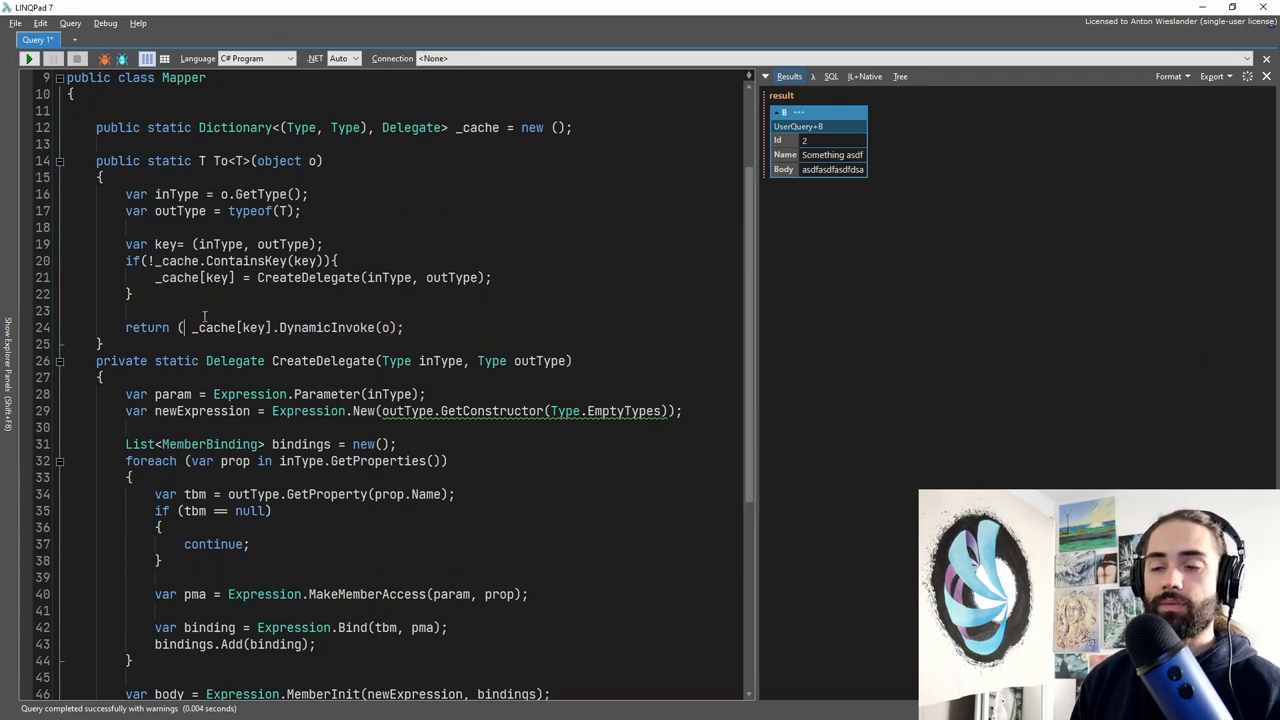
type("T)")
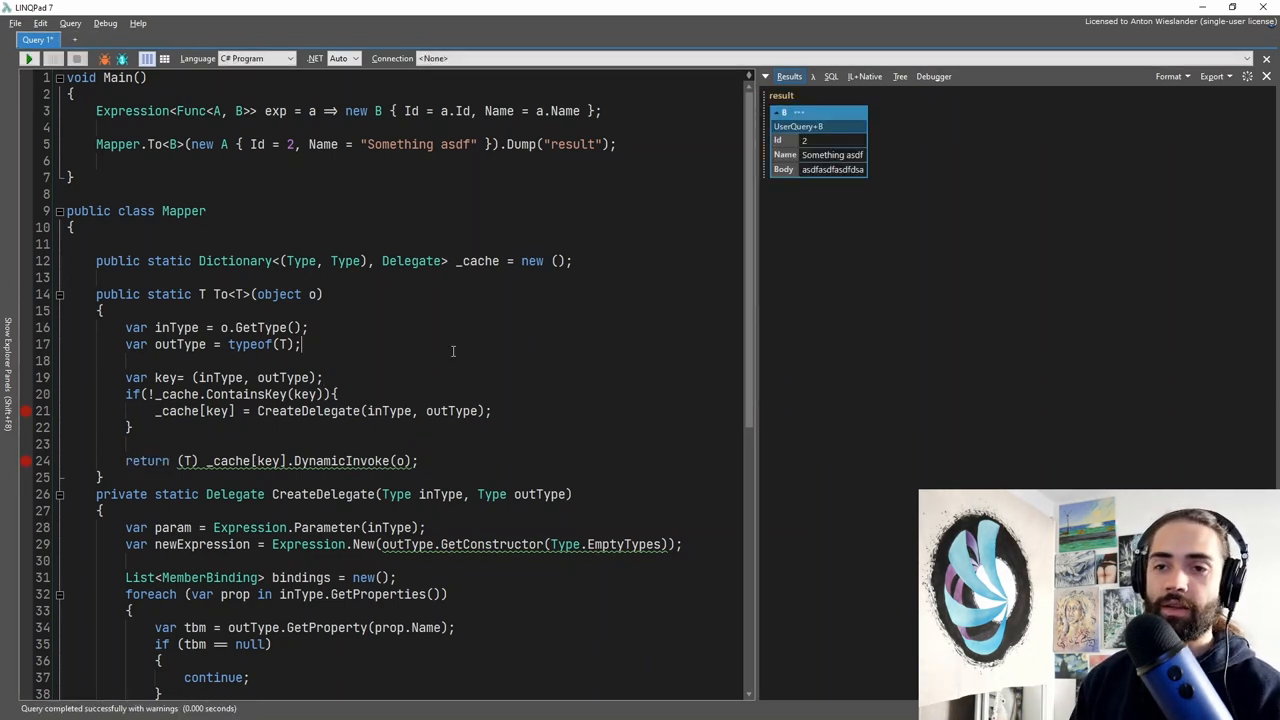
Step: Run the cached mapper query and continue past the breakpoint to dump B with Id 2, Name 'Something asdf'
left_click(30, 58)
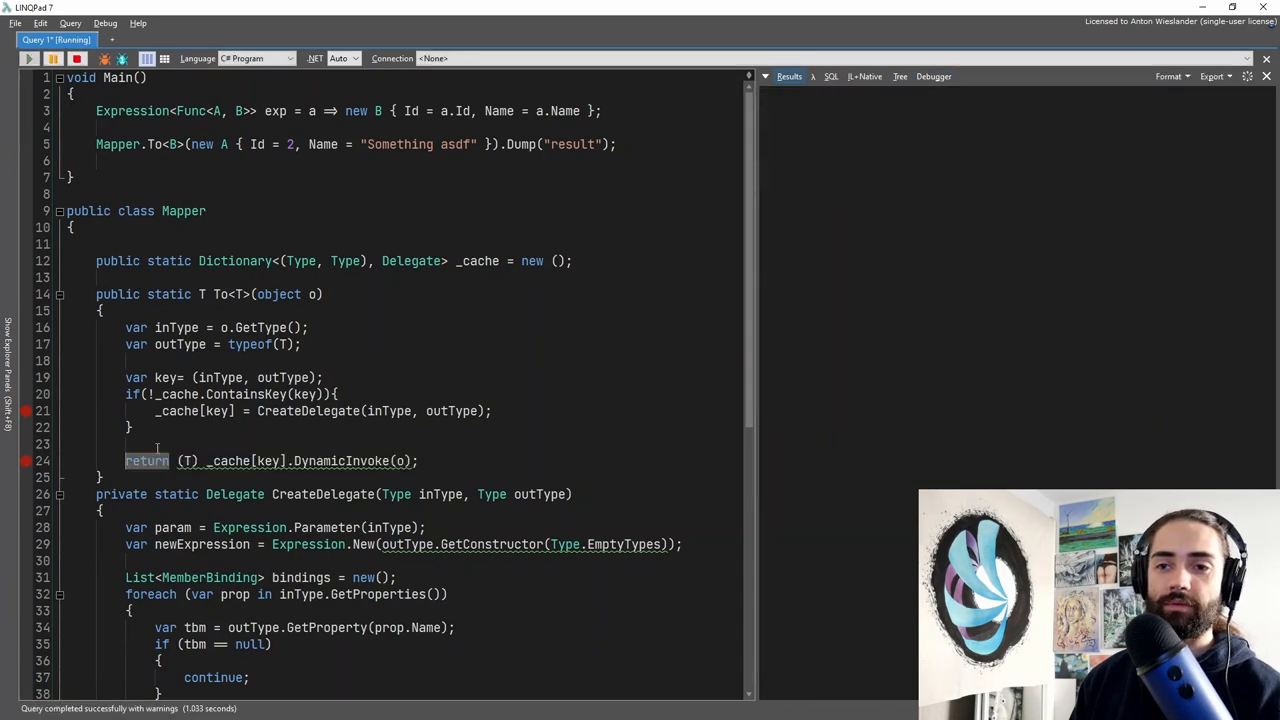
left_click(28, 58)
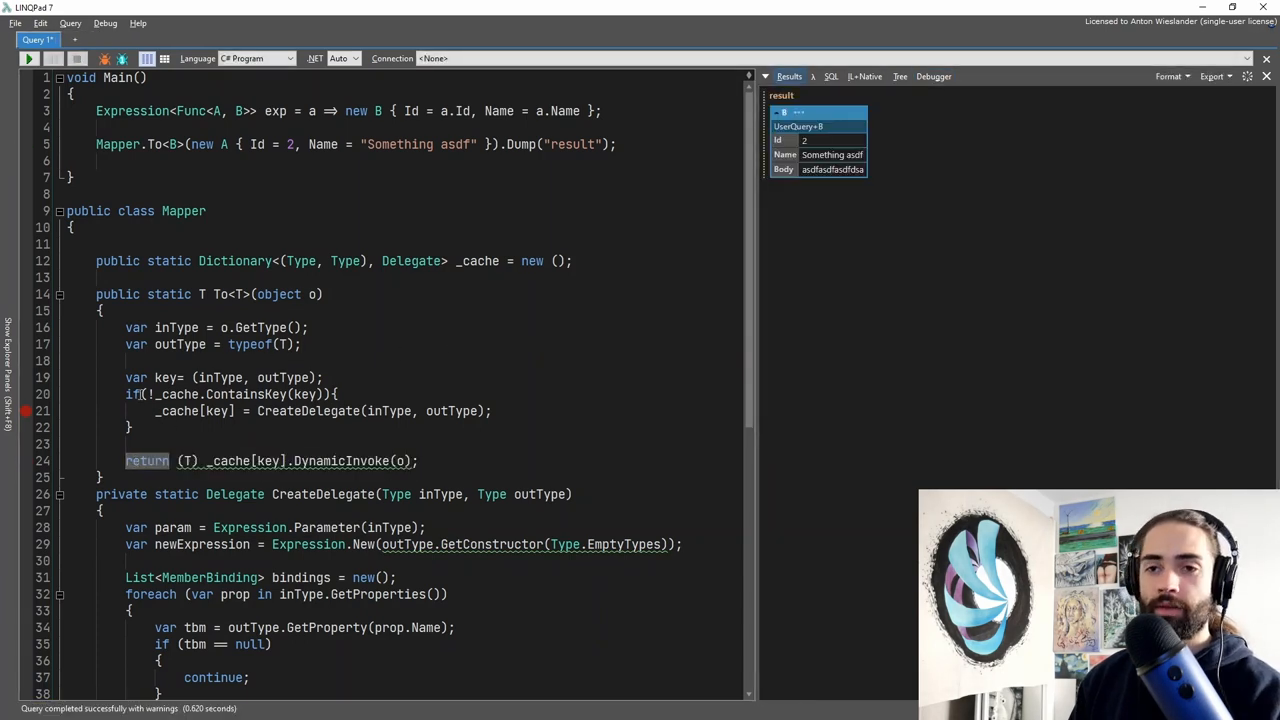